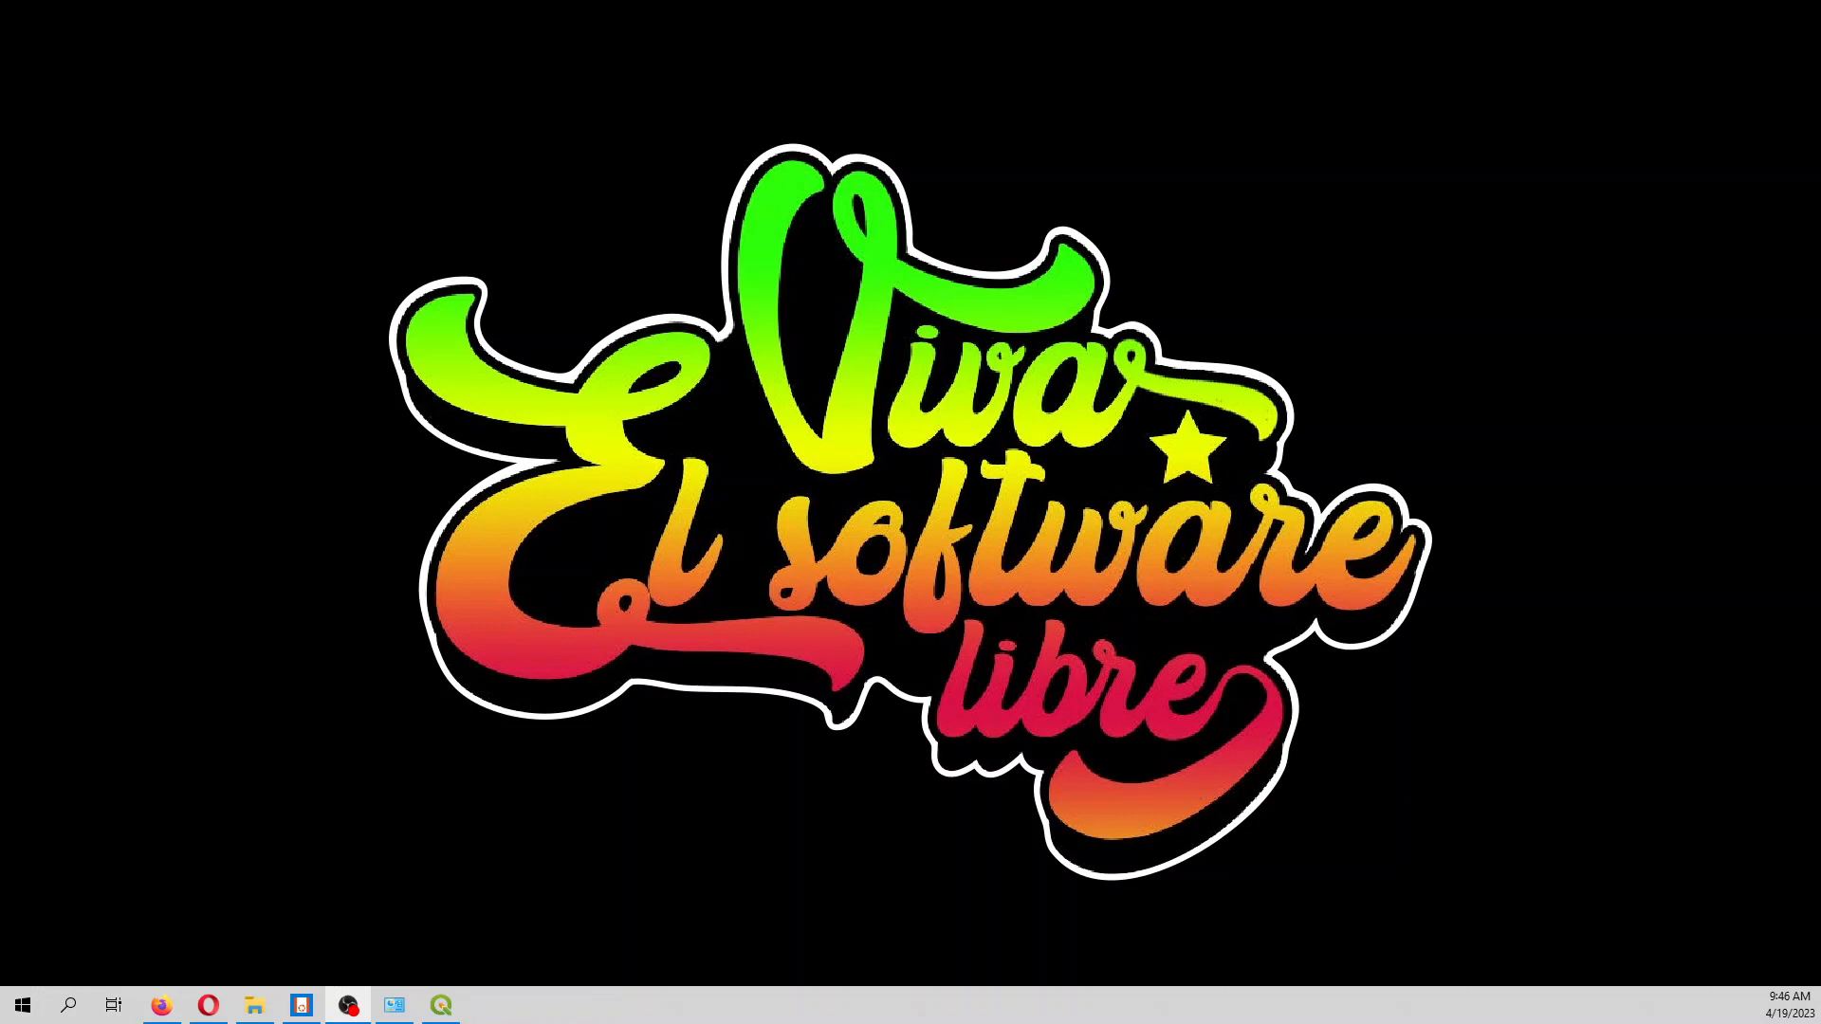
{"action": "mouse_move", "coordinate": [485, 994]}
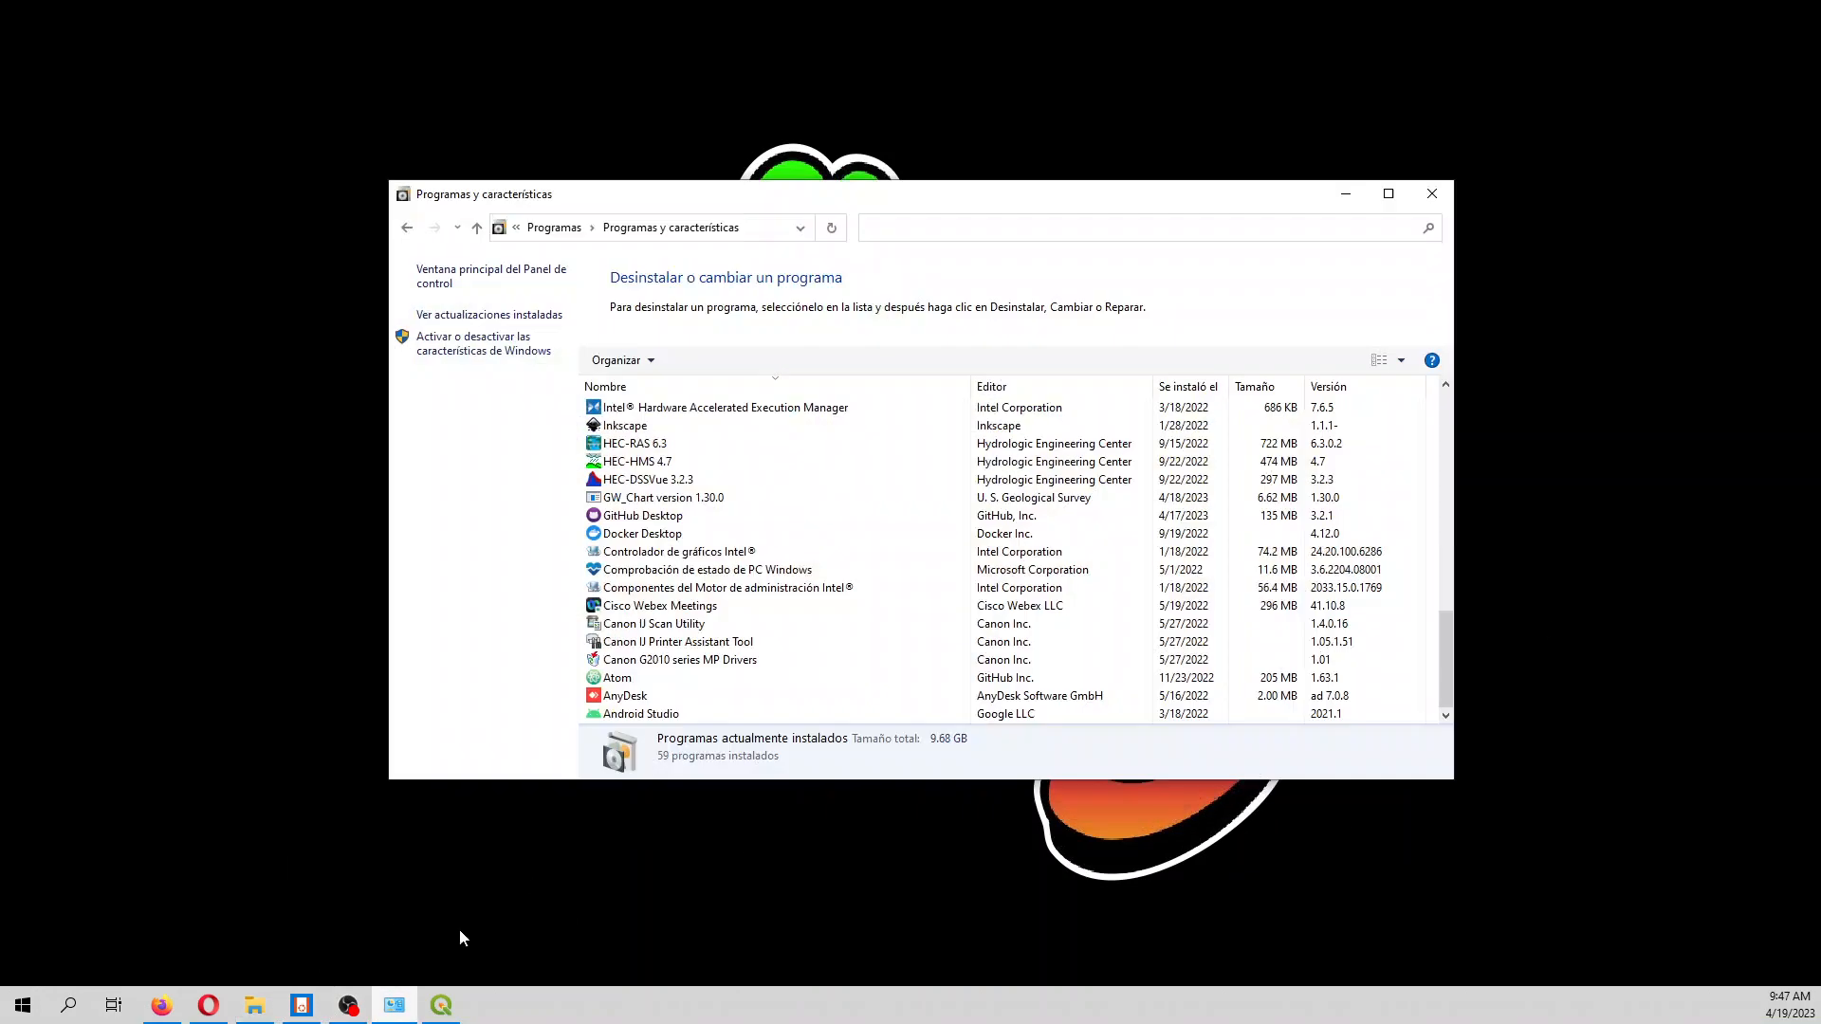
Show the Anaconda3-2023.03 installer in Downloads, then return to the Anaconda download page in Firefox
{"action": "left_click", "coordinate": [653, 624]}
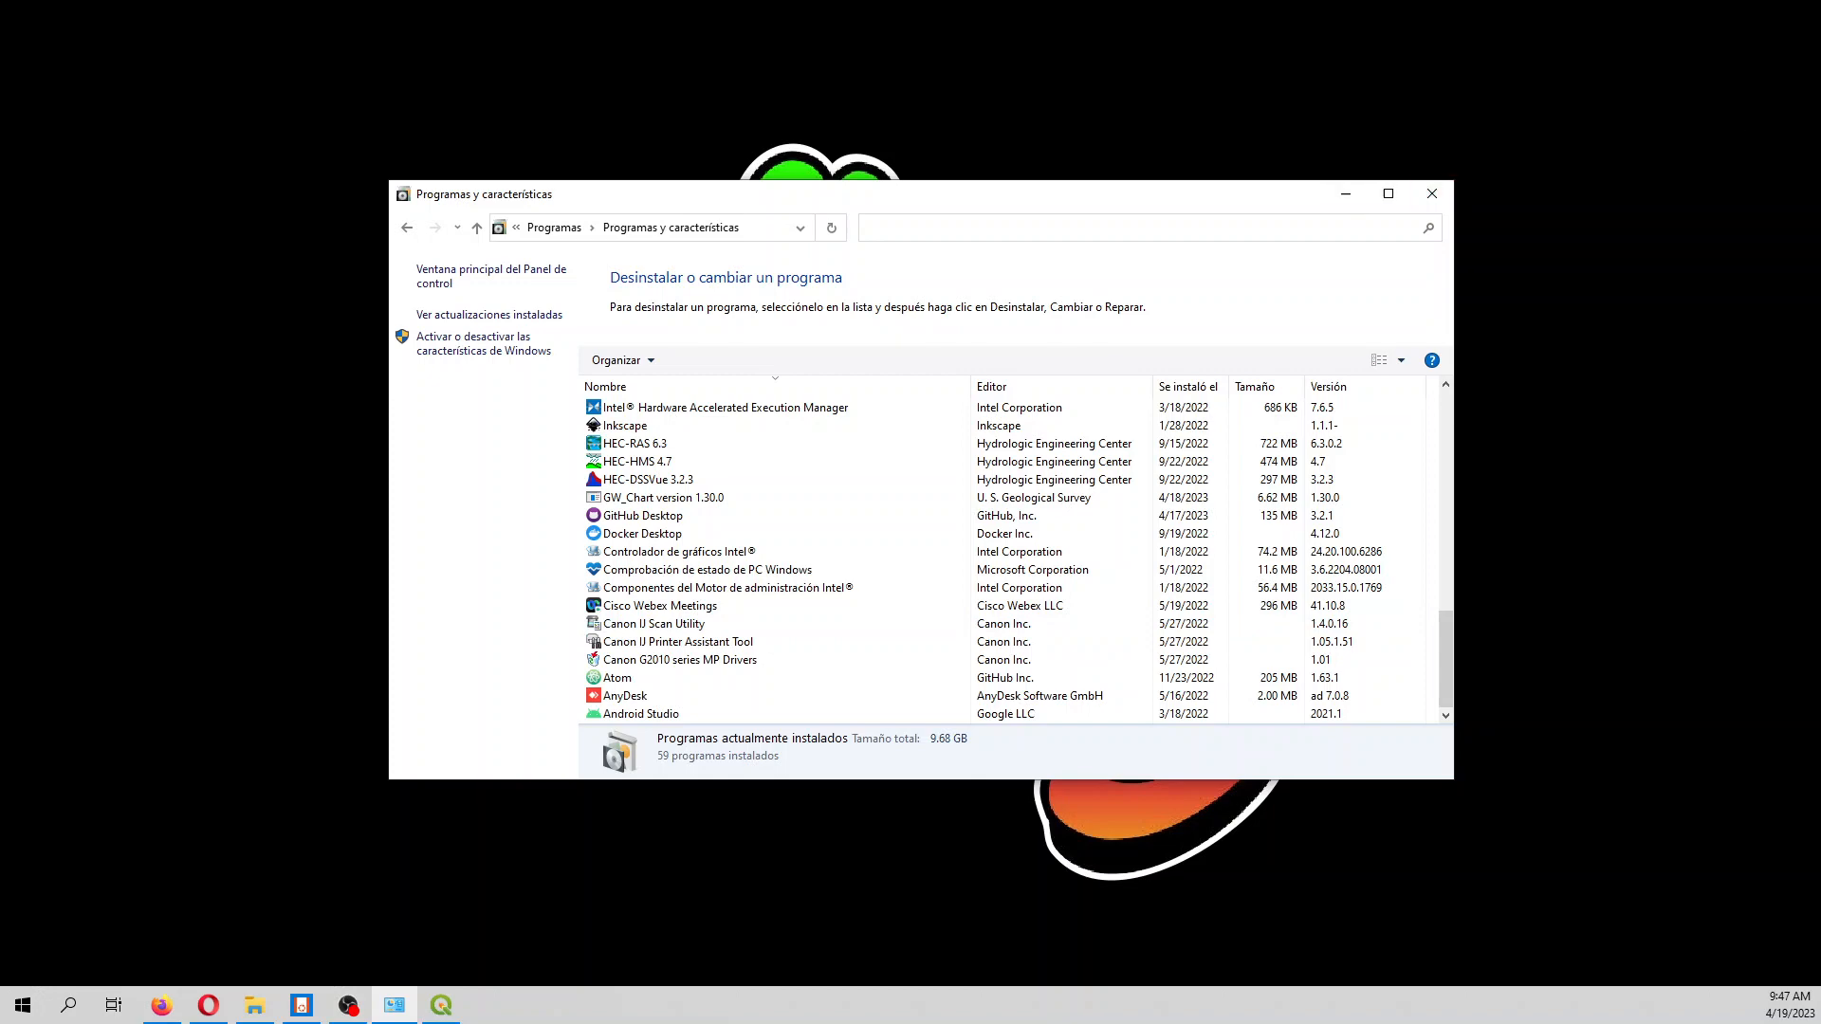
{"action": "left_click", "coordinate": [253, 1004]}
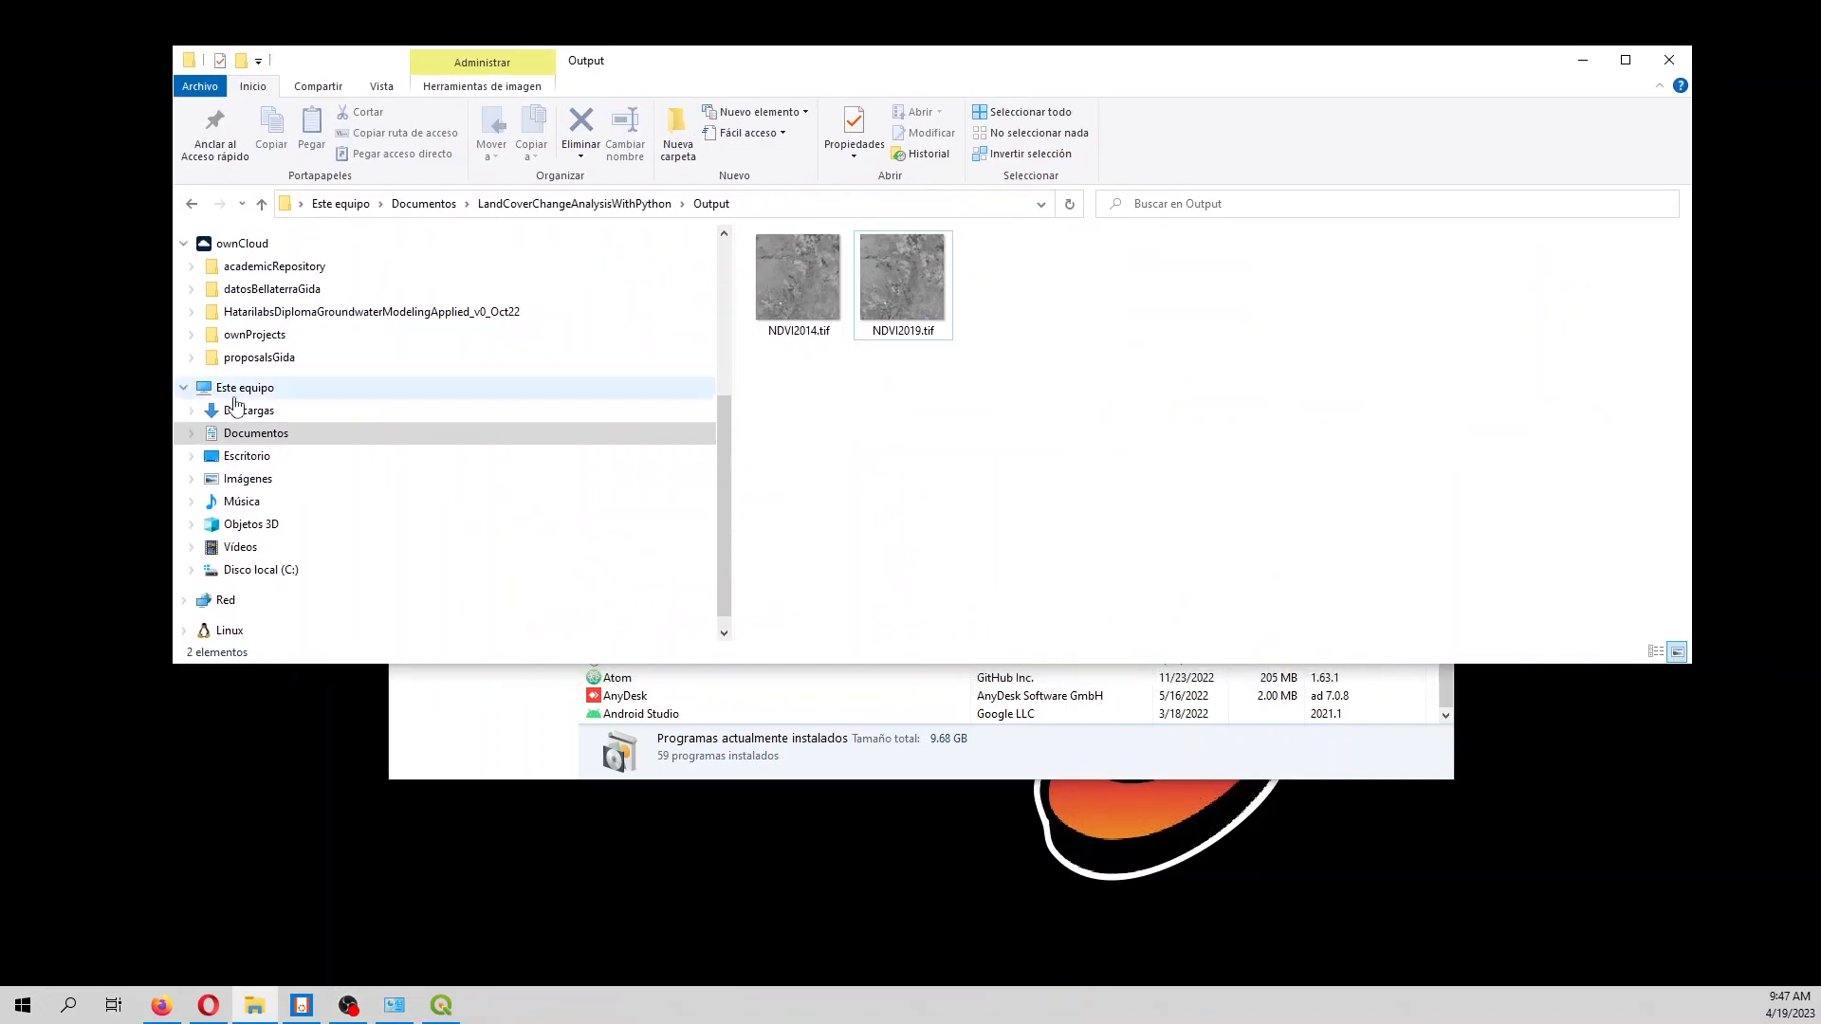
{"action": "left_click", "coordinate": [248, 410]}
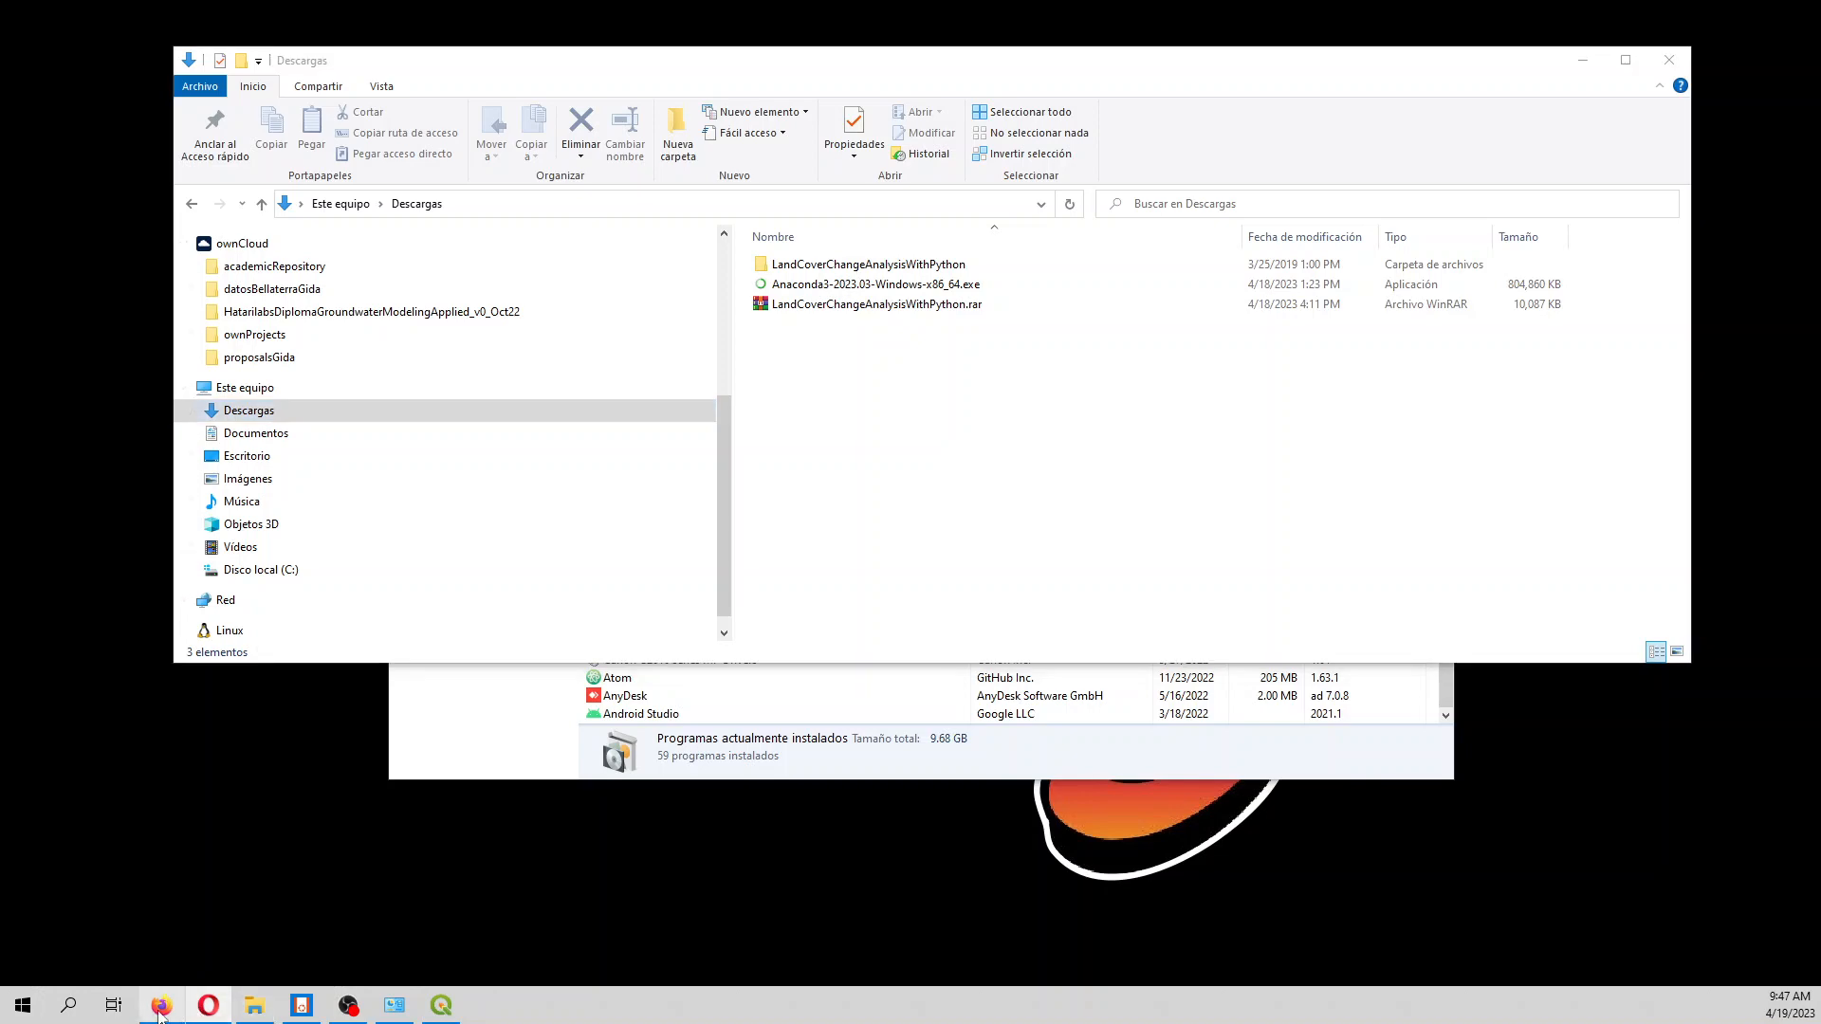
{"action": "left_click", "coordinate": [161, 1004]}
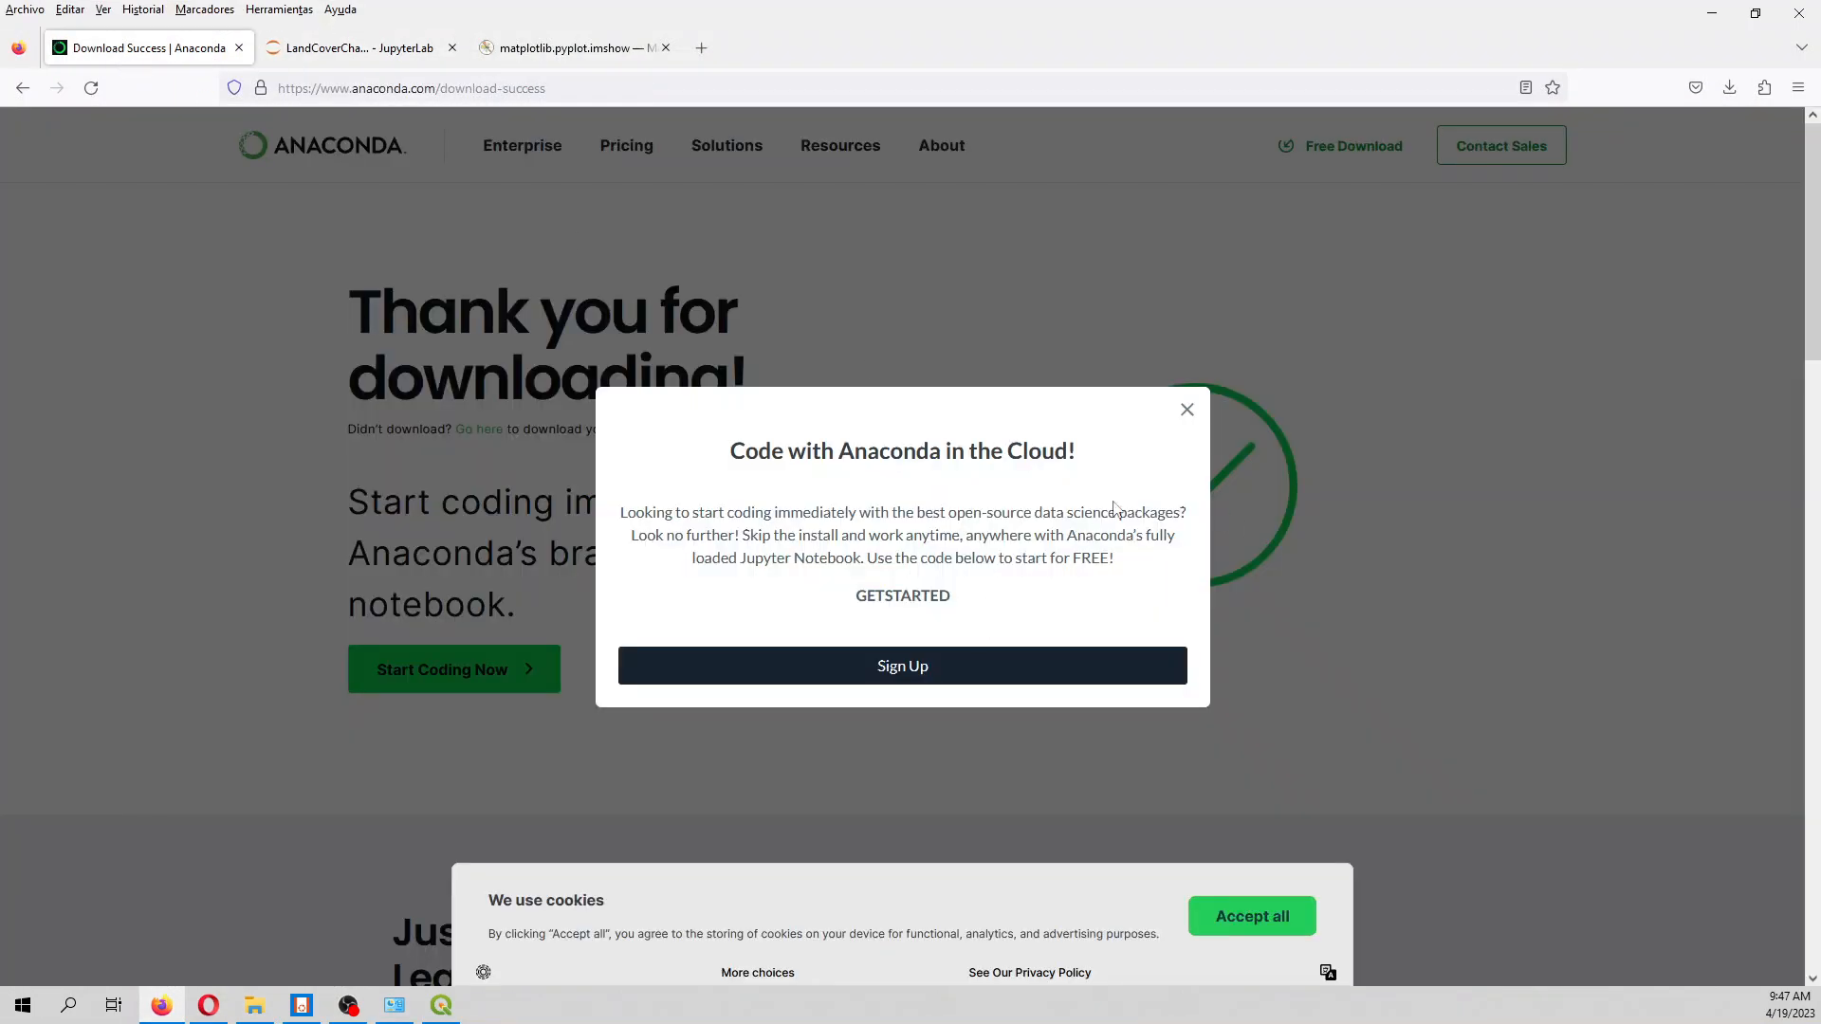
Cancel the duplicate Anaconda3 installer download and minimise Firefox
{"action": "left_click", "coordinate": [1187, 408]}
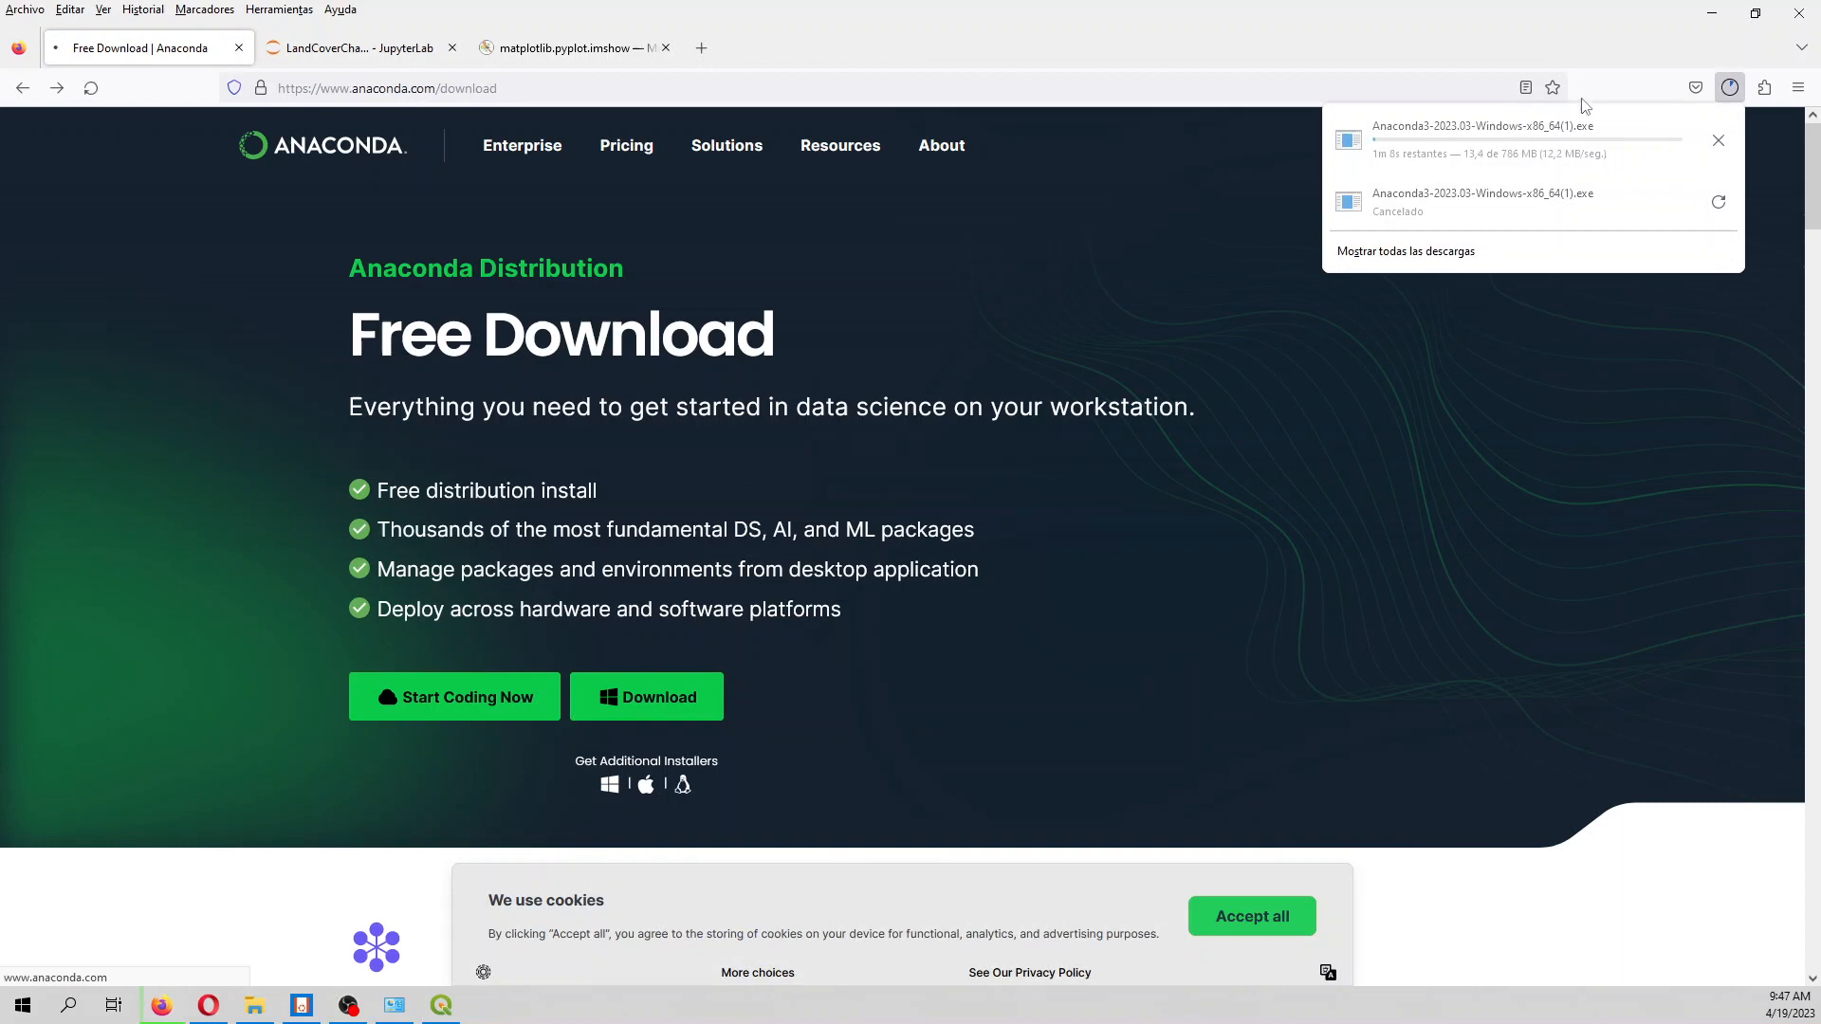
{"action": "left_click", "coordinate": [1717, 141]}
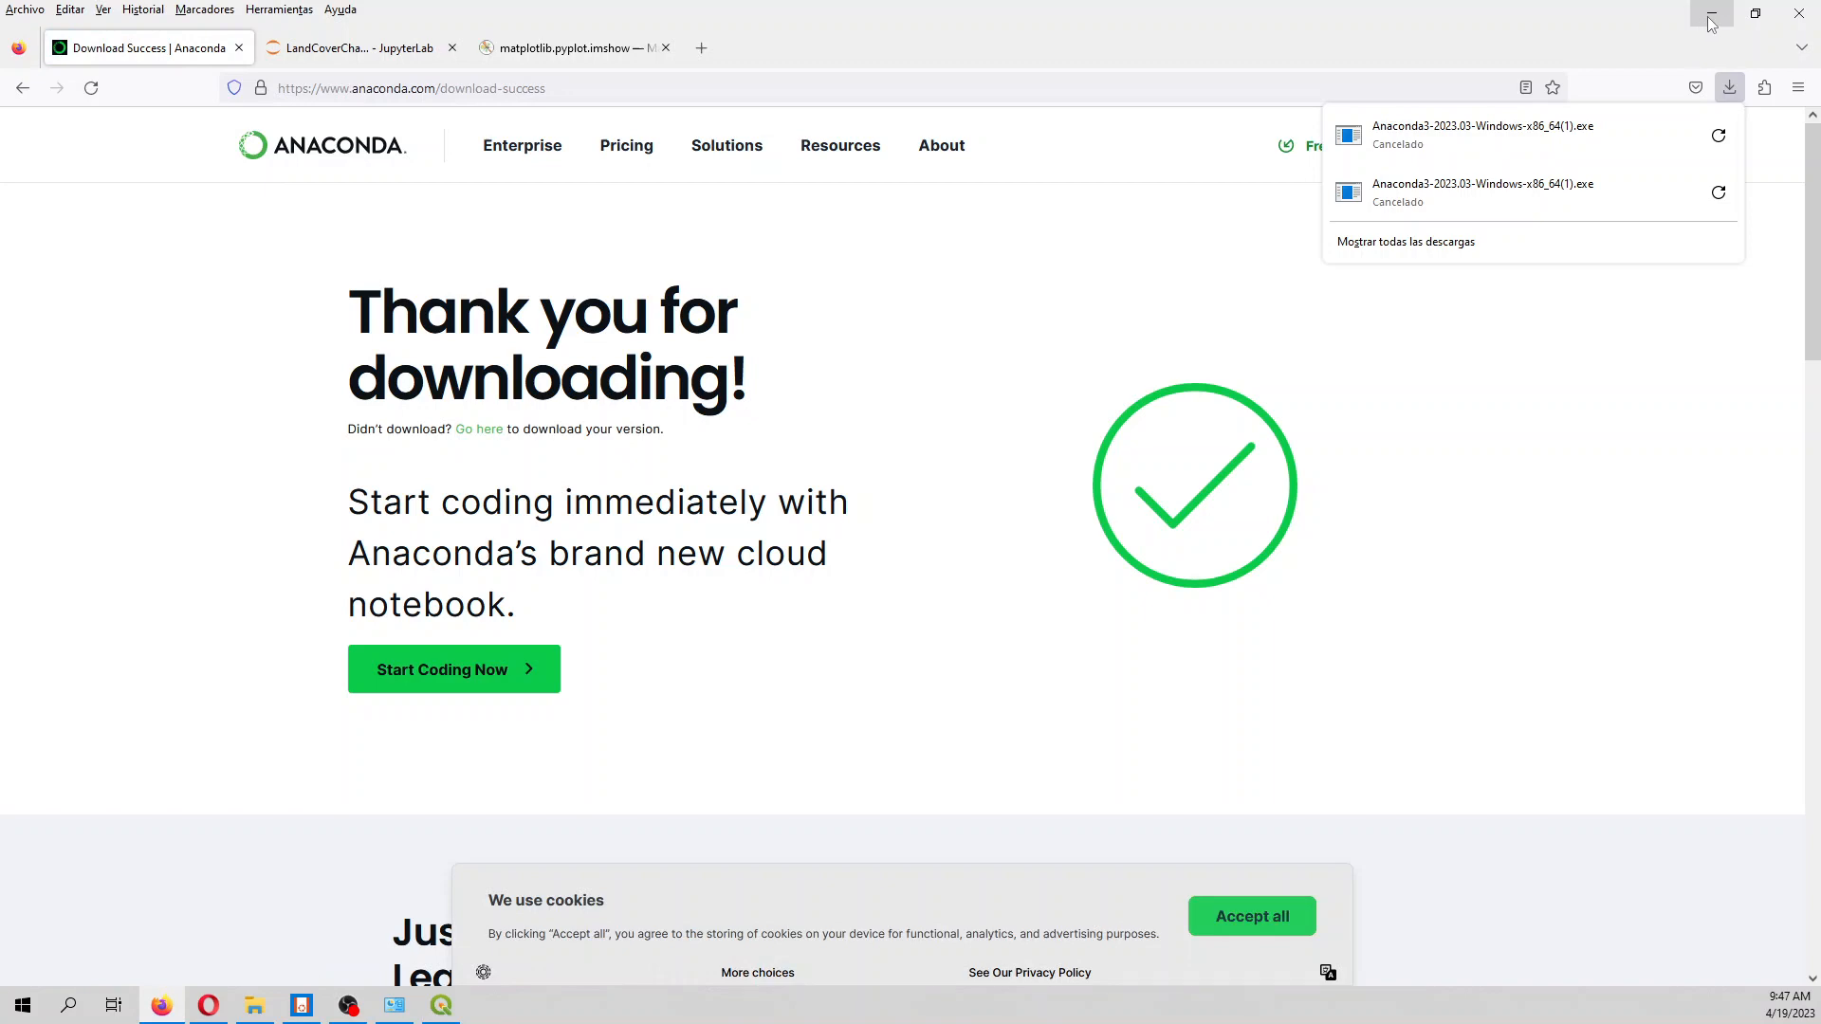
{"action": "left_click", "coordinate": [253, 1004]}
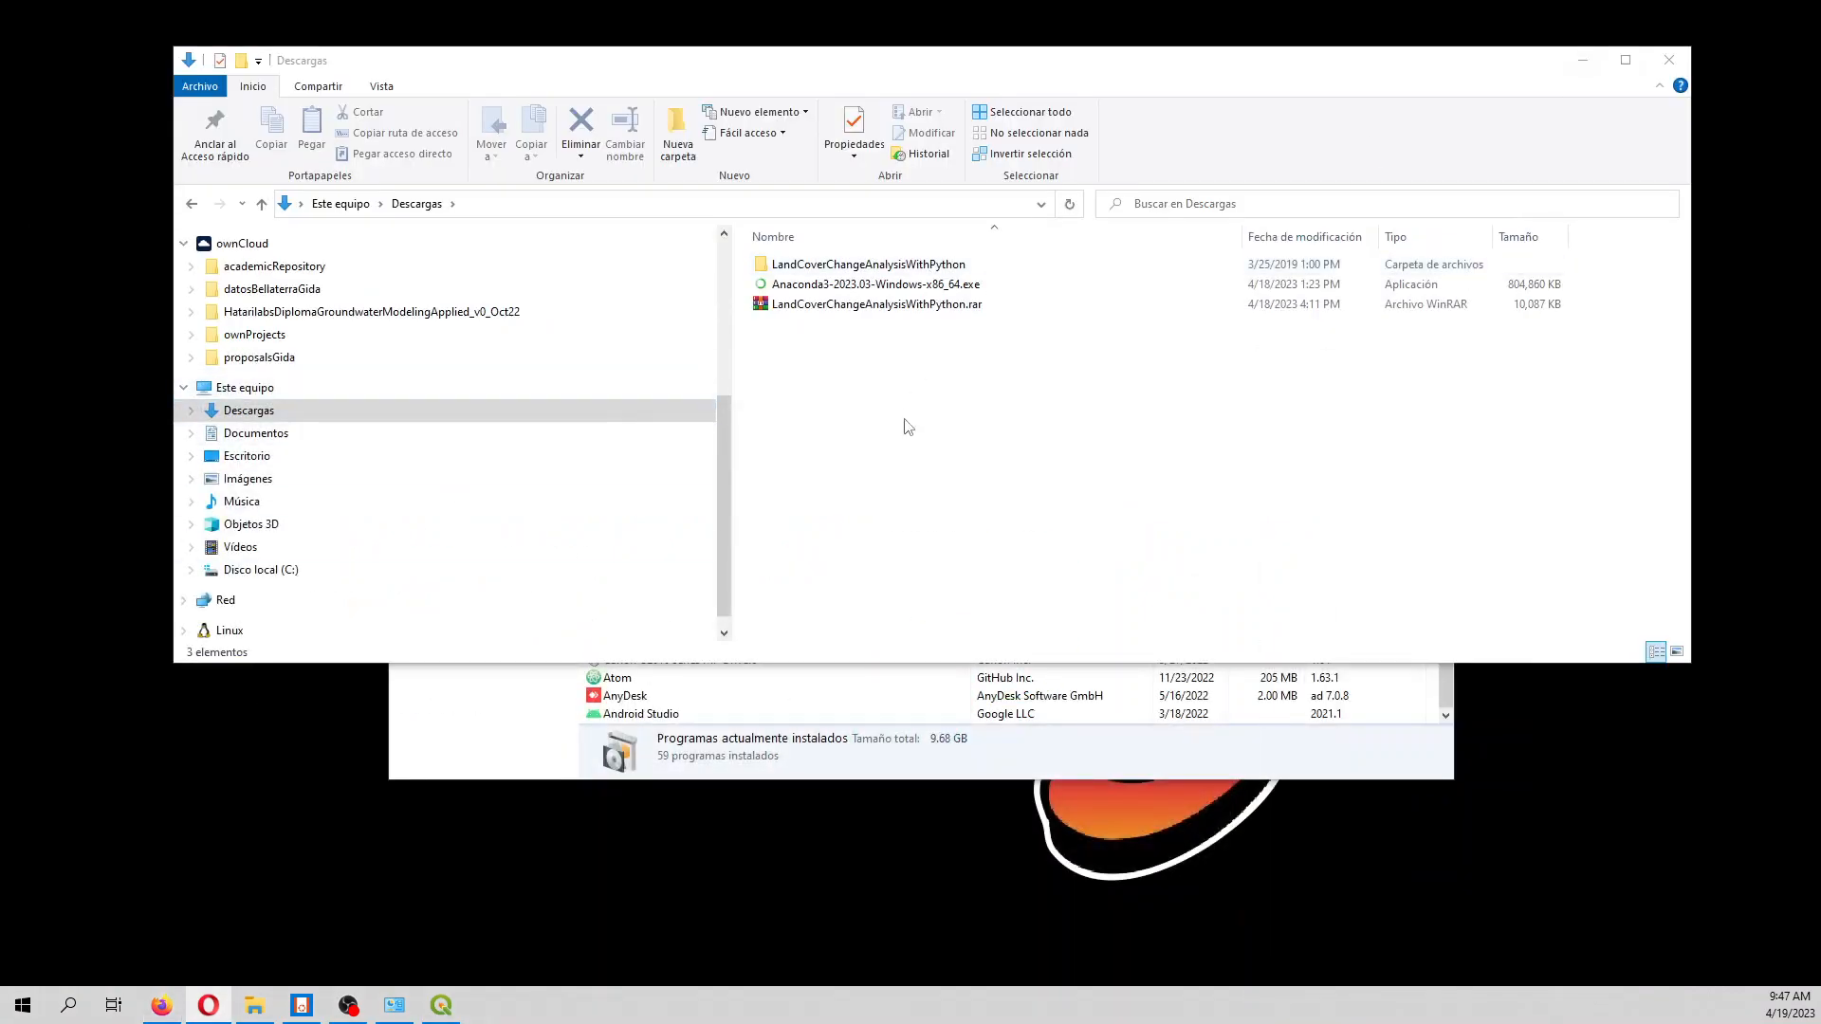
Launch Anaconda3-2023.03-Windows-x86_64.exe and install for Just Me with default options
{"action": "left_click", "coordinate": [875, 283]}
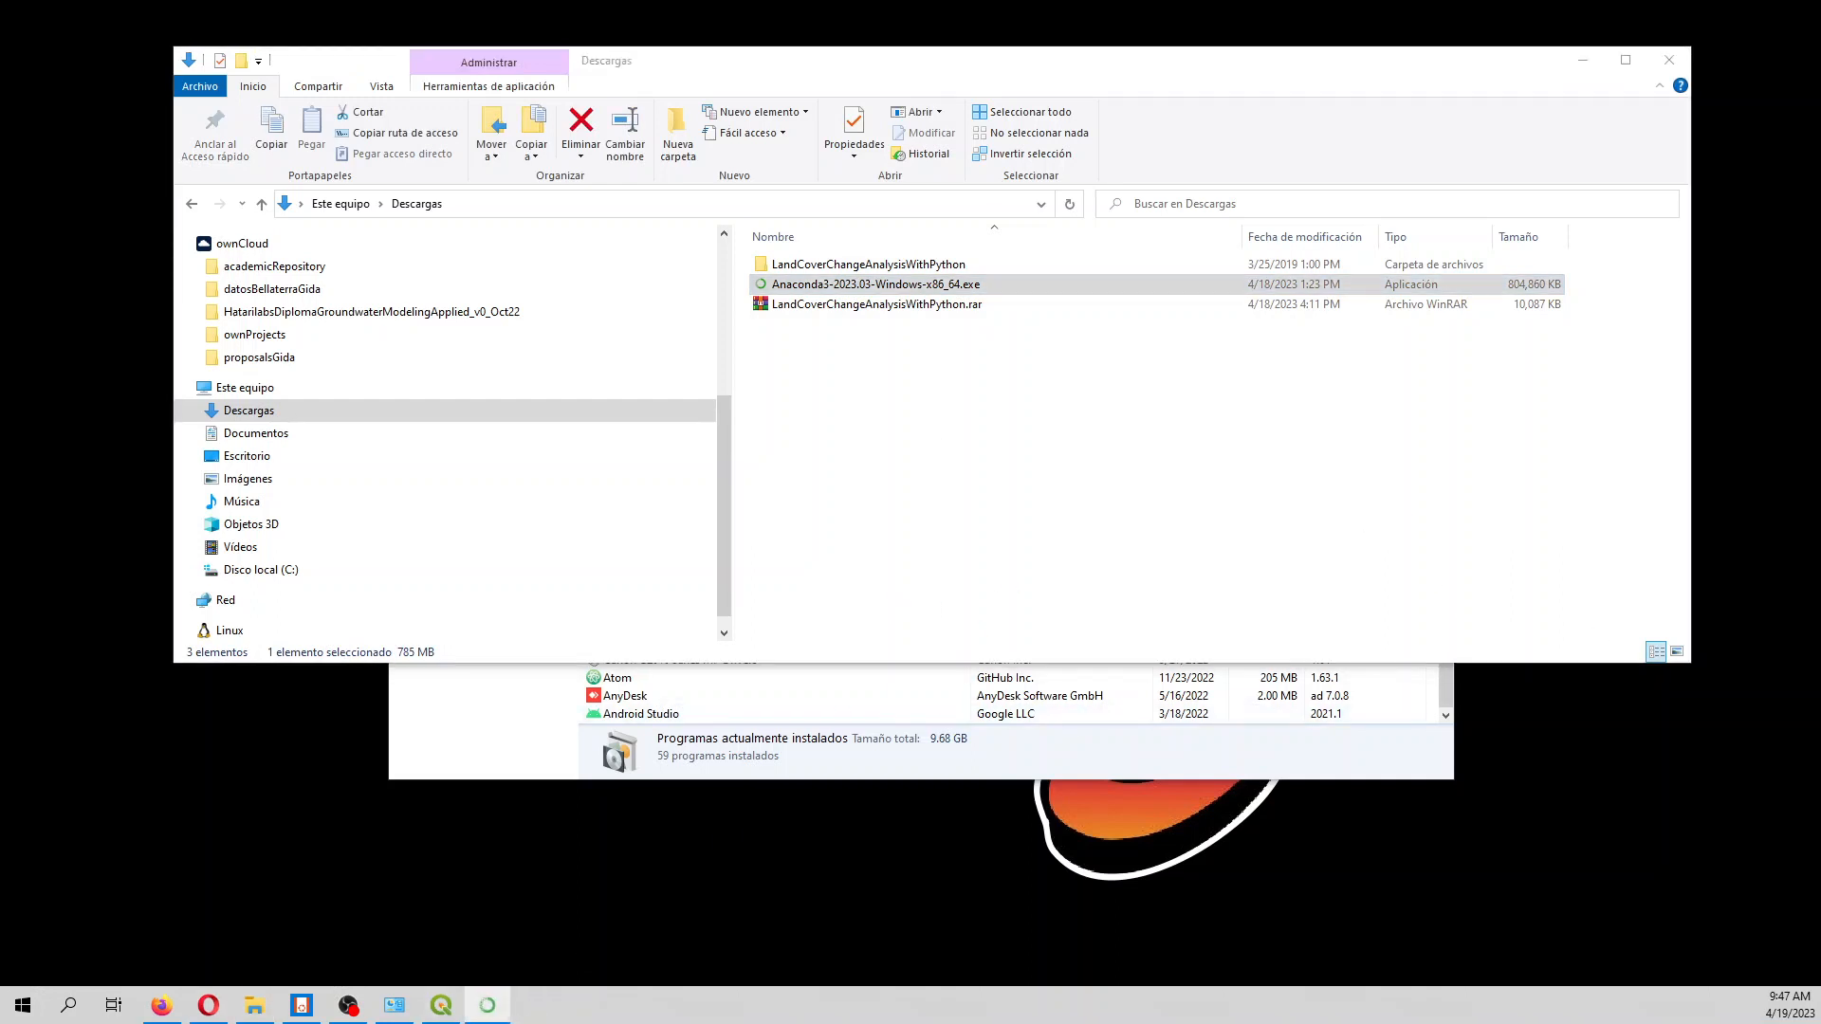
{"action": "double_click", "coordinate": [874, 283]}
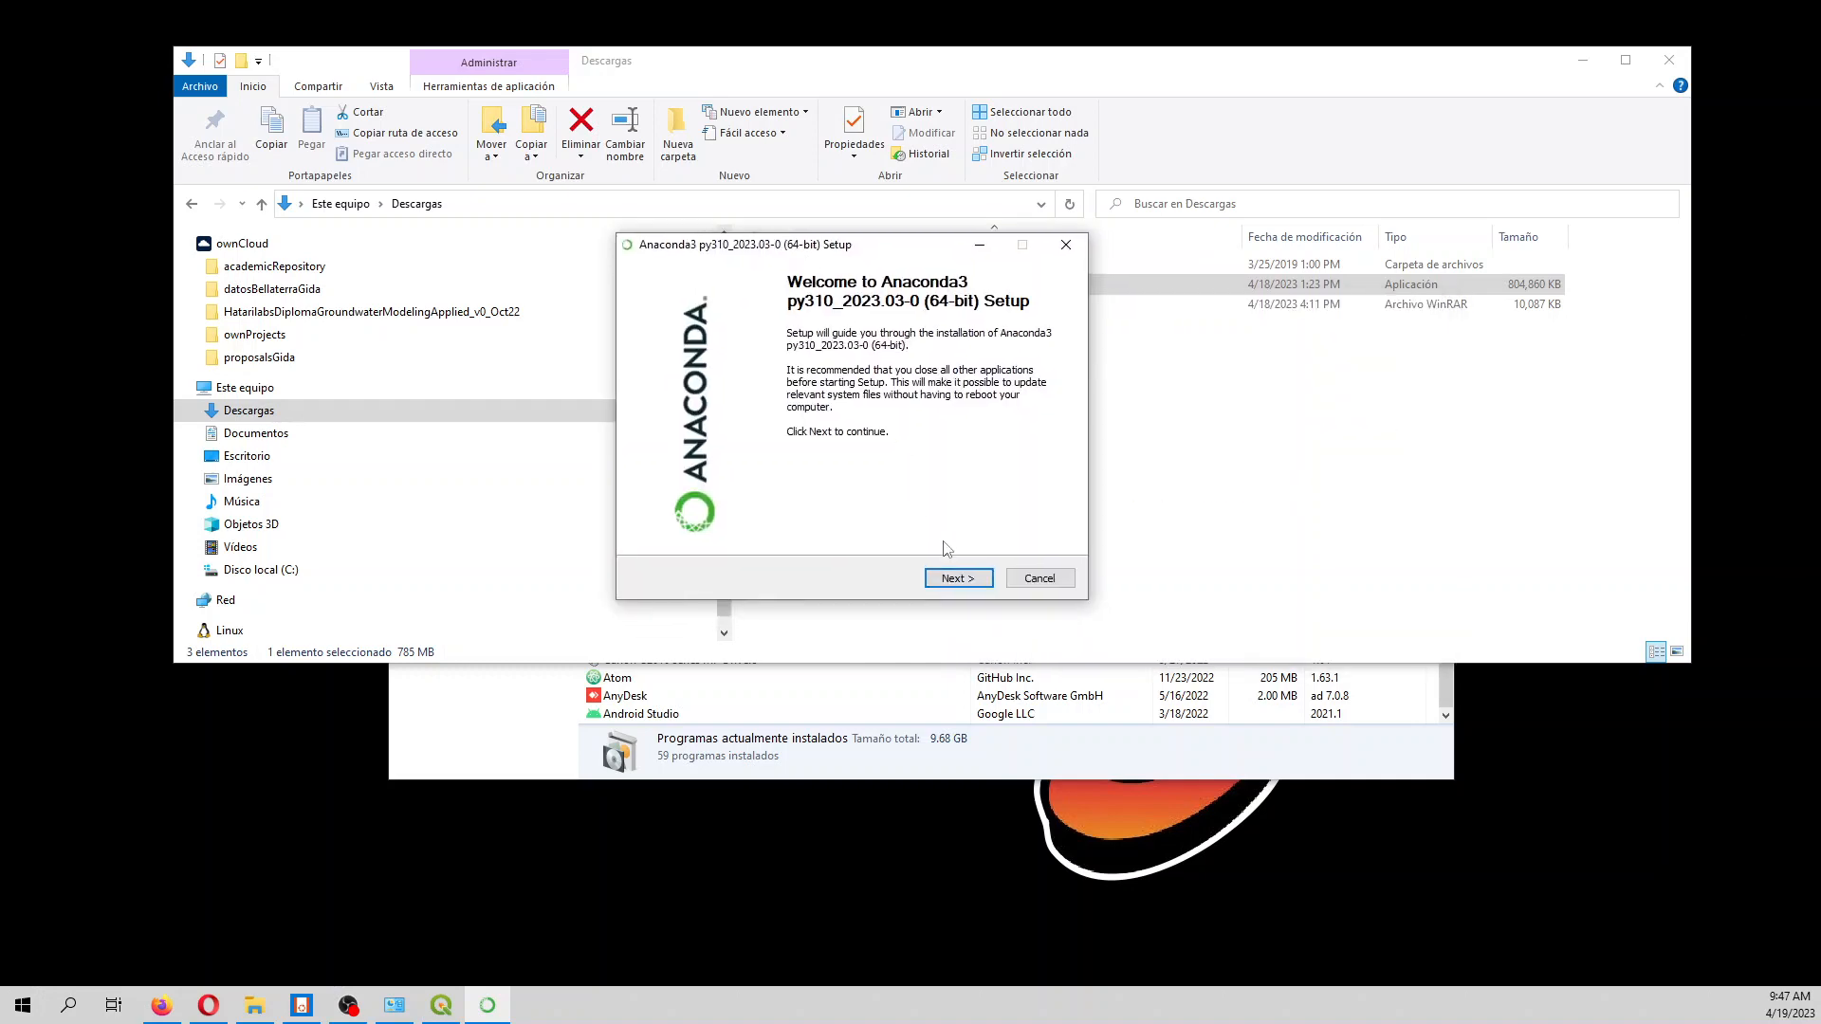
{"action": "left_click", "coordinate": [957, 579]}
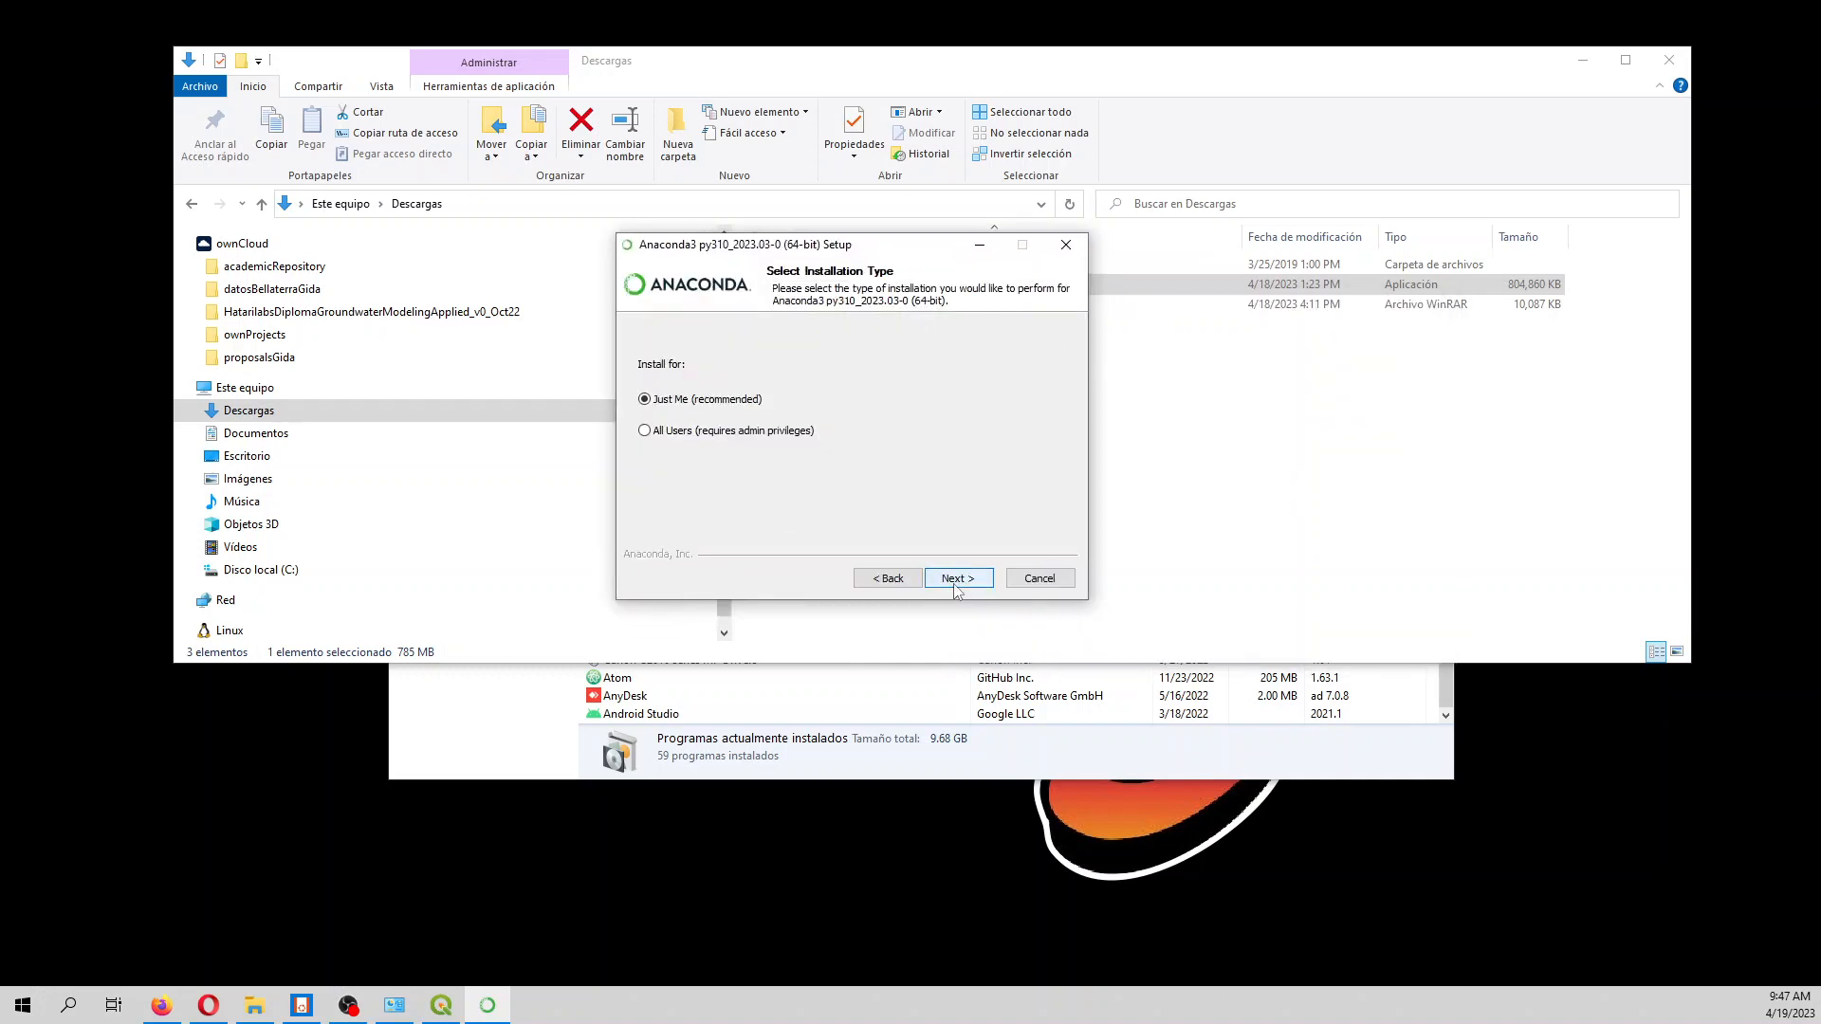
{"action": "left_click", "coordinate": [957, 579]}
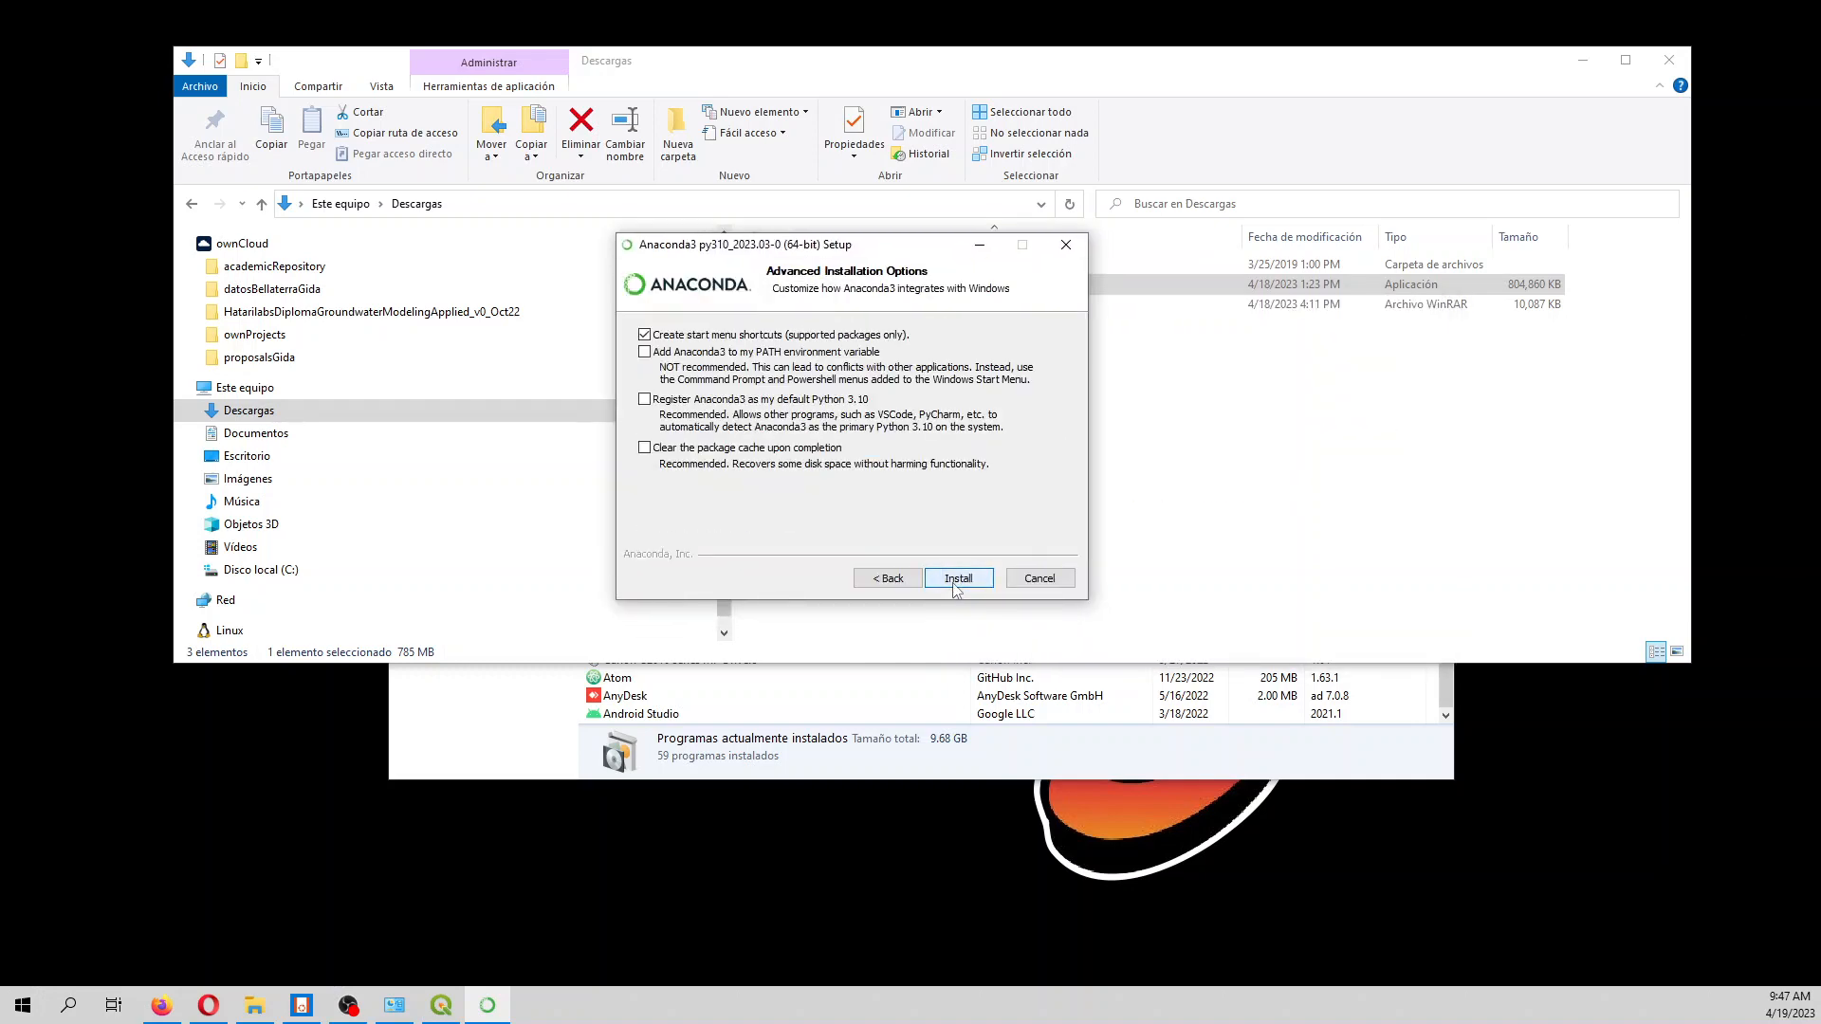
{"action": "left_click", "coordinate": [957, 578]}
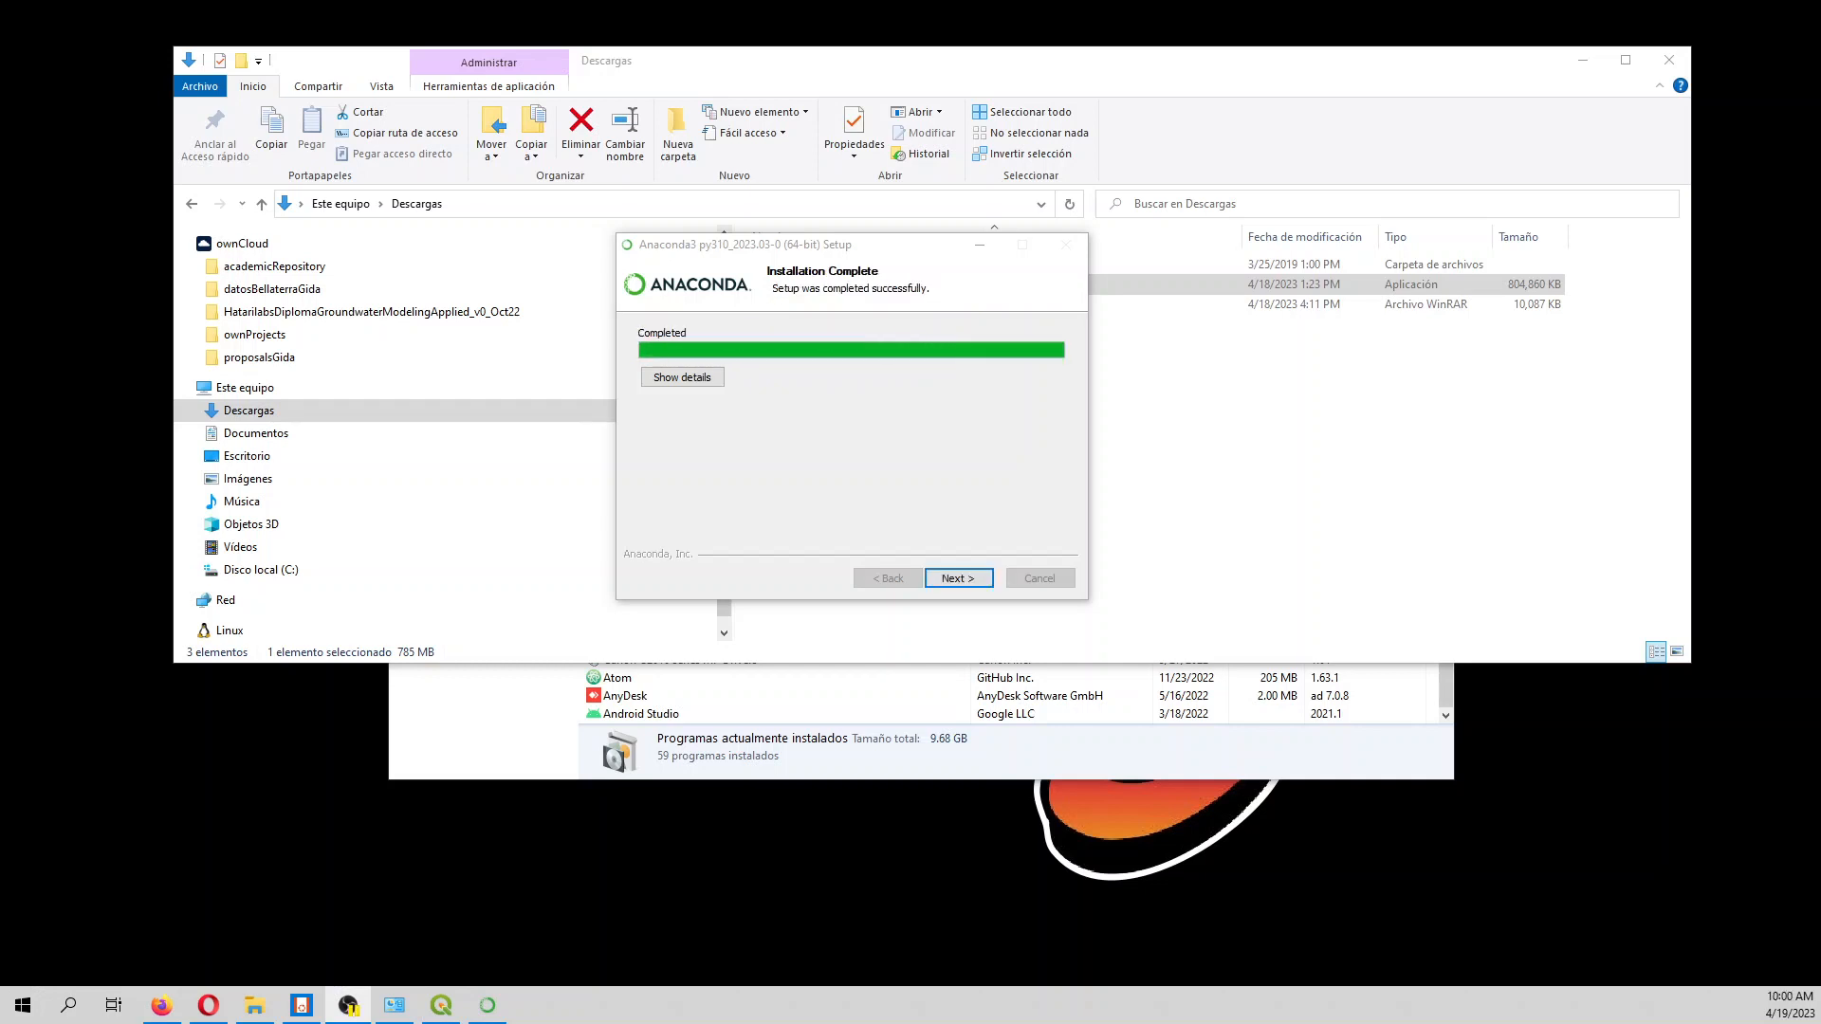
{"action": "mouse_move", "coordinate": [957, 578]}
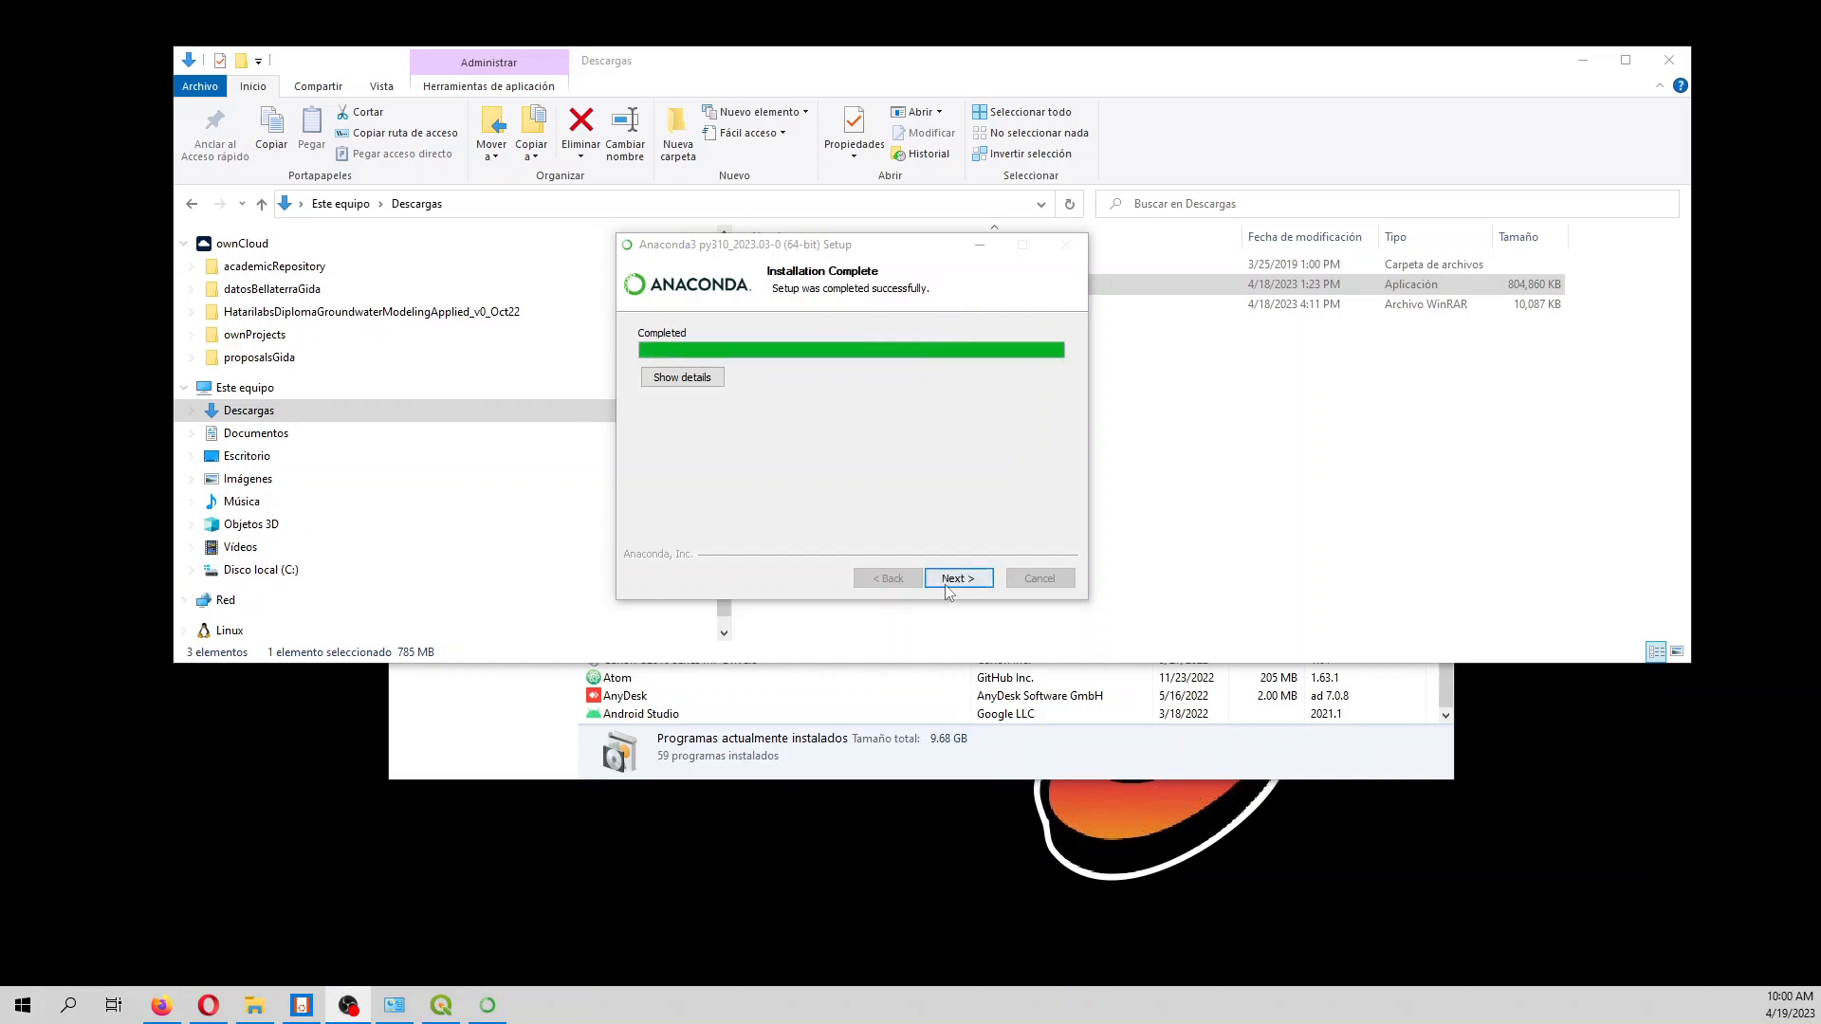
Finish setup with 'Welcome to Anaconda' unchecked so no page opens
{"action": "left_click", "coordinate": [958, 579]}
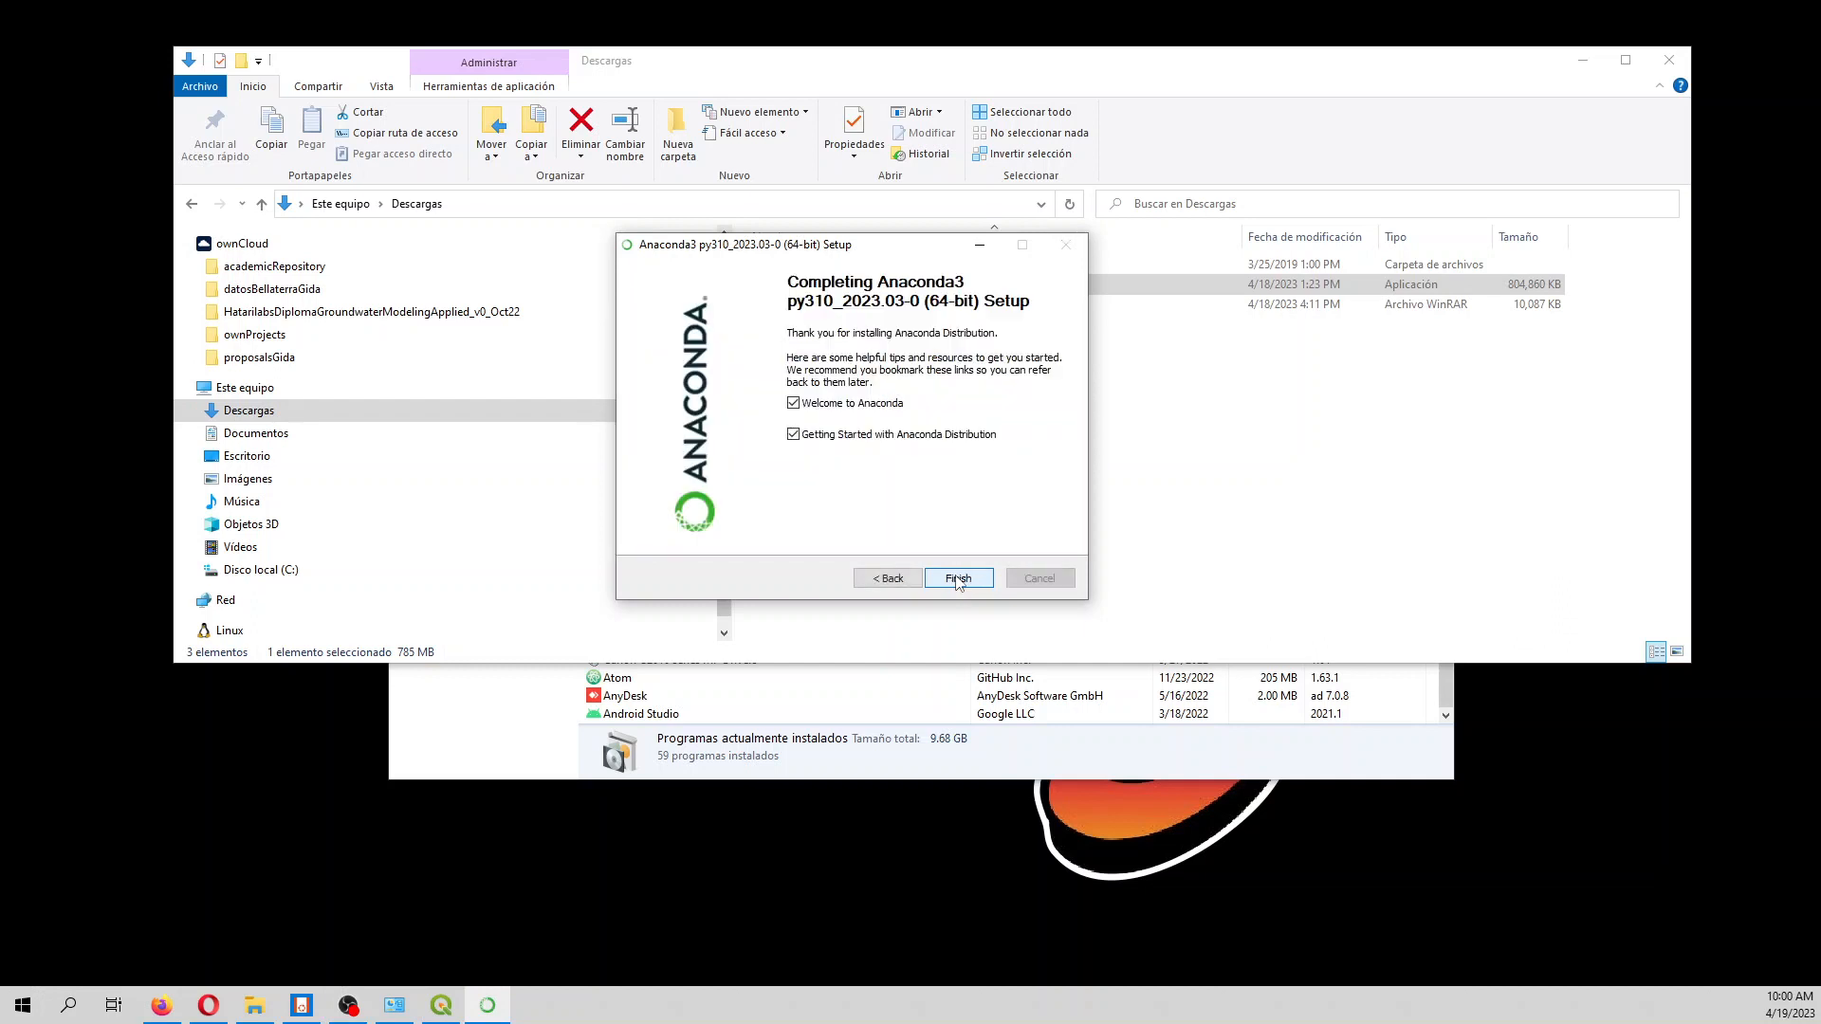
{"action": "left_click", "coordinate": [791, 403]}
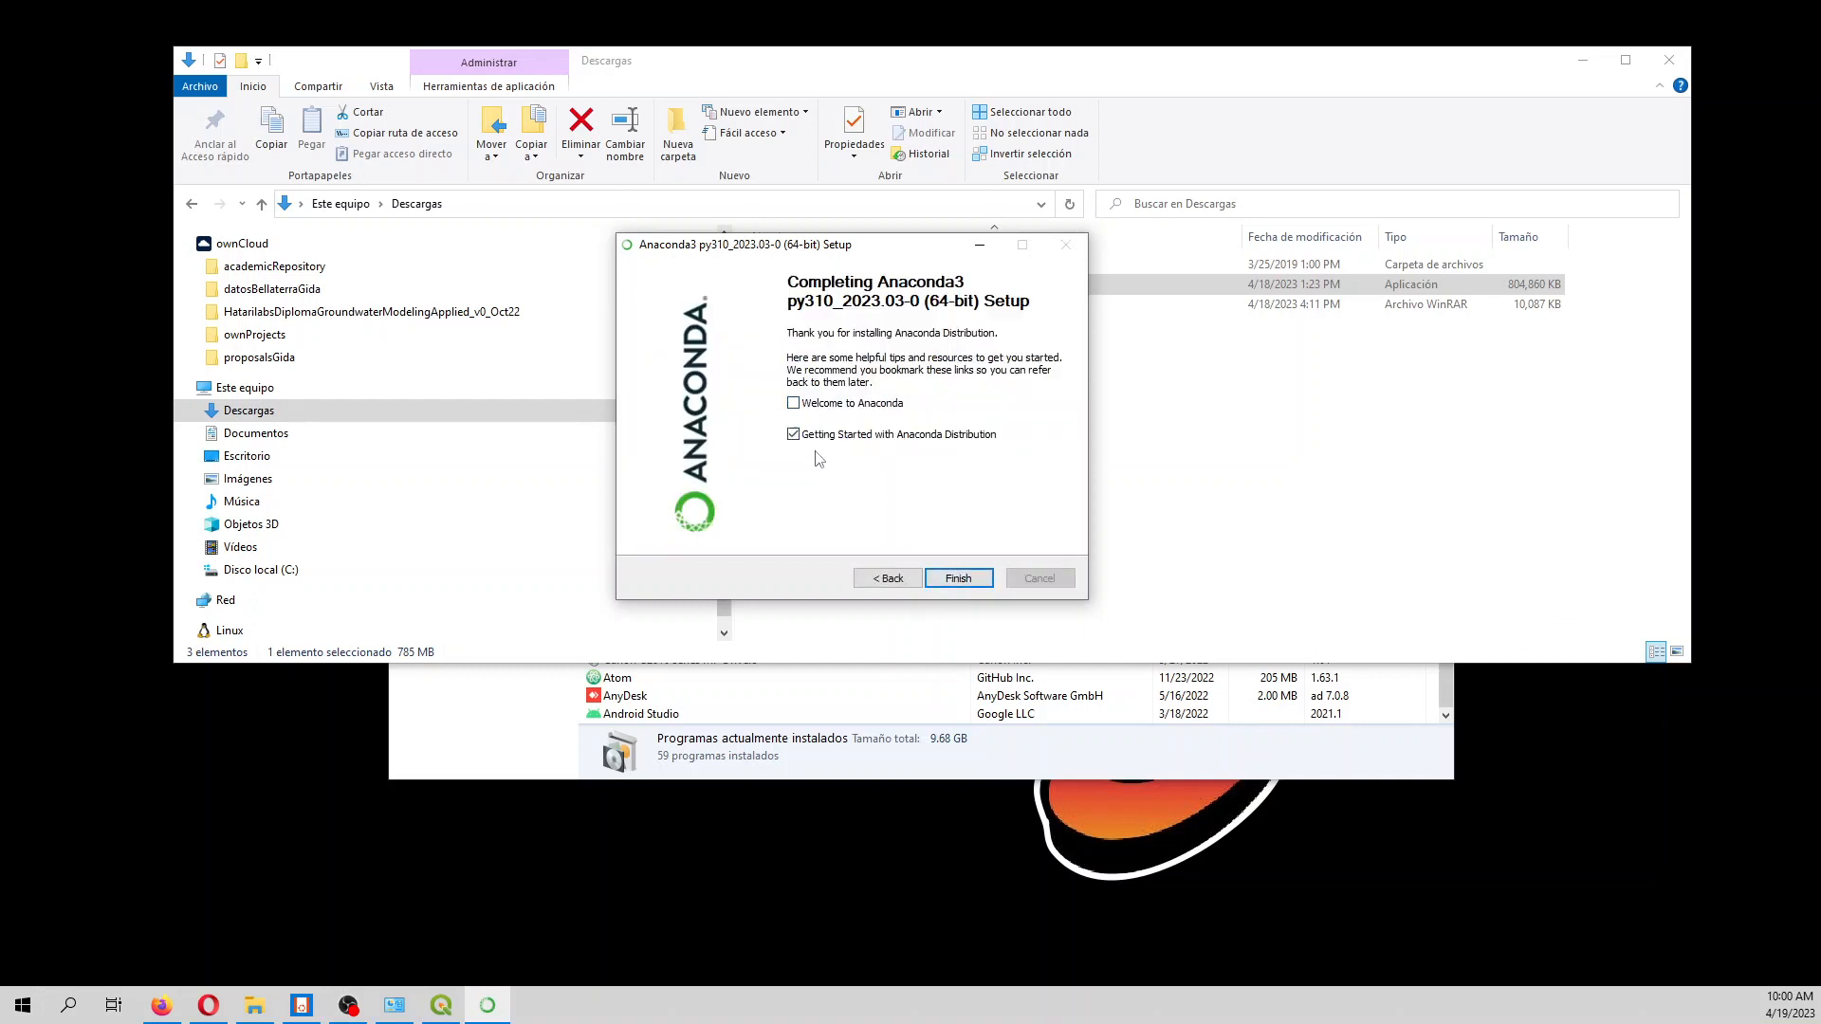
{"action": "left_click", "coordinate": [958, 578]}
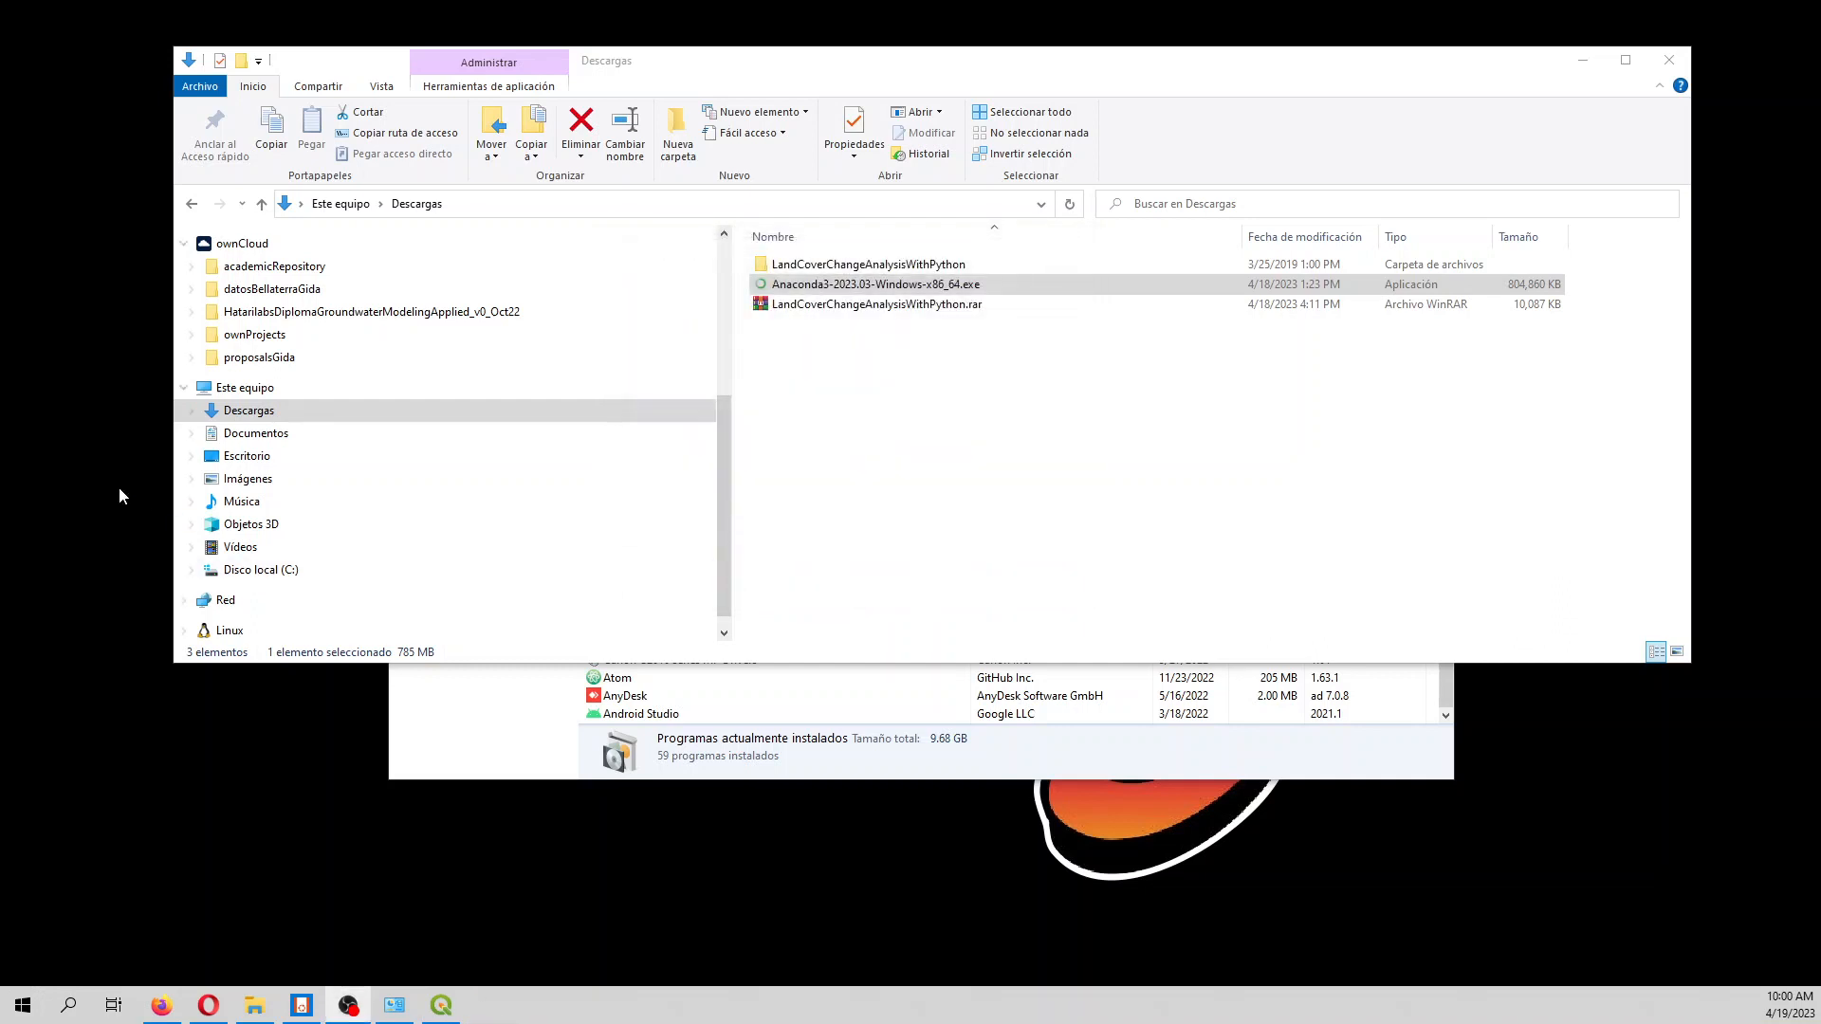
{"action": "mouse_move", "coordinate": [161, 1005]}
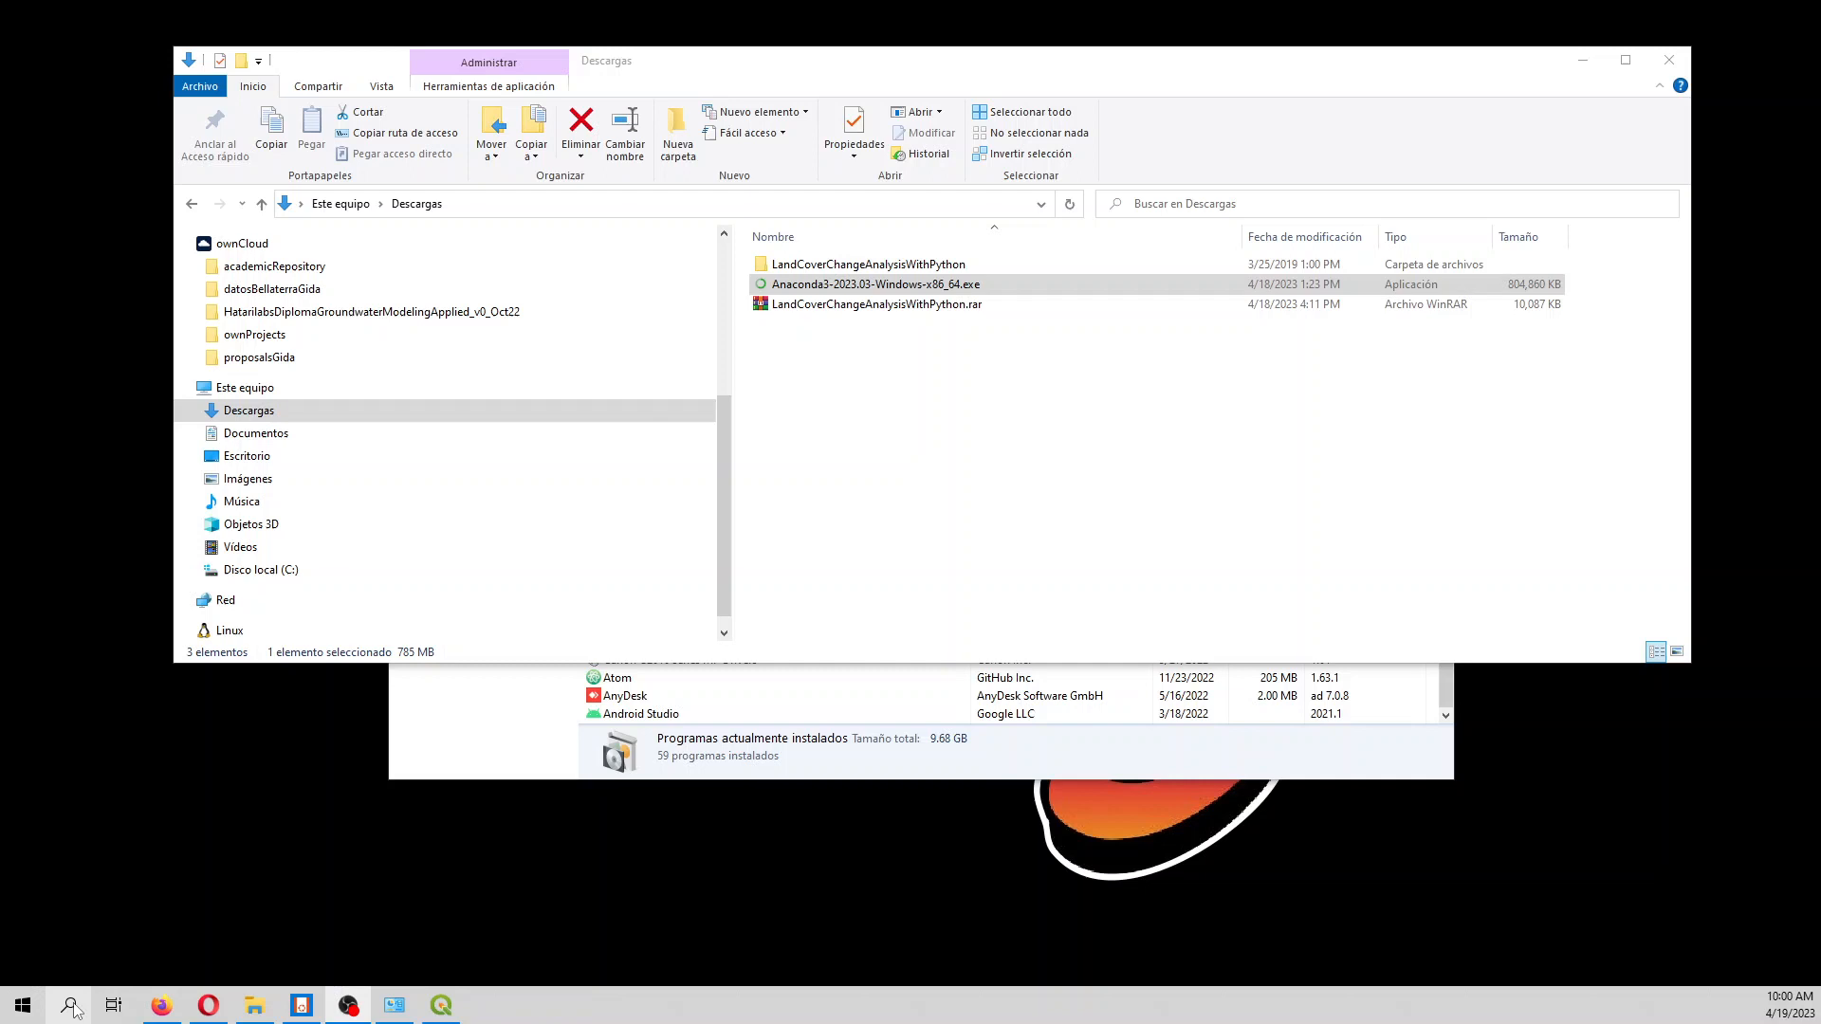
Search Windows for 'ana' and launch Anaconda Prompt
{"action": "left_click", "coordinate": [70, 1004]}
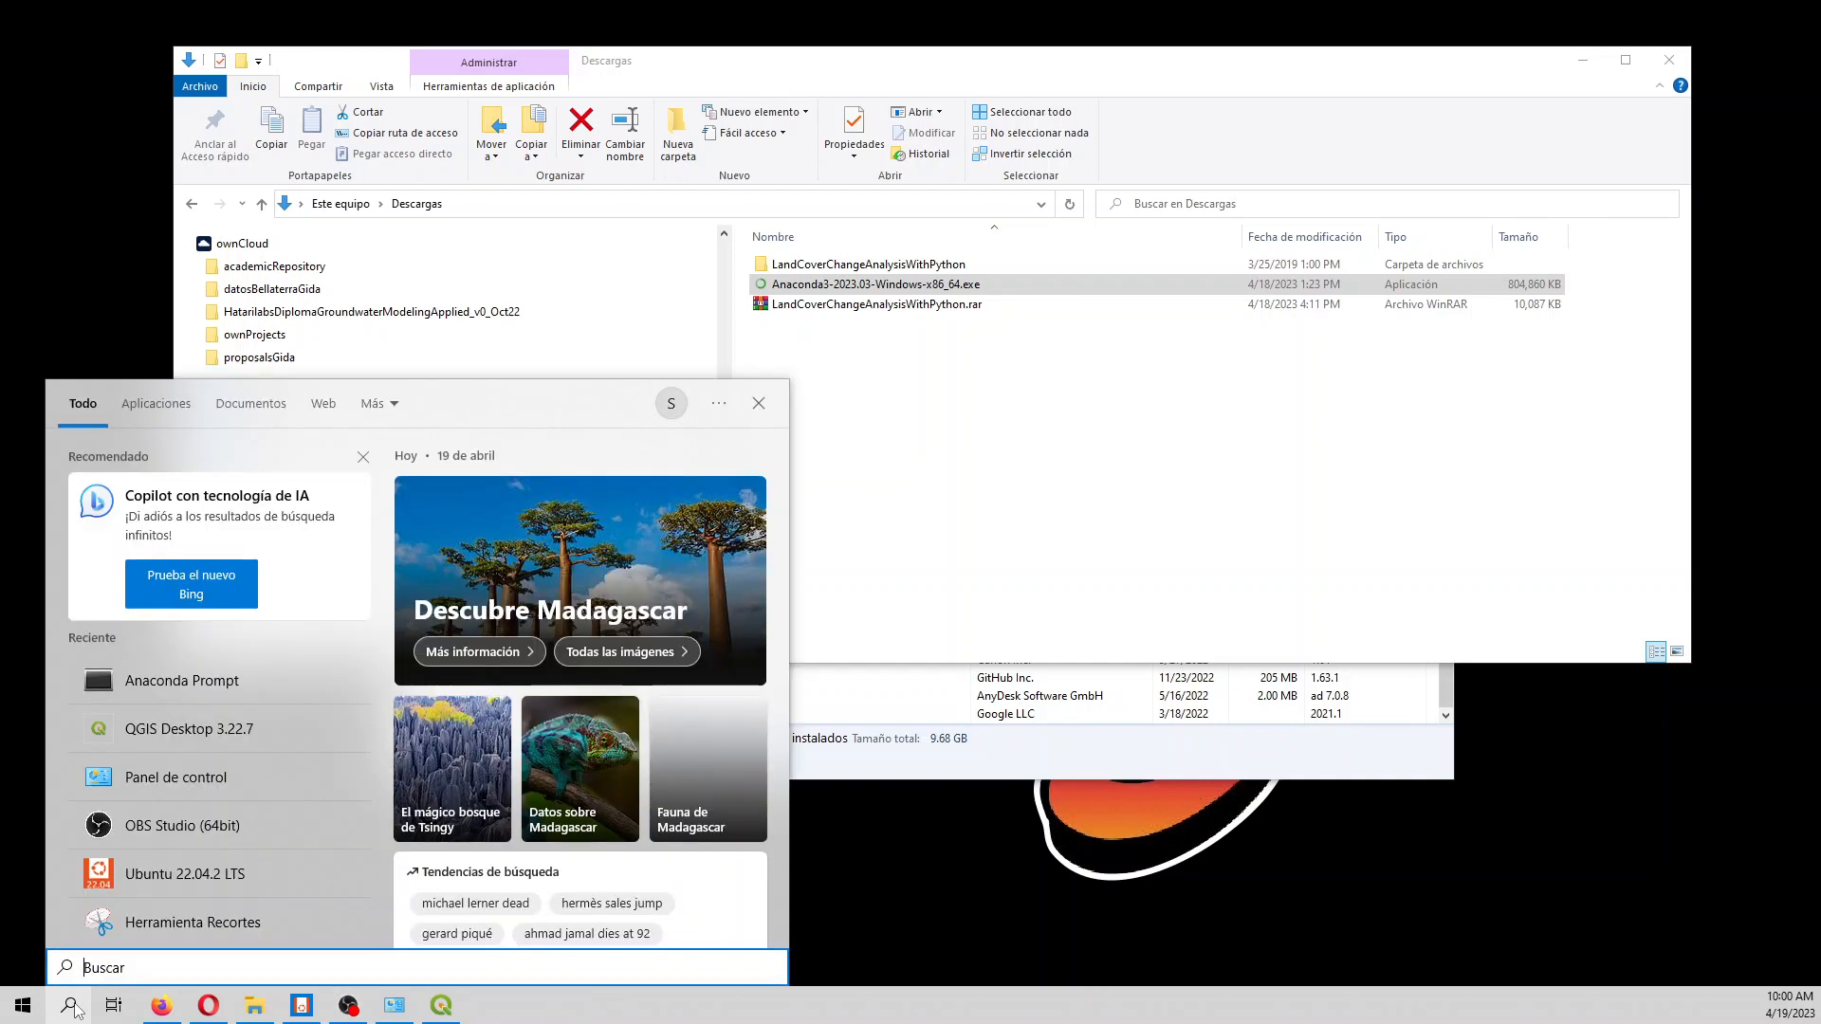
{"action": "type", "text": "ana"}
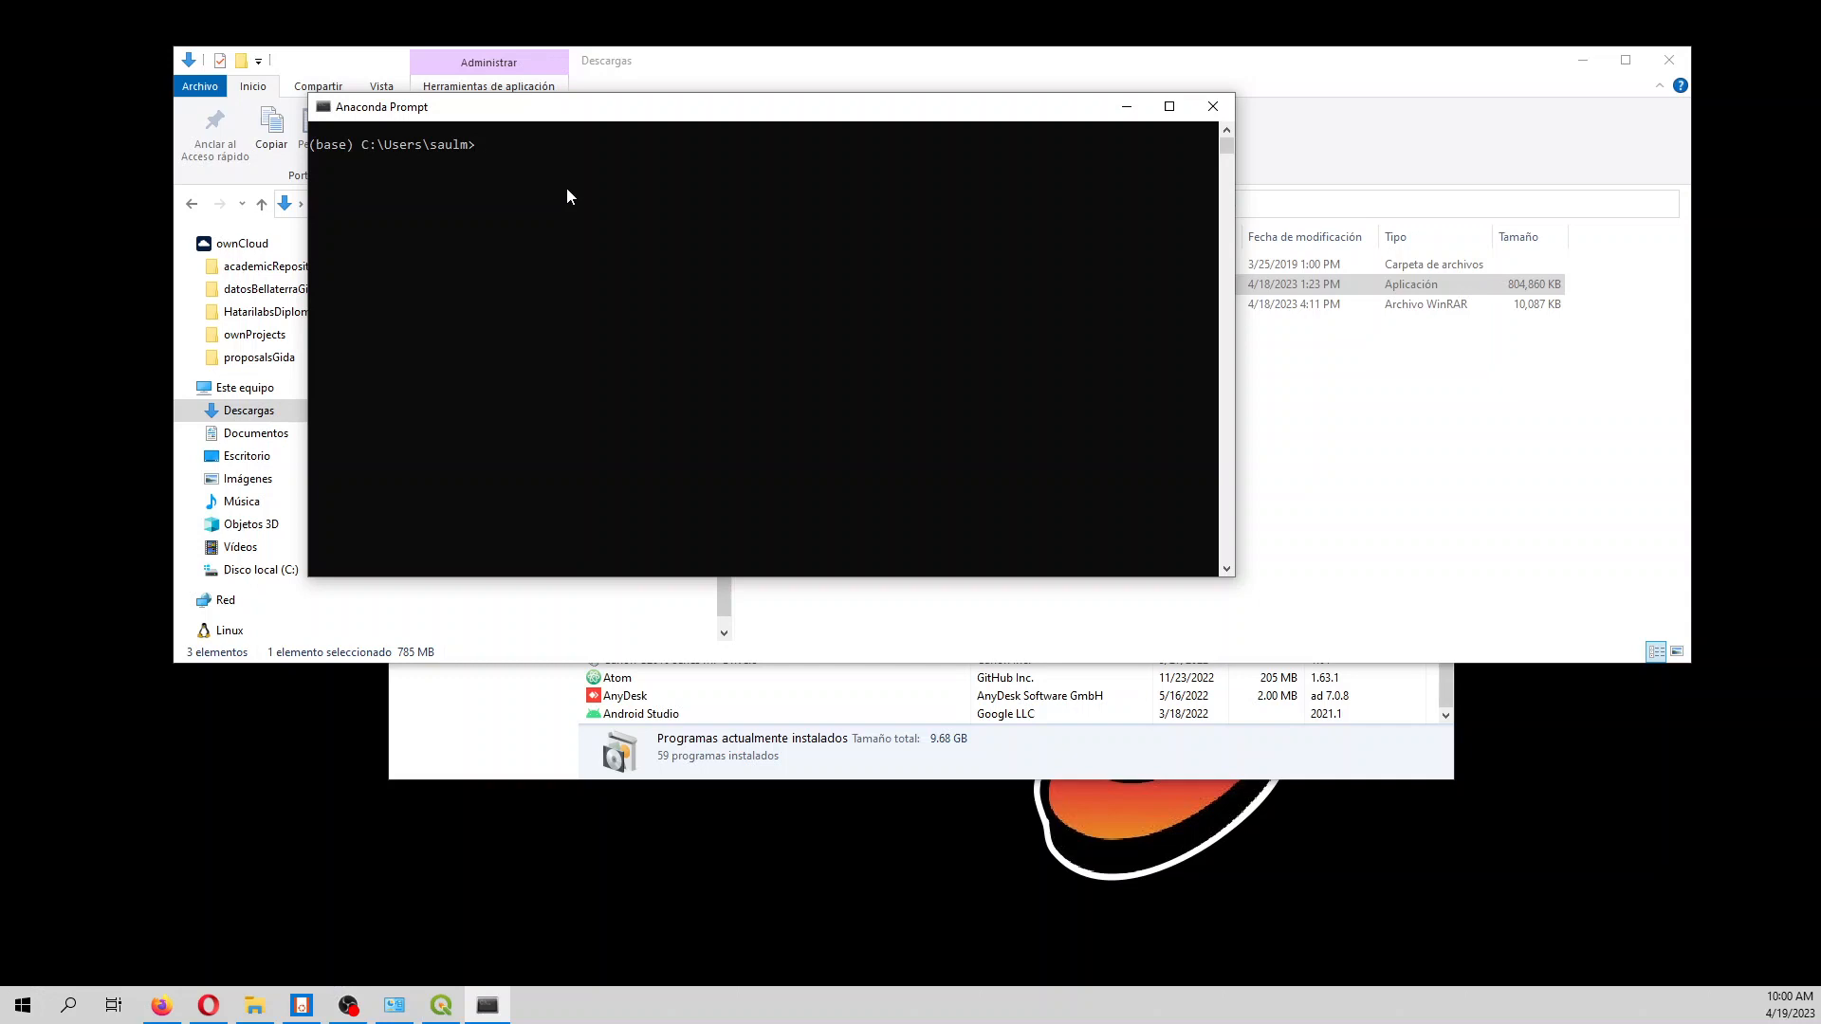
Run 'pip install geopandas' and begin the next pip command
{"action": "type", "text": "pip install g"}
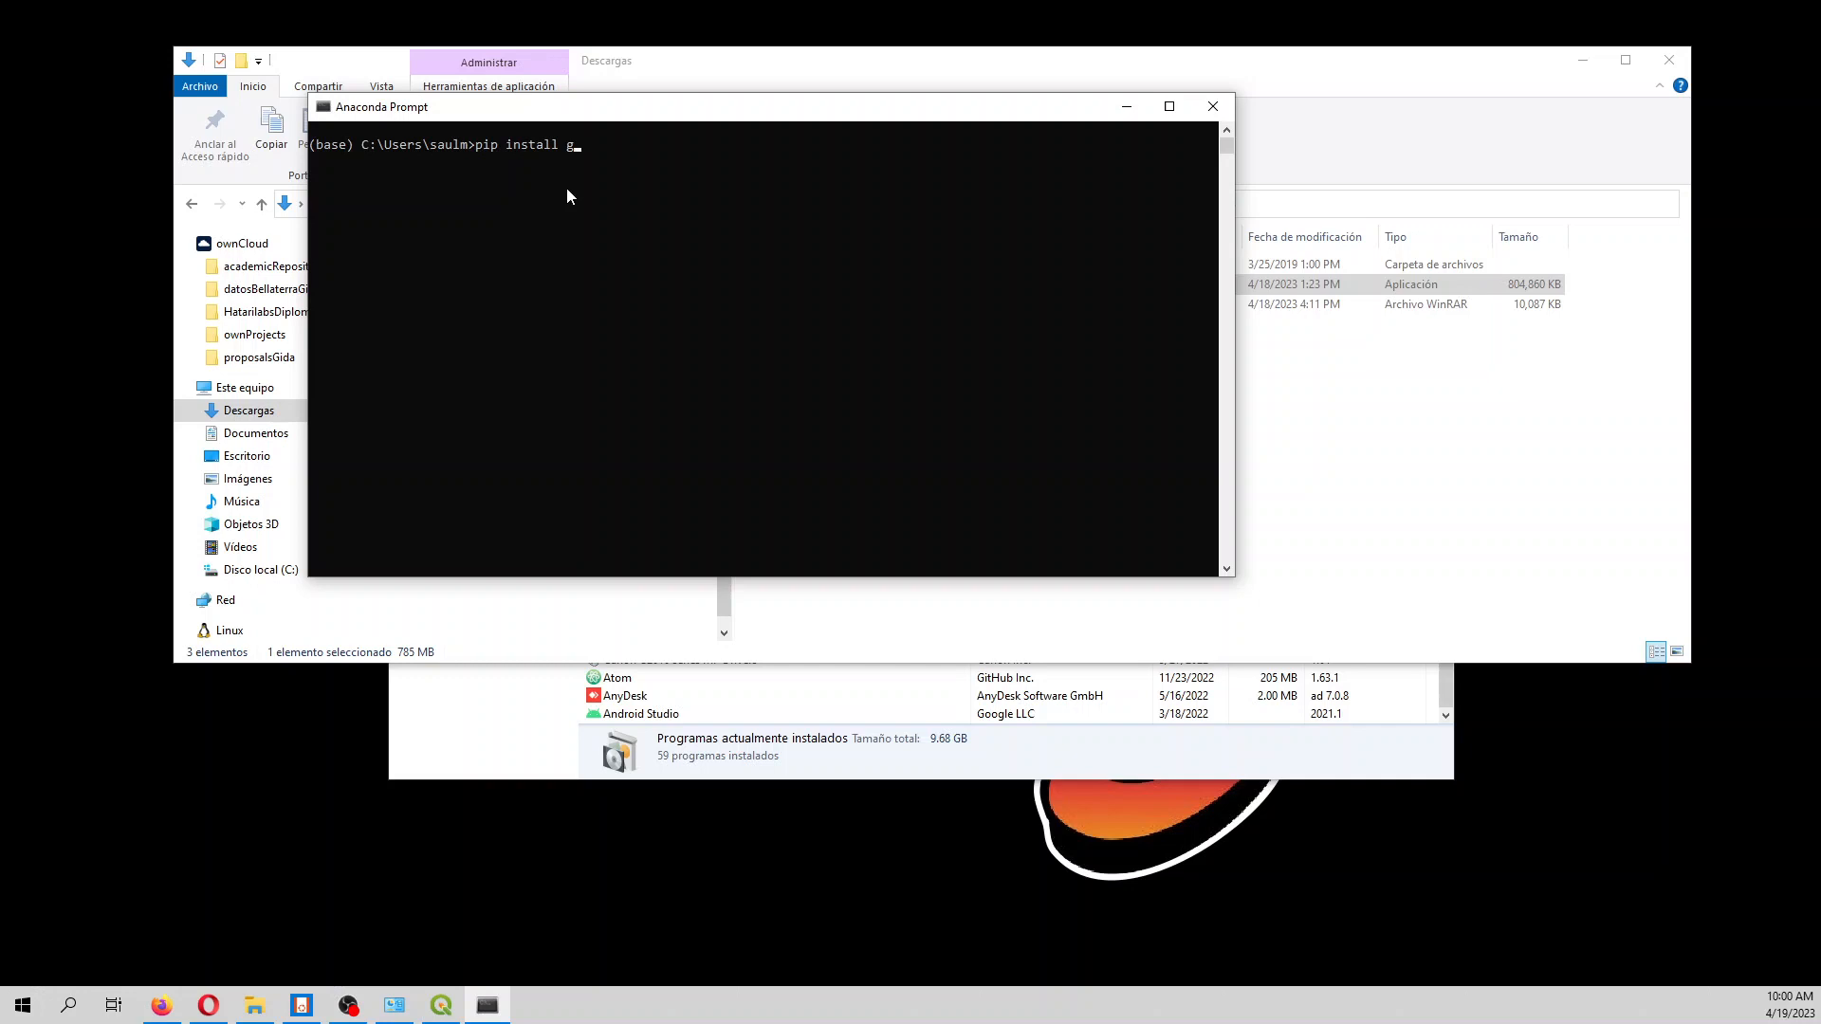
{"action": "type", "text": "eopand"}
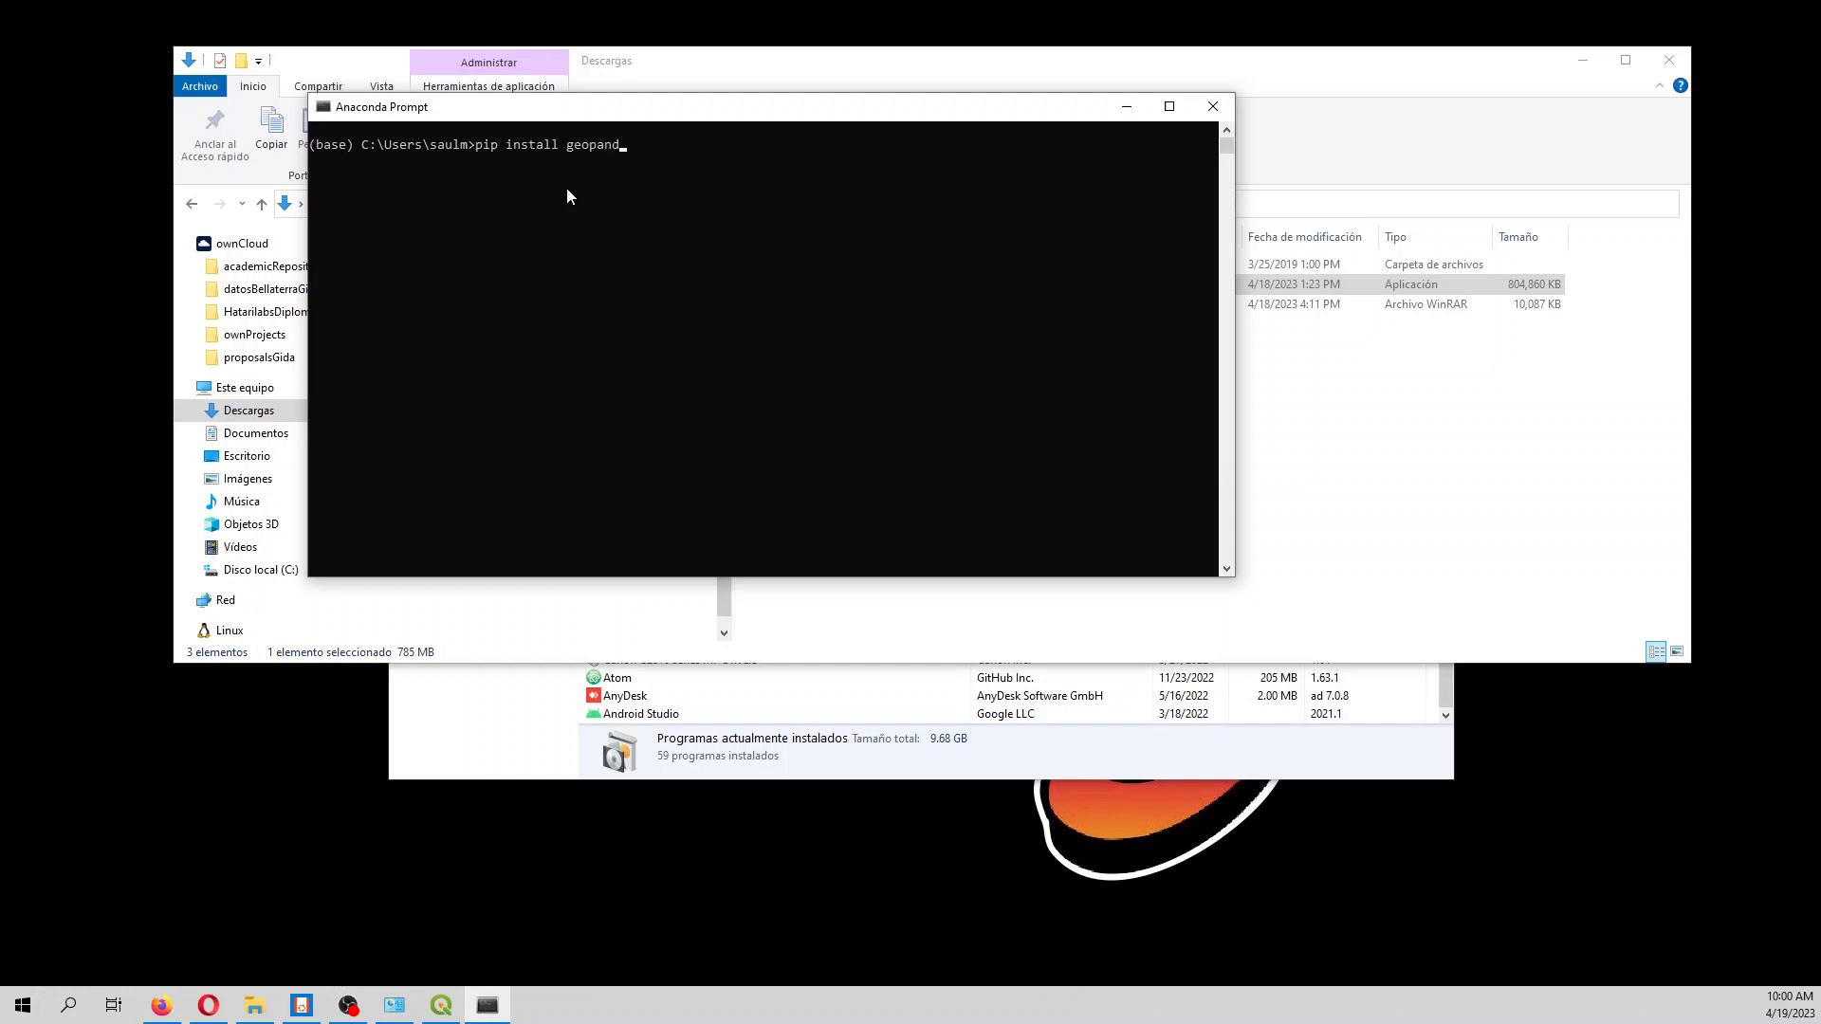
{"action": "type", "text": "as"}
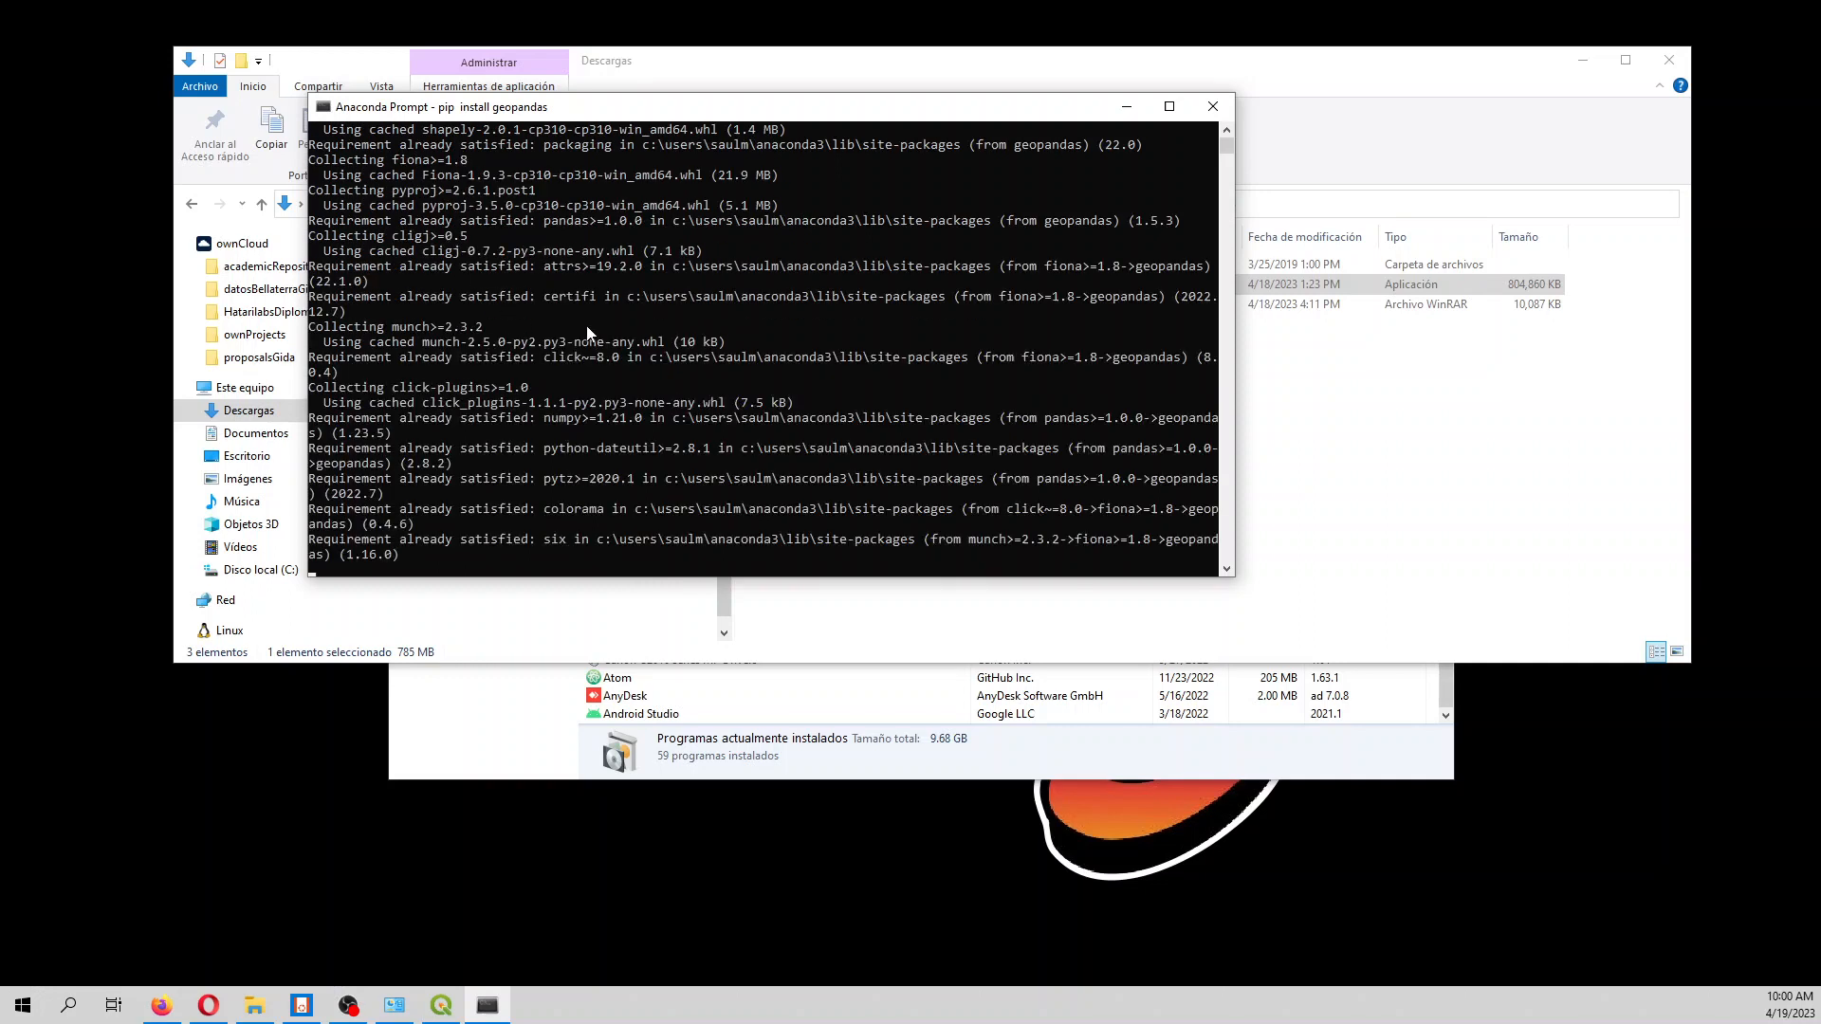
{"action": "mouse_move", "coordinate": [658, 483]}
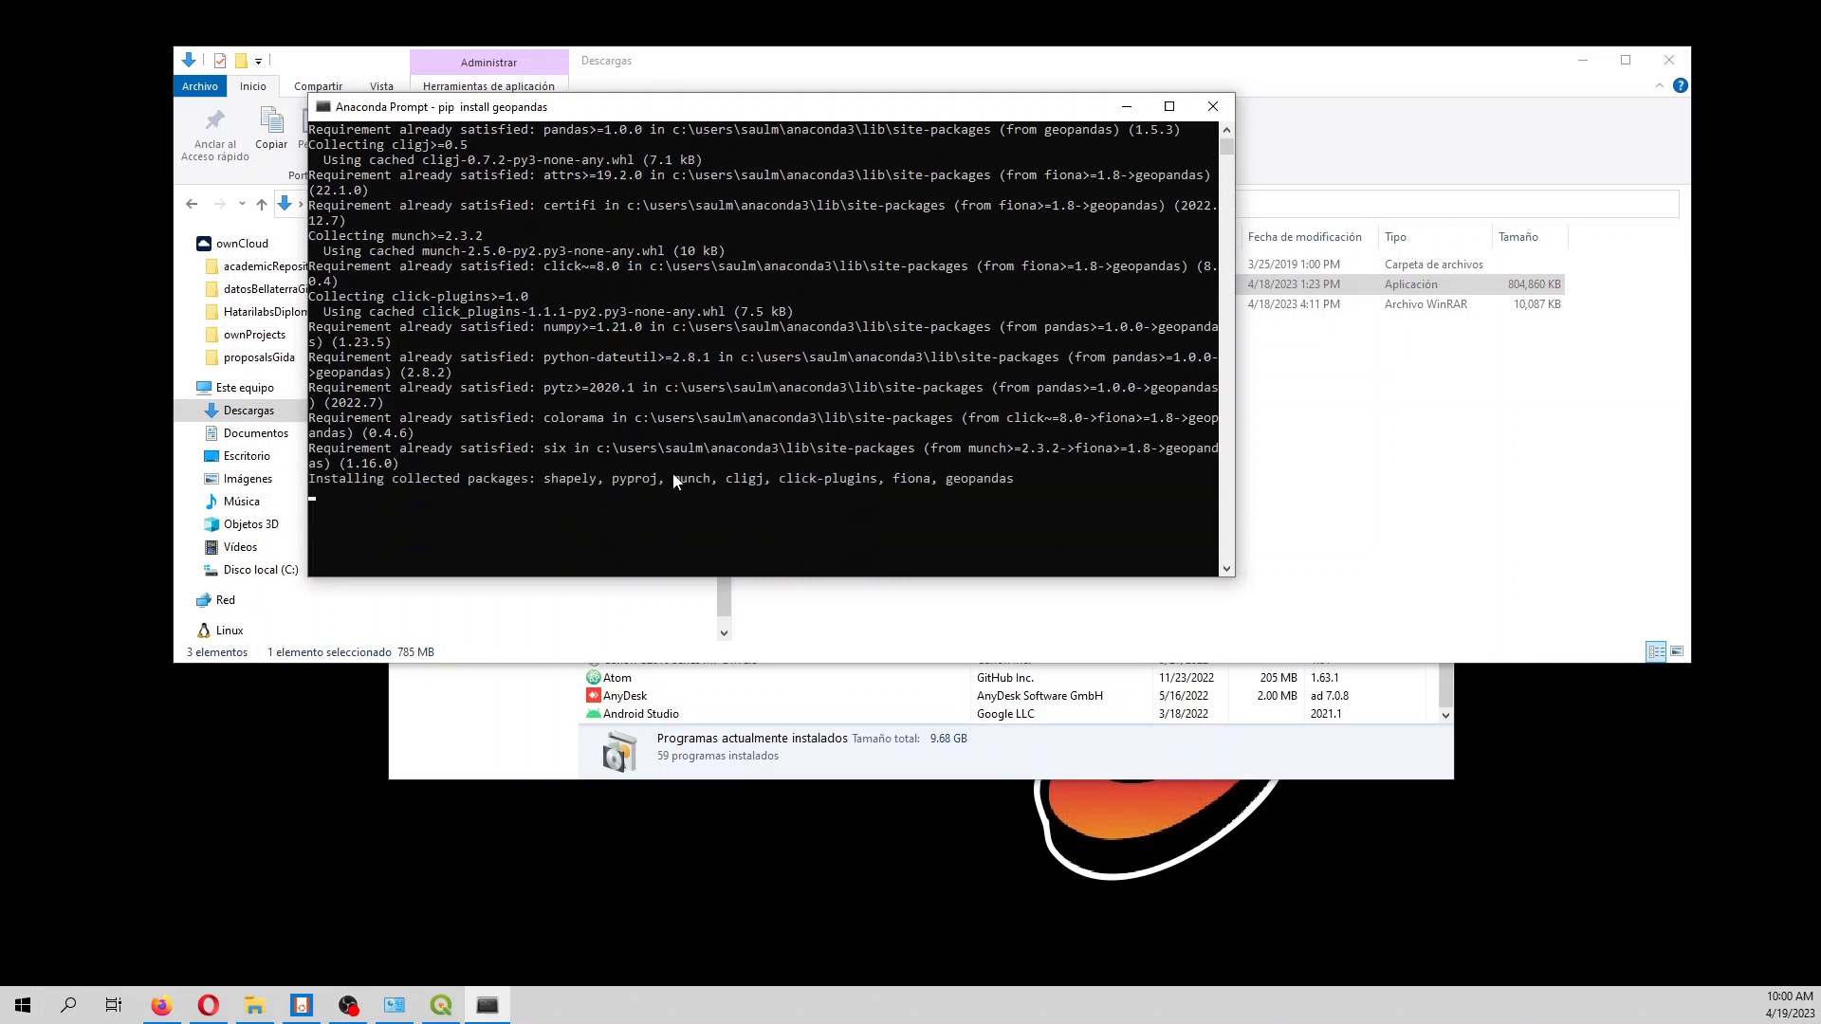
{"action": "mouse_move", "coordinate": [580, 487]}
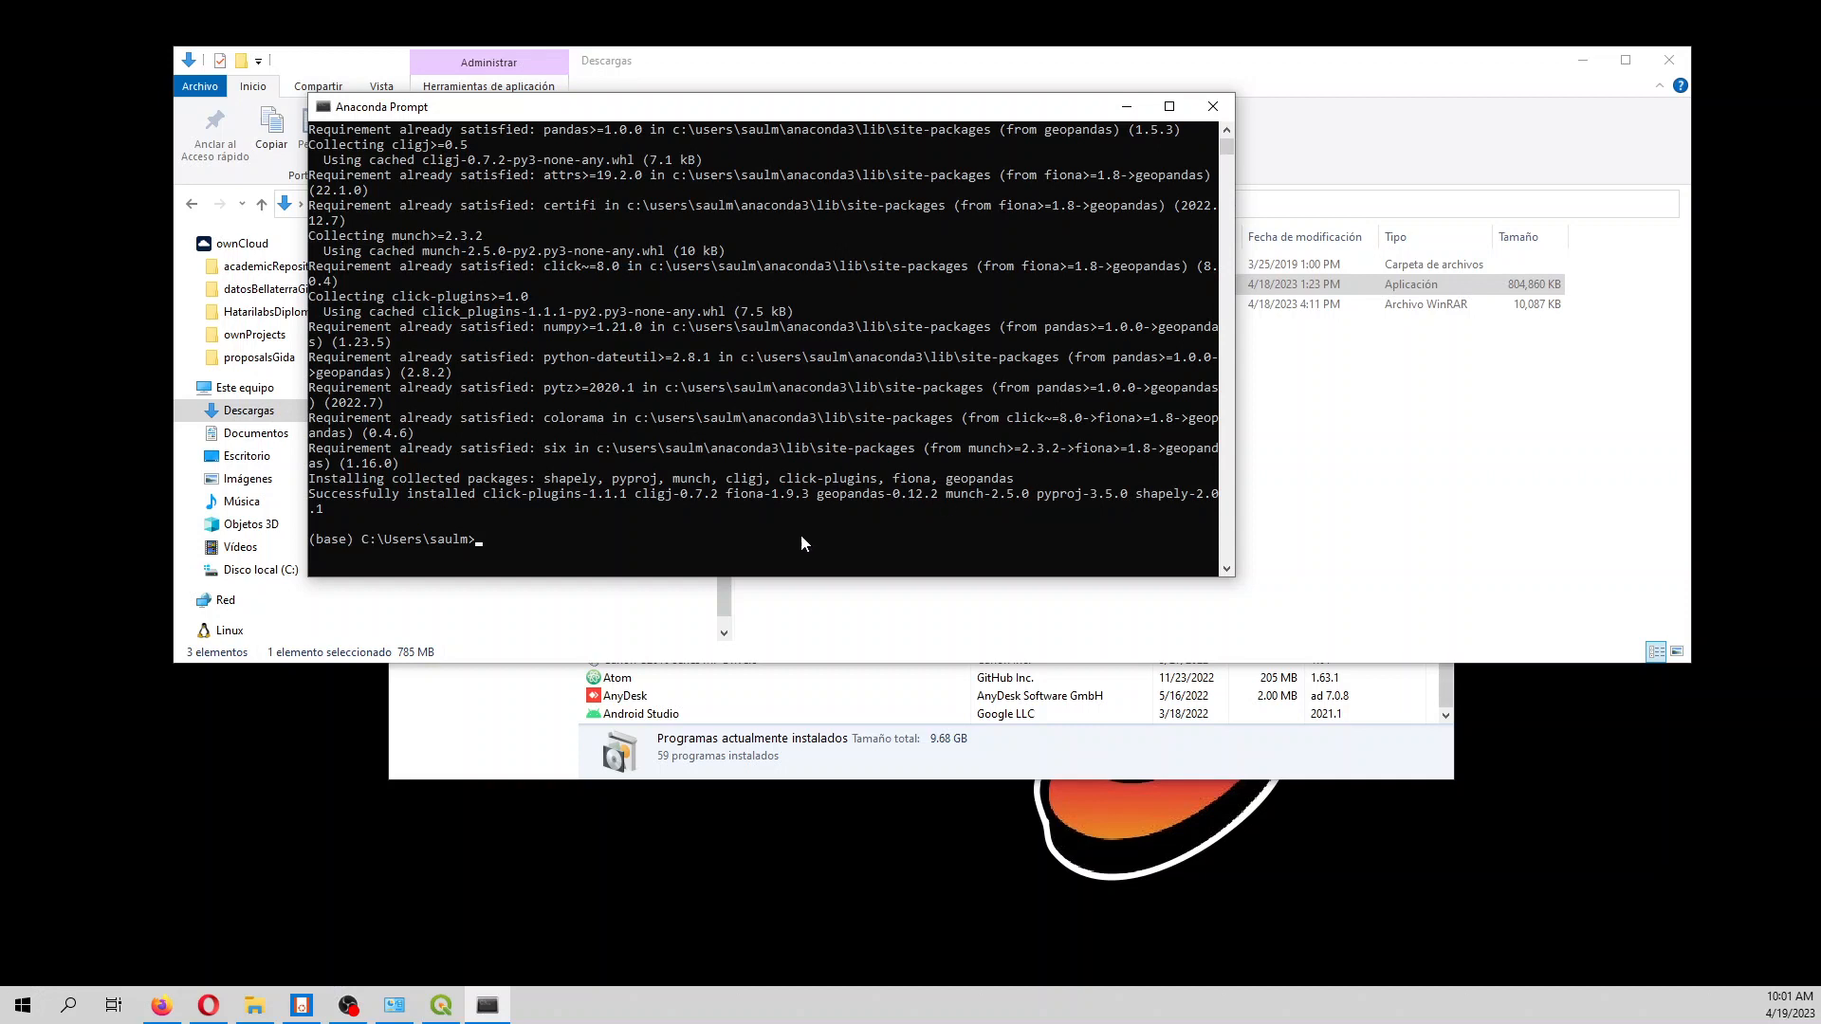
{"action": "type", "text": "pip install ras"}
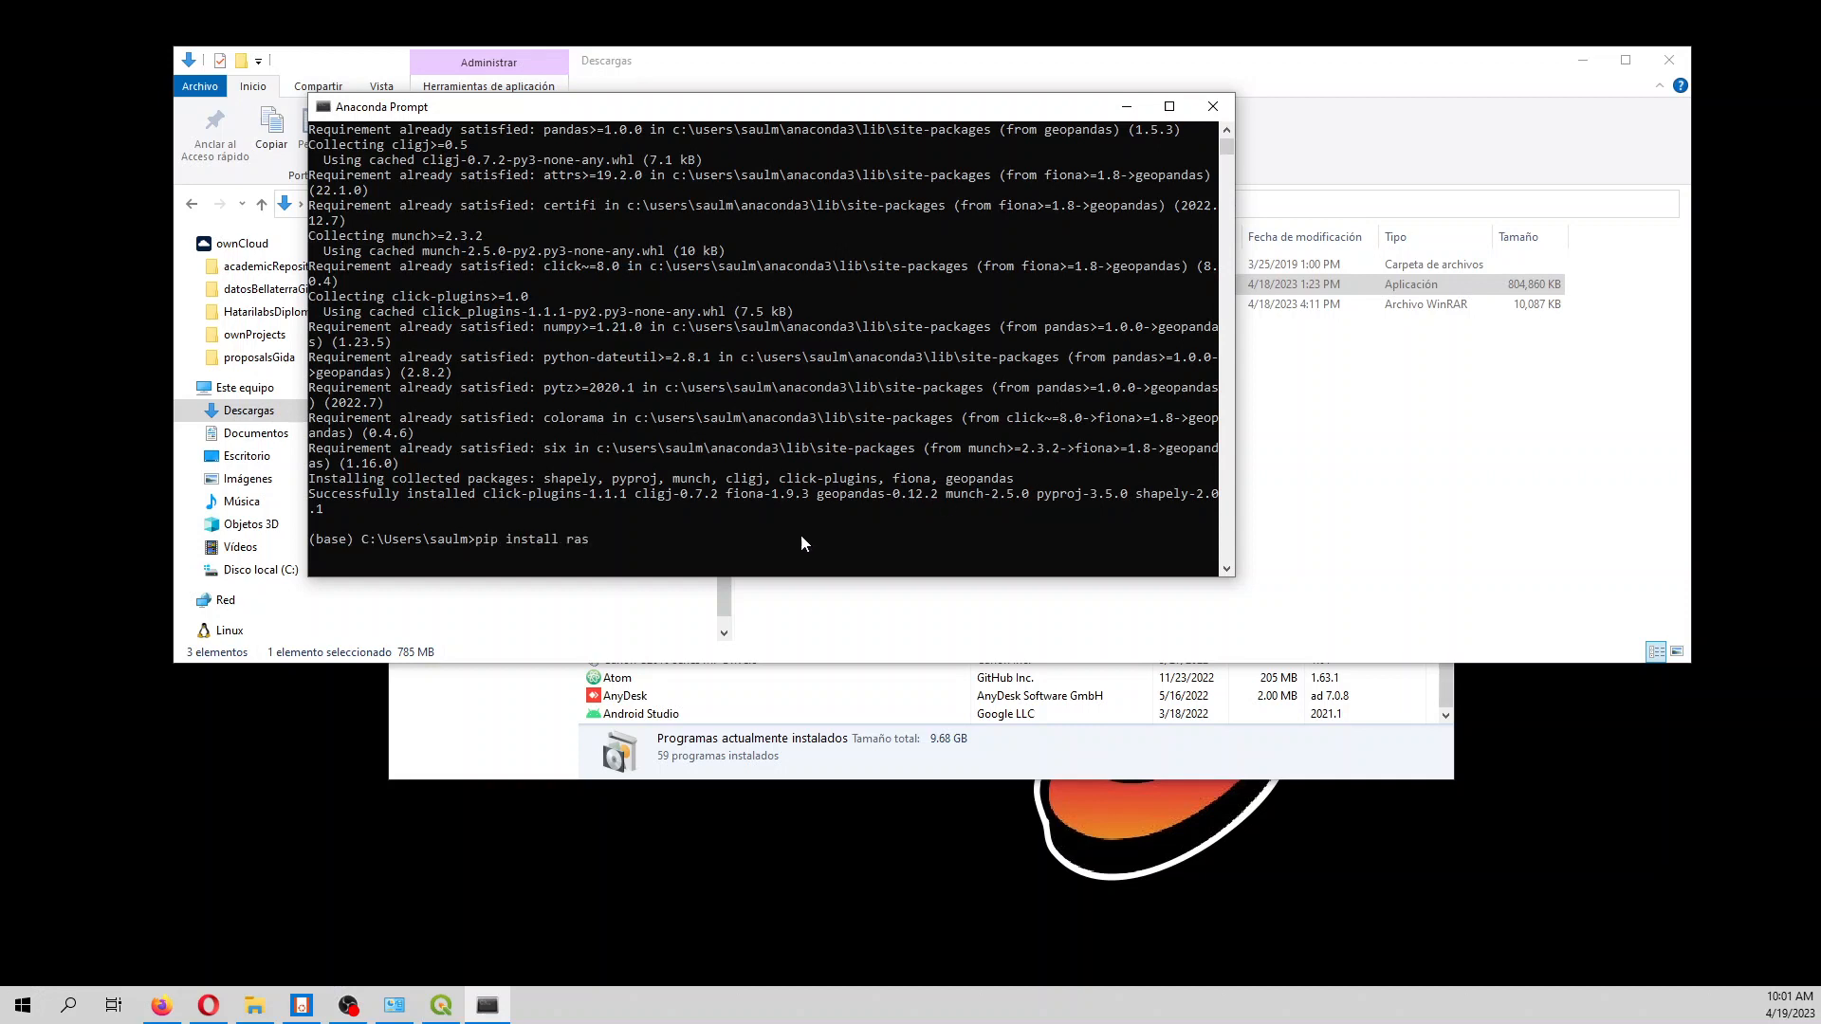
Run 'pip install rasterio' to install rasterio 1.3.6 with affine and snuggs
{"action": "type", "text": "terio"}
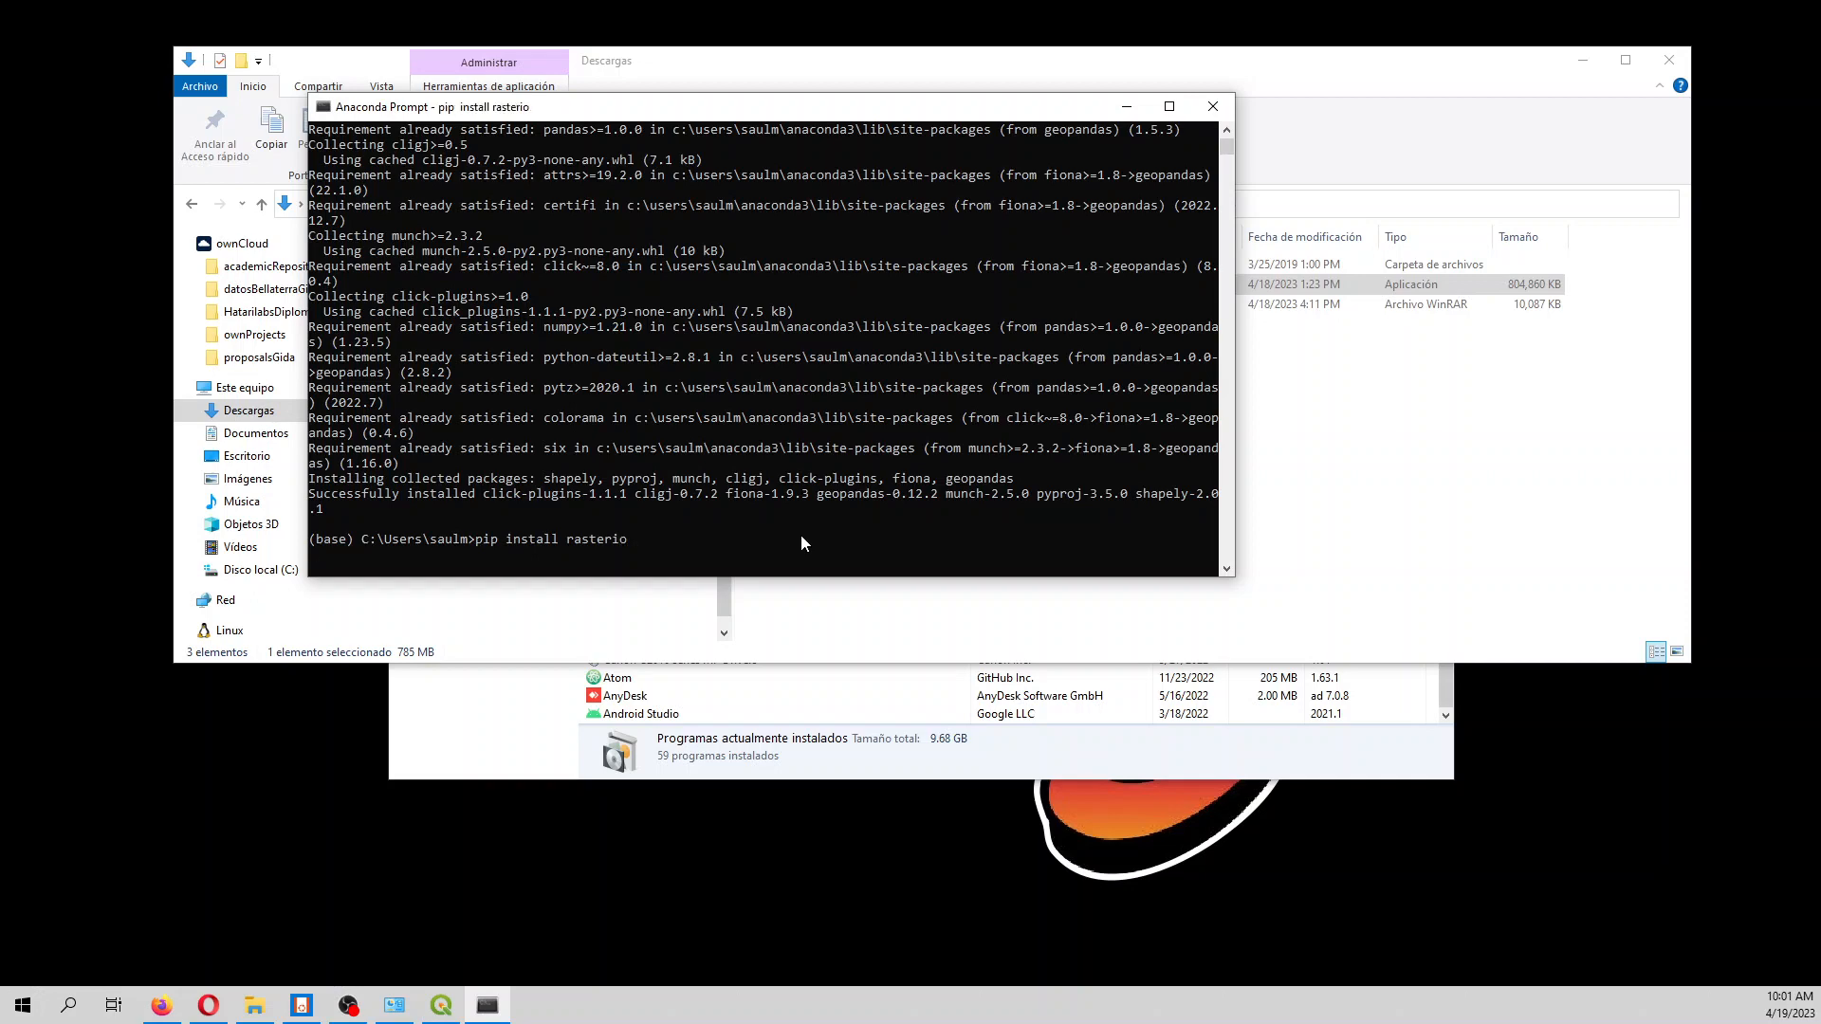
{"action": "key", "text": "Return"}
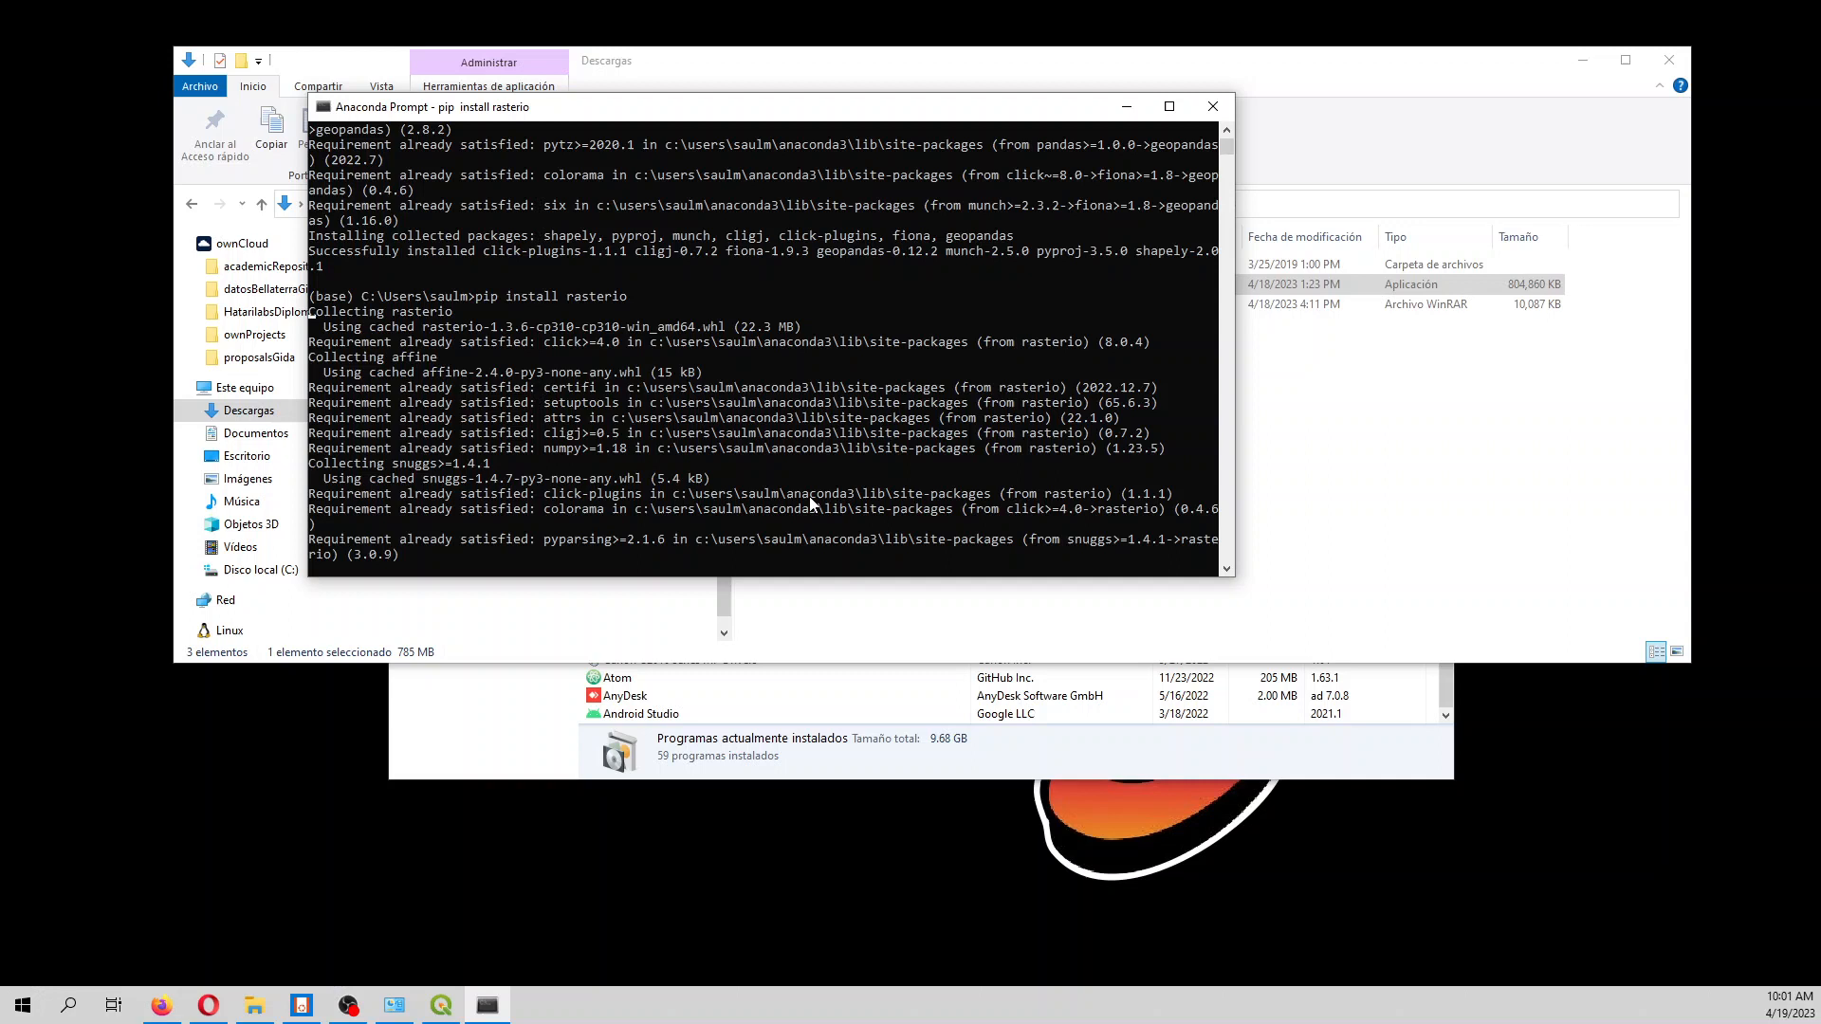
{"action": "mouse_move", "coordinate": [819, 481]}
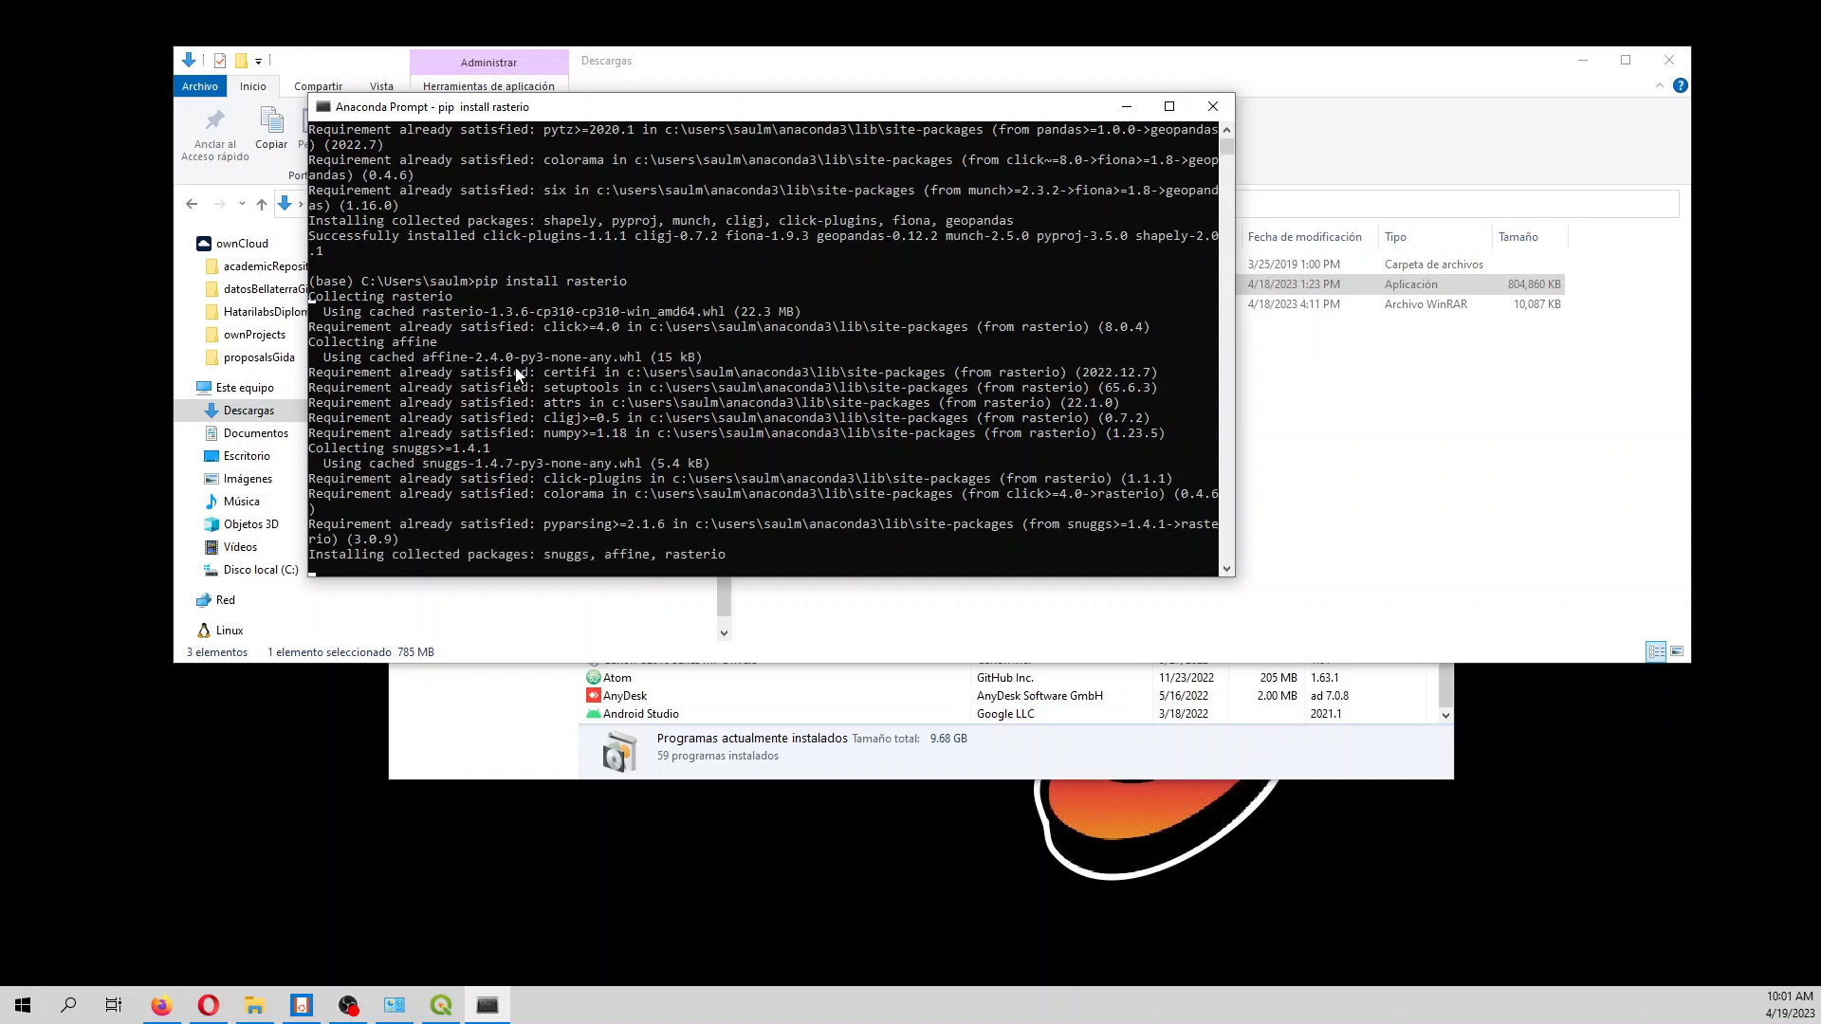
{"action": "mouse_move", "coordinate": [723, 565]}
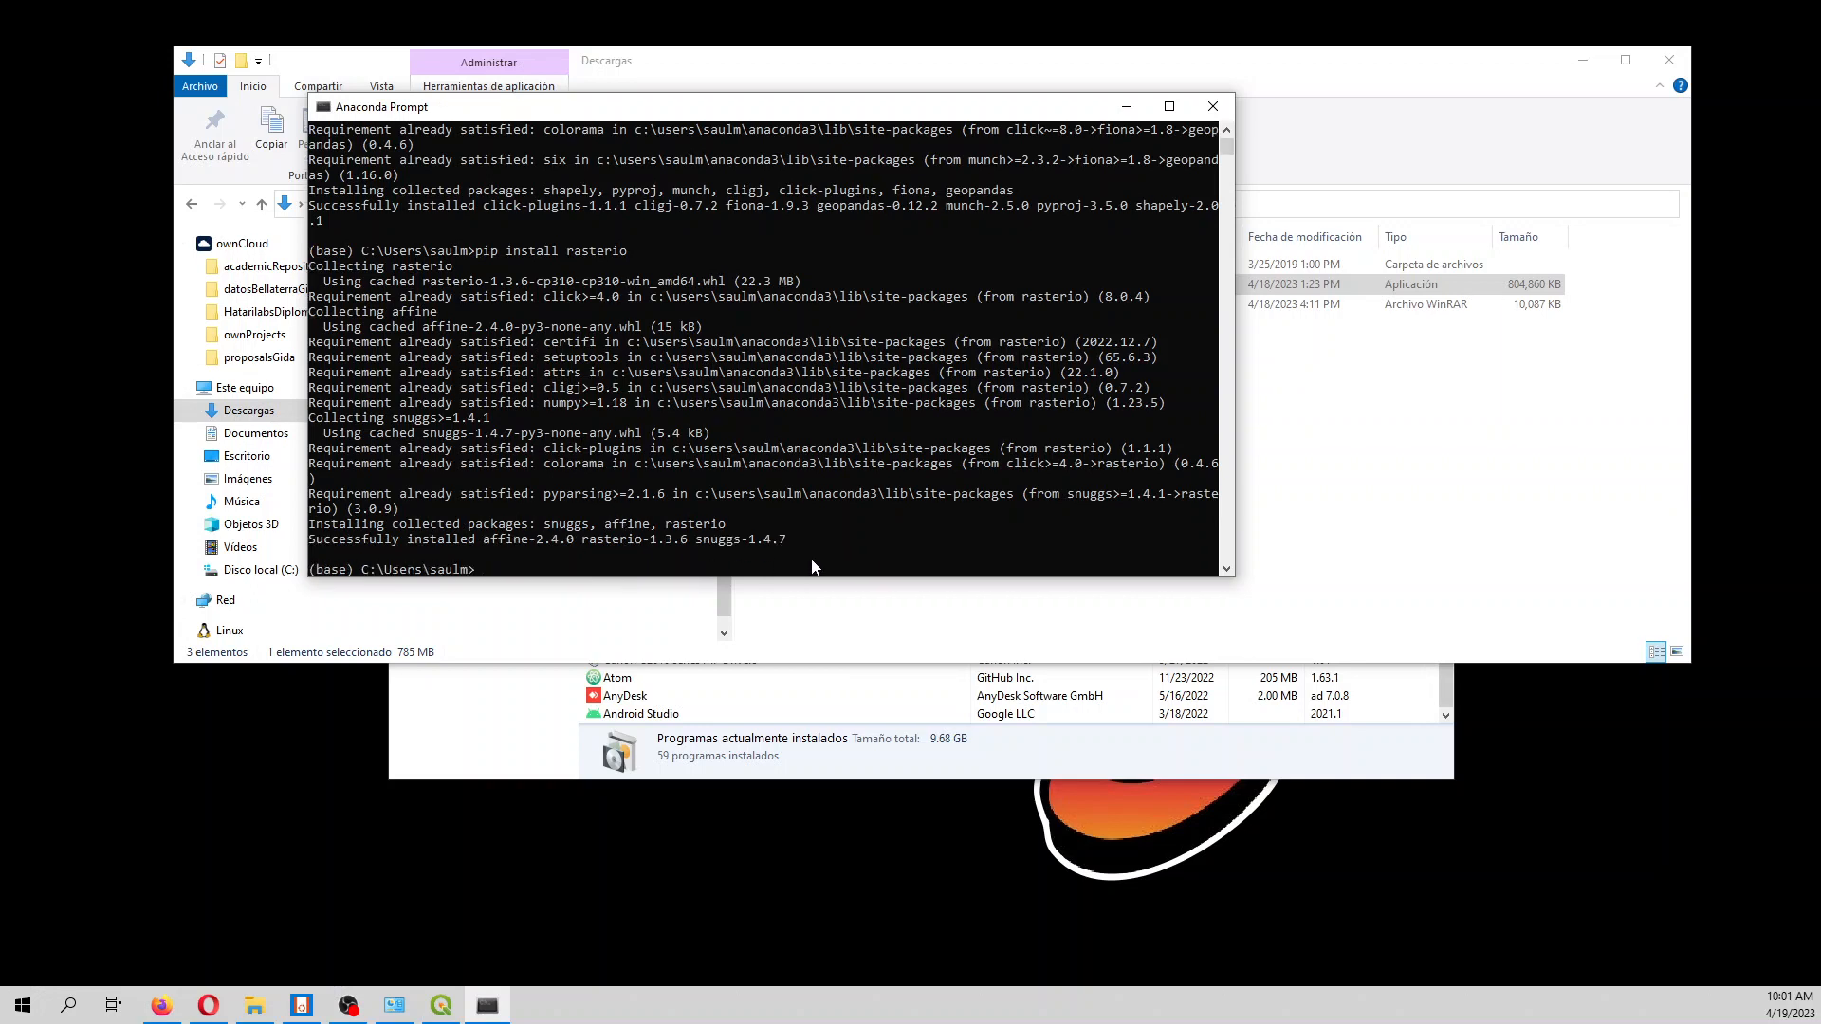
{"action": "type", "text": "import ge"}
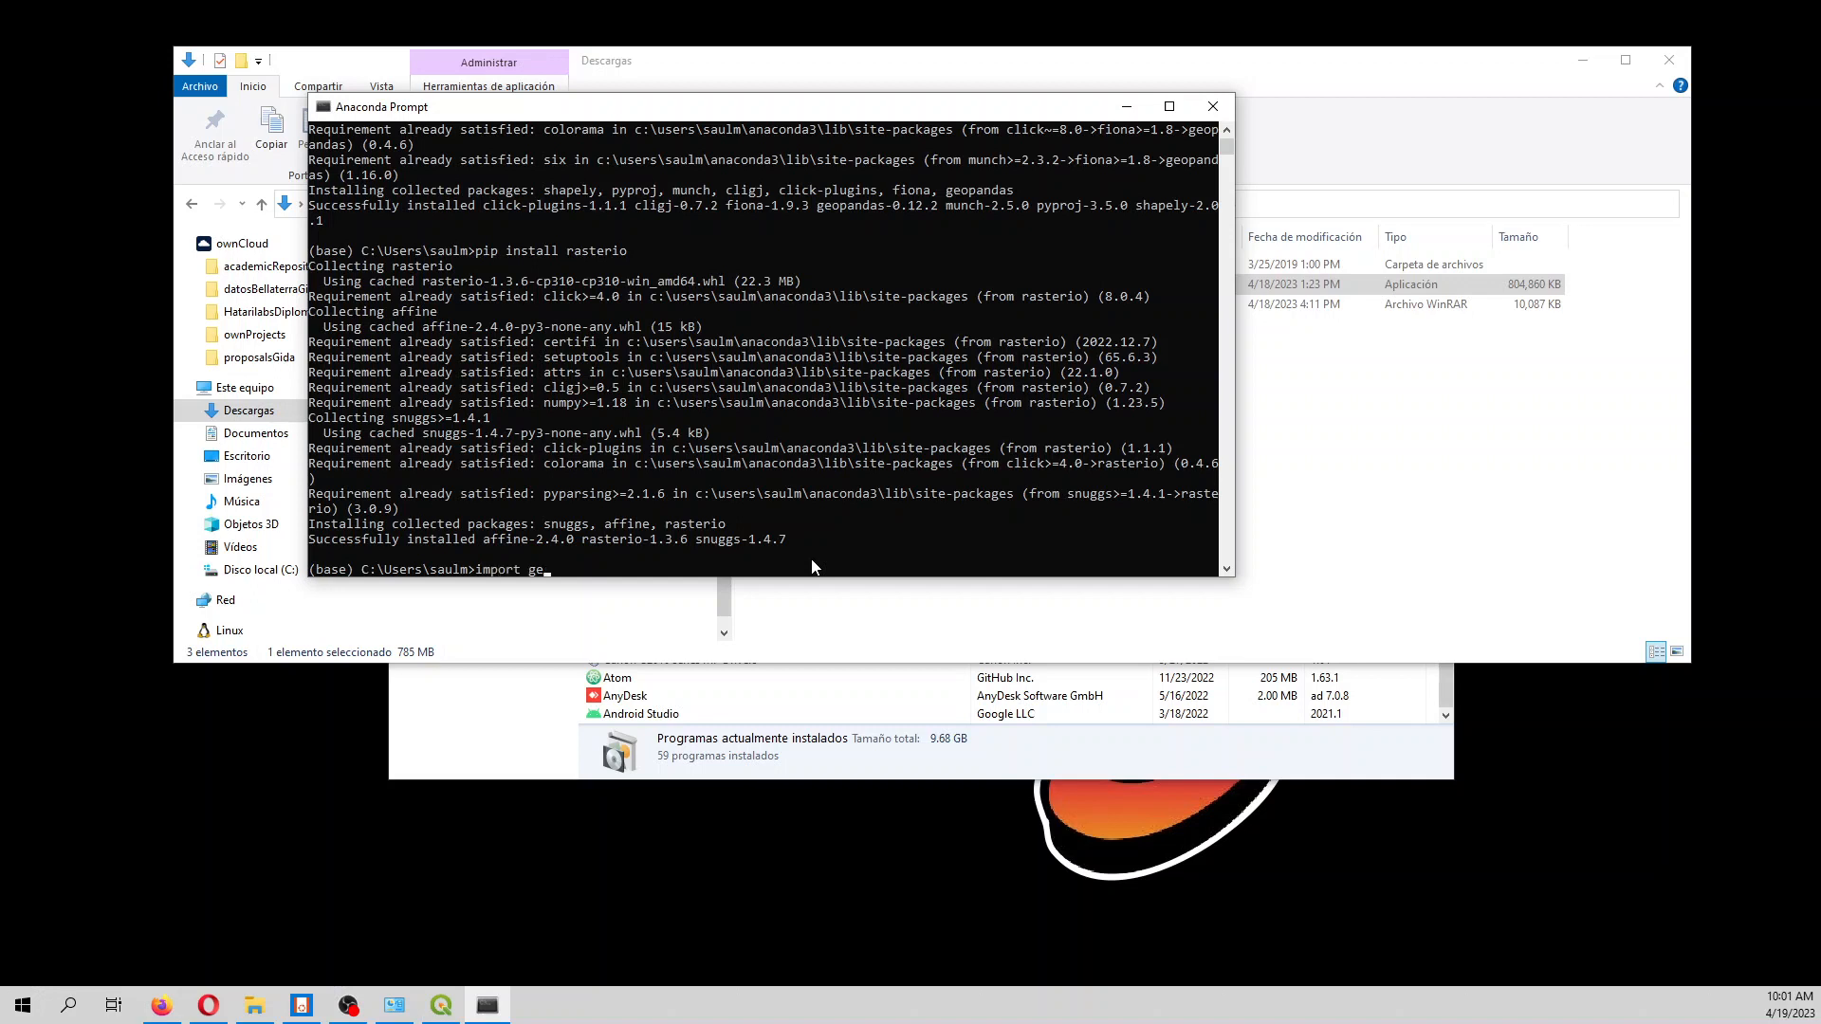
Start Python and import geopandas as gpd
{"action": "type", "text": "opanda"}
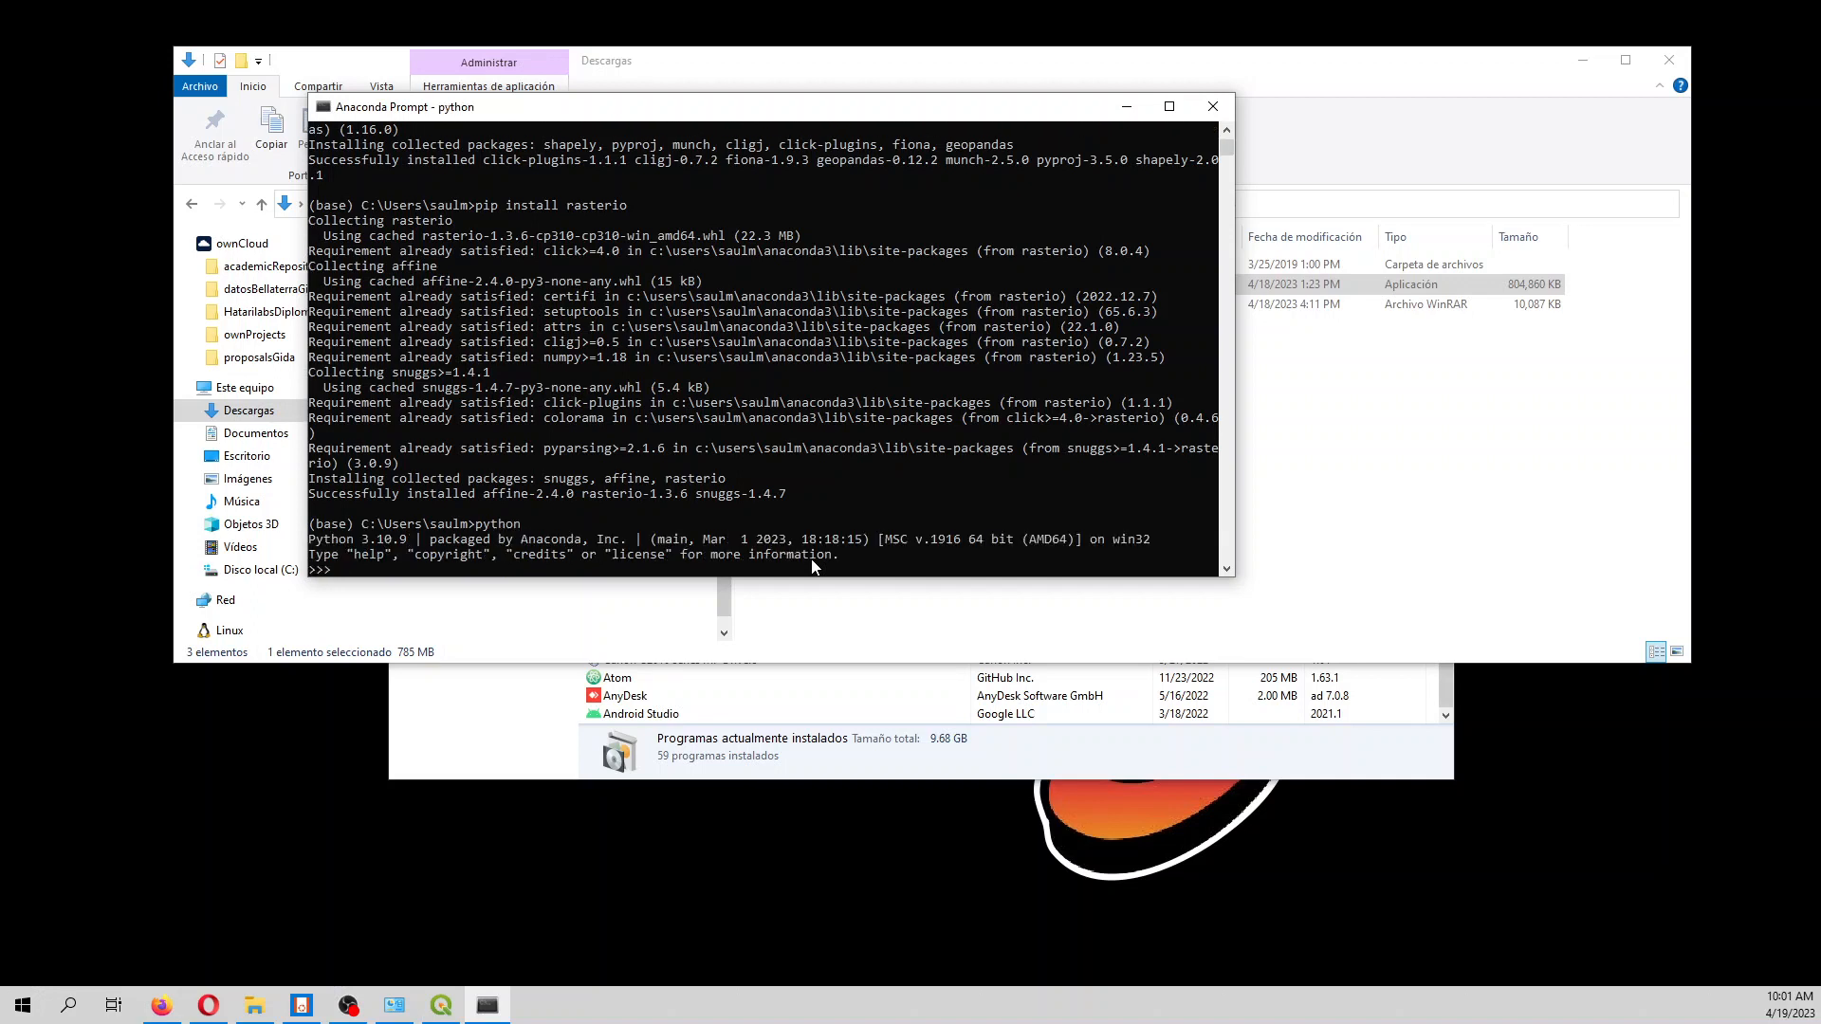
{"action": "type", "text": "import"}
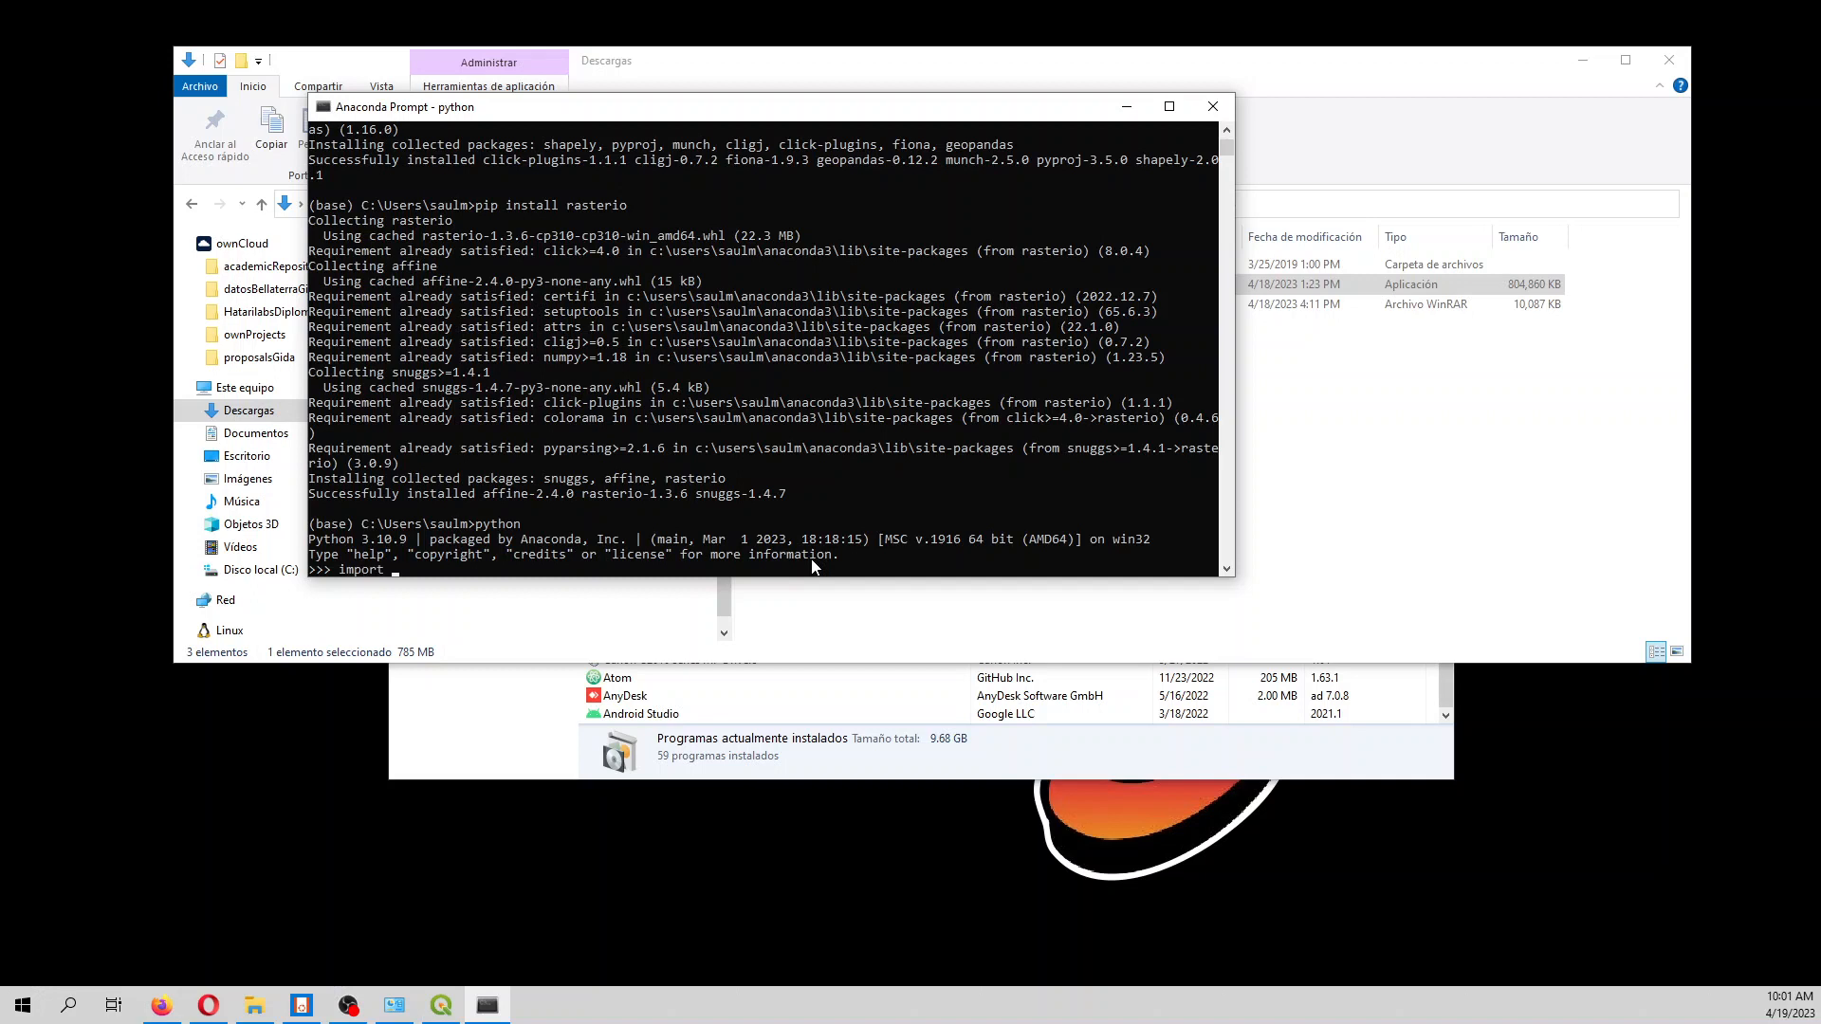
{"action": "type", "text": "geopabd"}
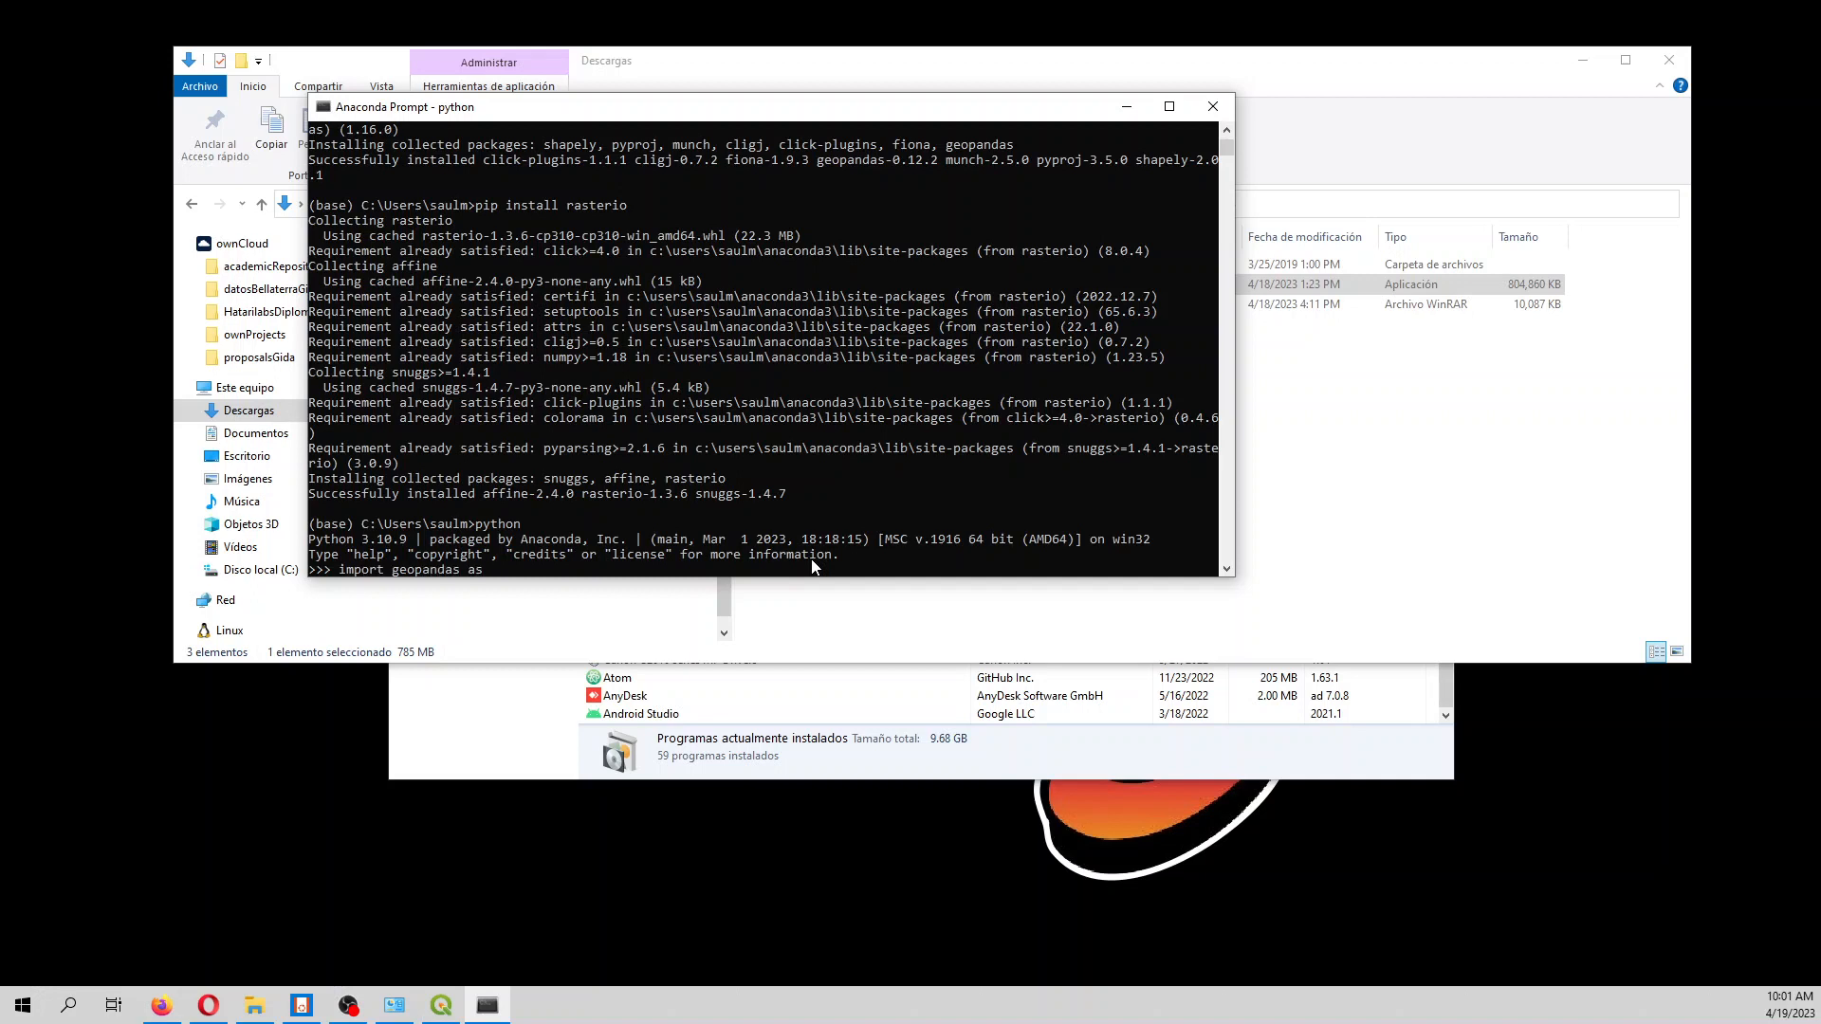
{"action": "type", "text": "gpd"}
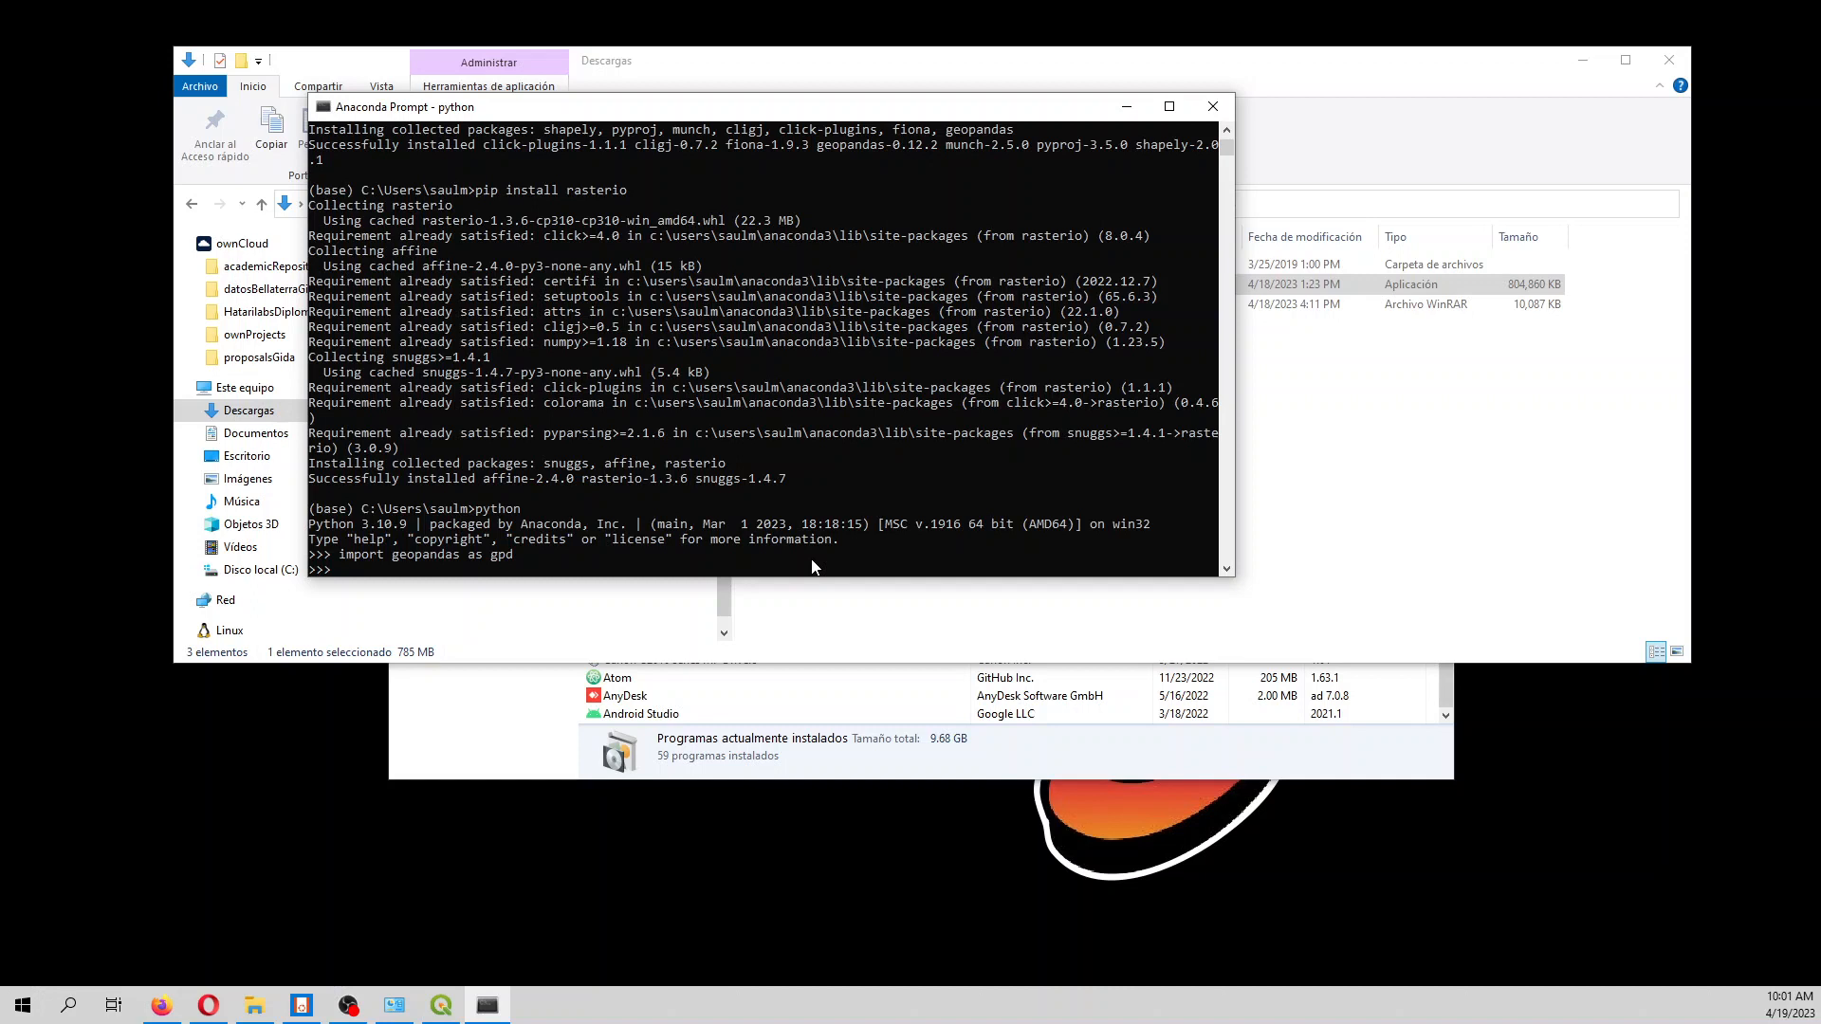
Show the geopandas documentation with help(gpd), listing version 0.12.2
{"action": "type", "text": "gpd?"}
{"action": "type", "text": "help"}
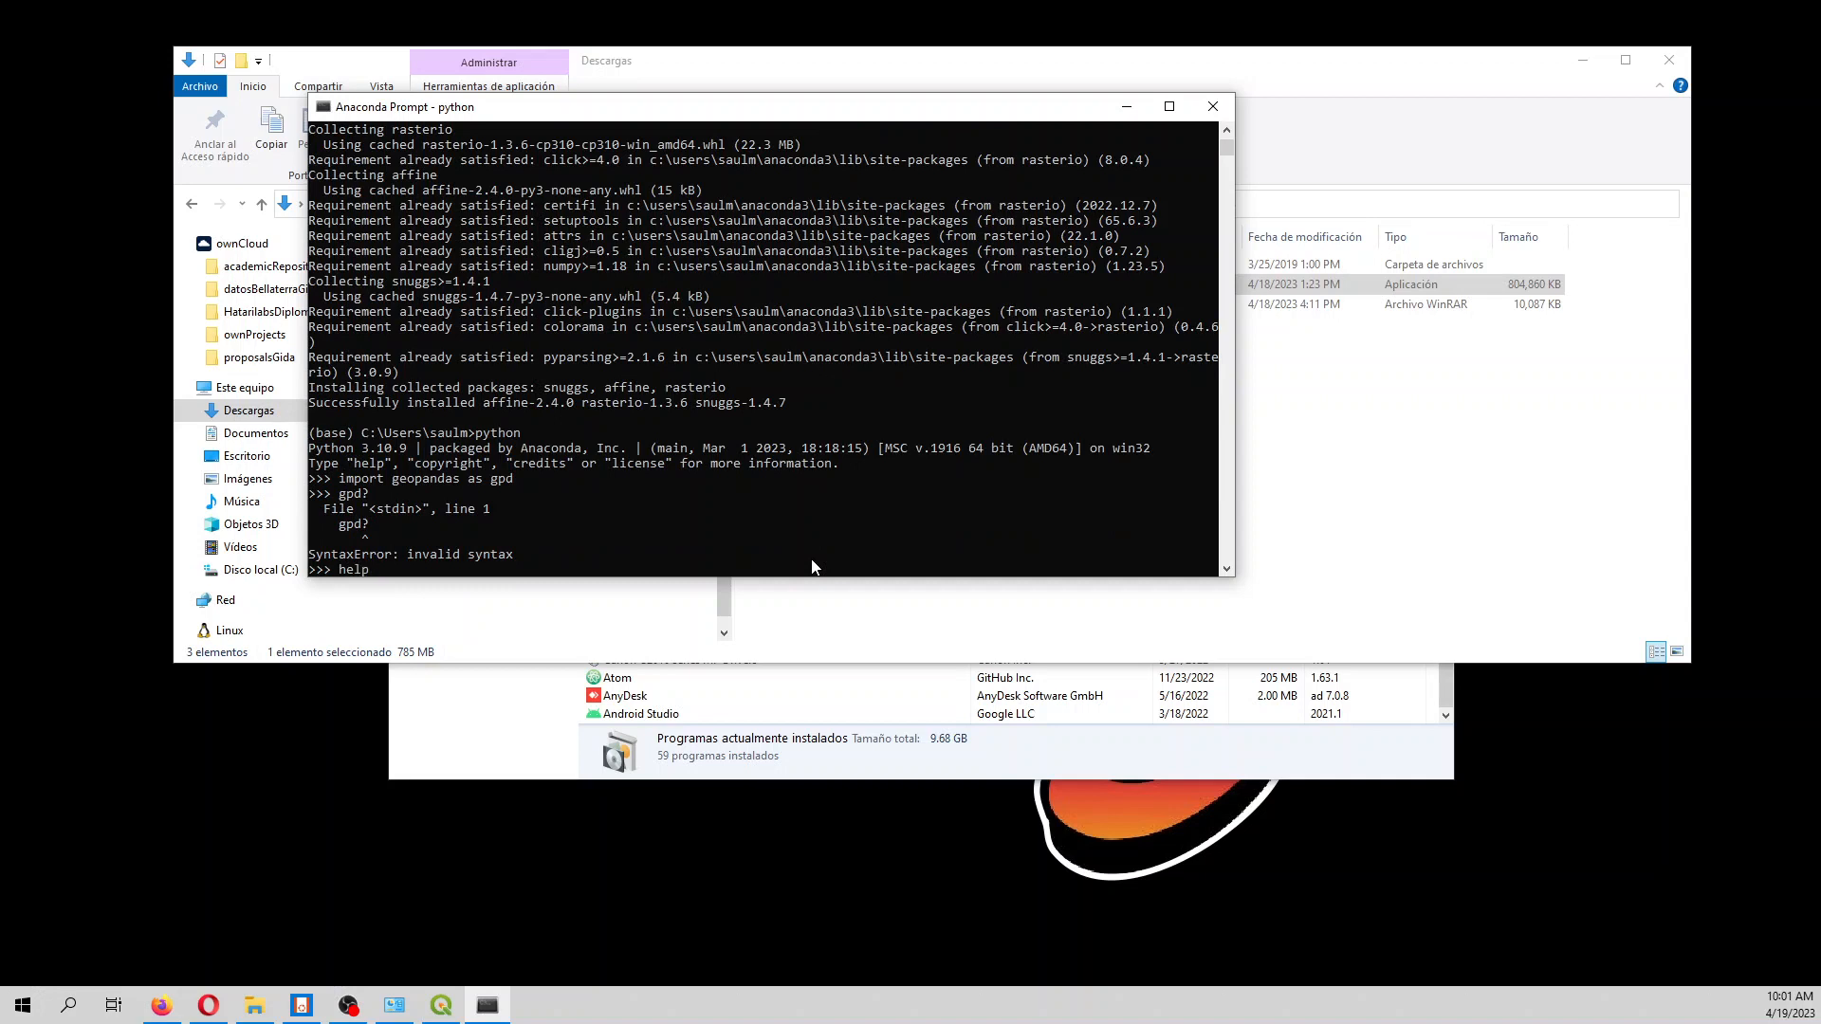
{"action": "type", "text": "(gpd"}
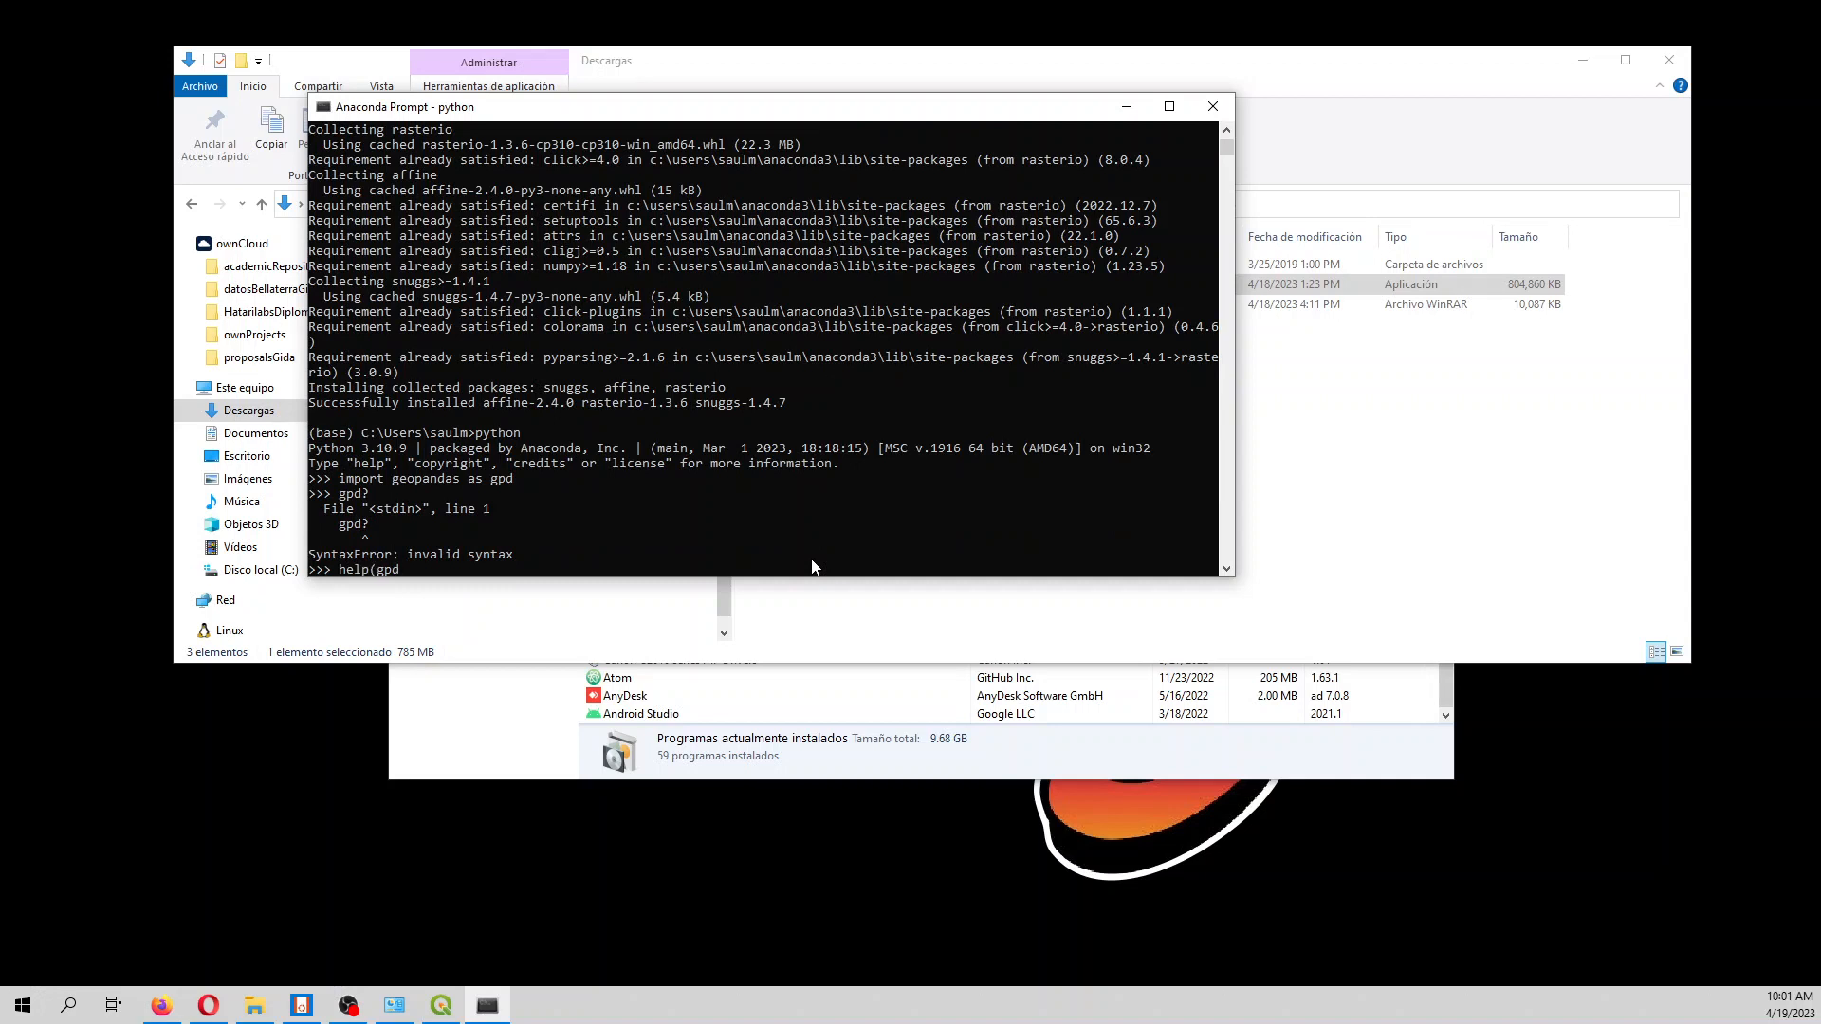
{"action": "key", "text": "Return"}
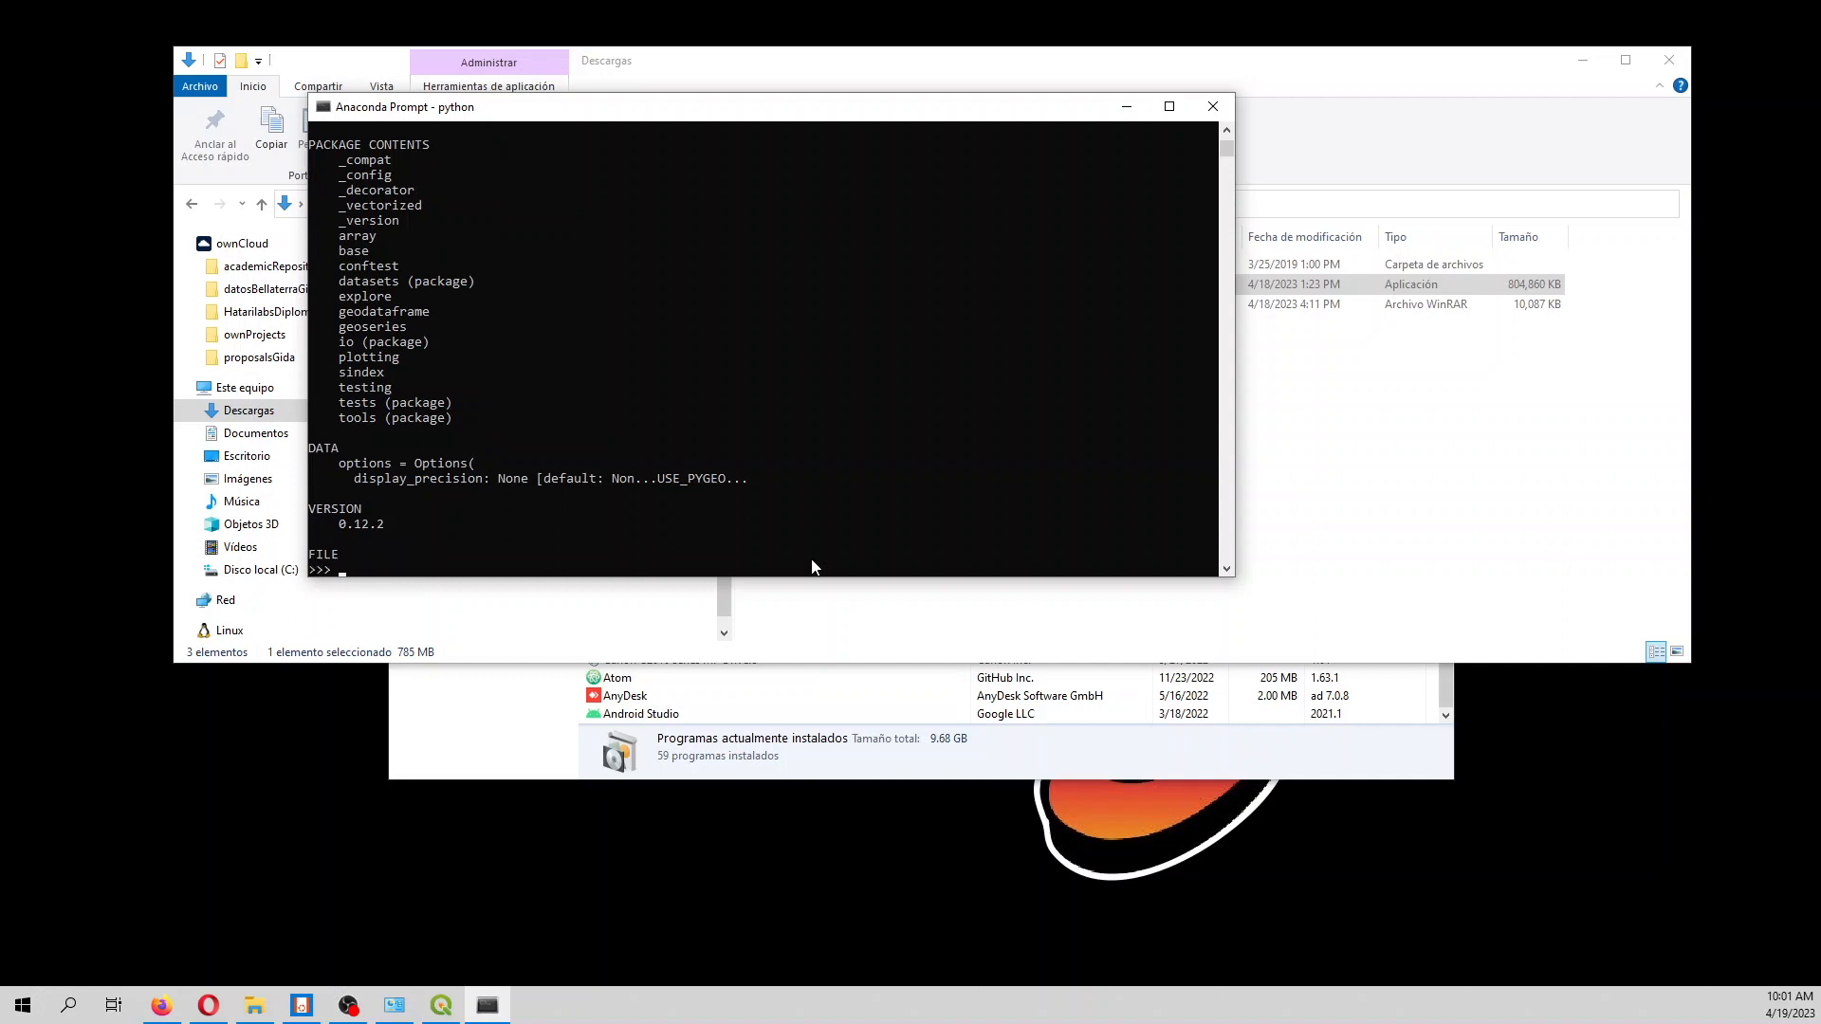
Import rasterio at the Python prompt without errors
{"action": "type", "text": "import"}
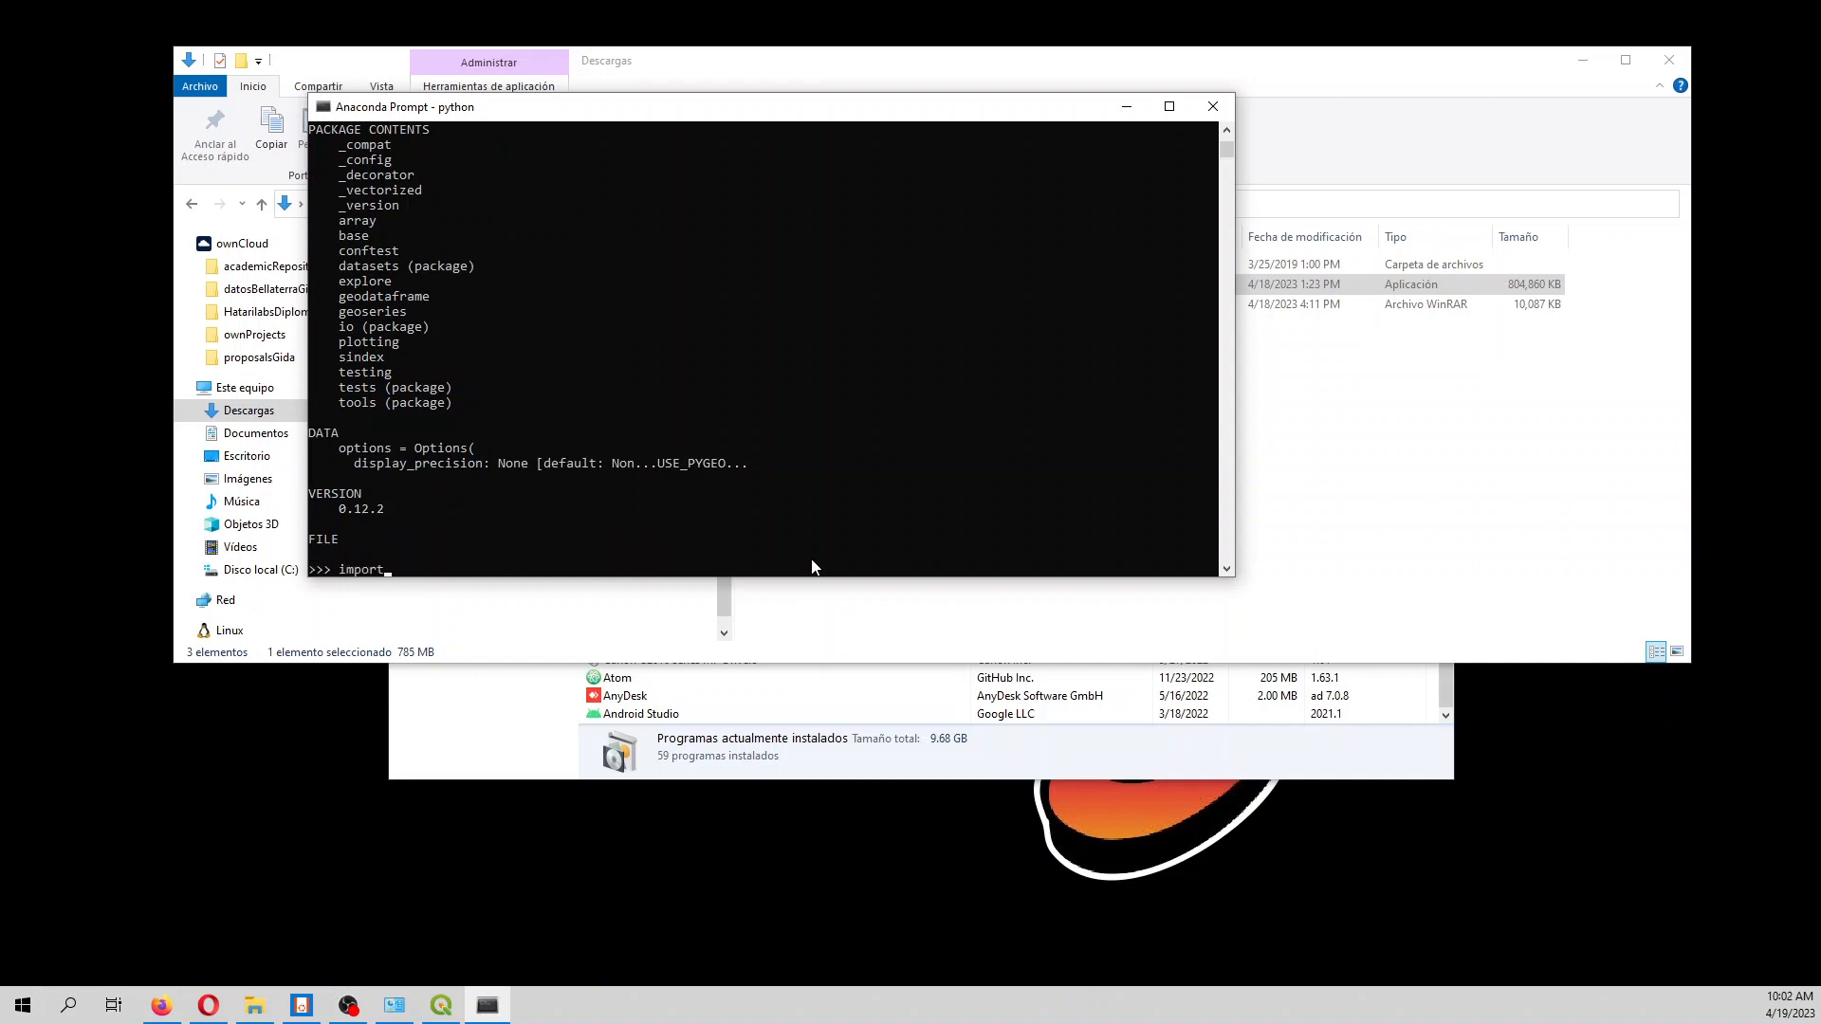
{"action": "type", "text": "rasterio"}
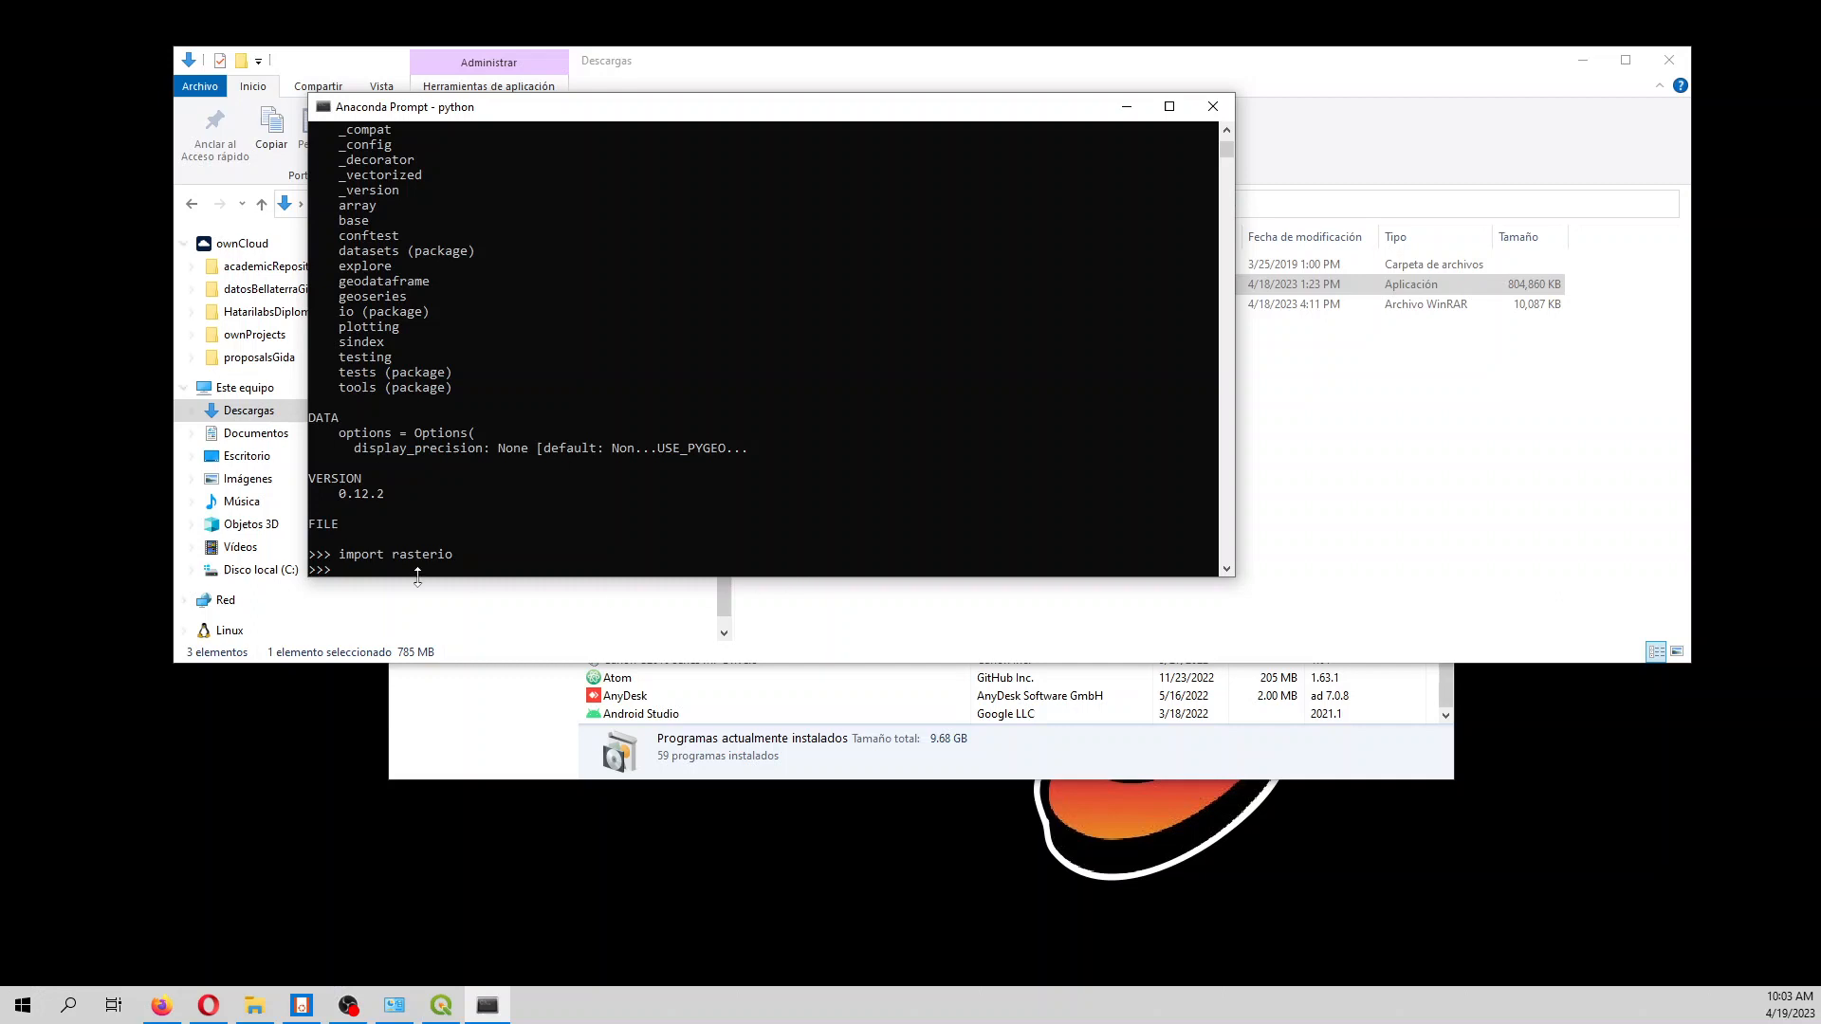
{"action": "mouse_move", "coordinate": [160, 1004]}
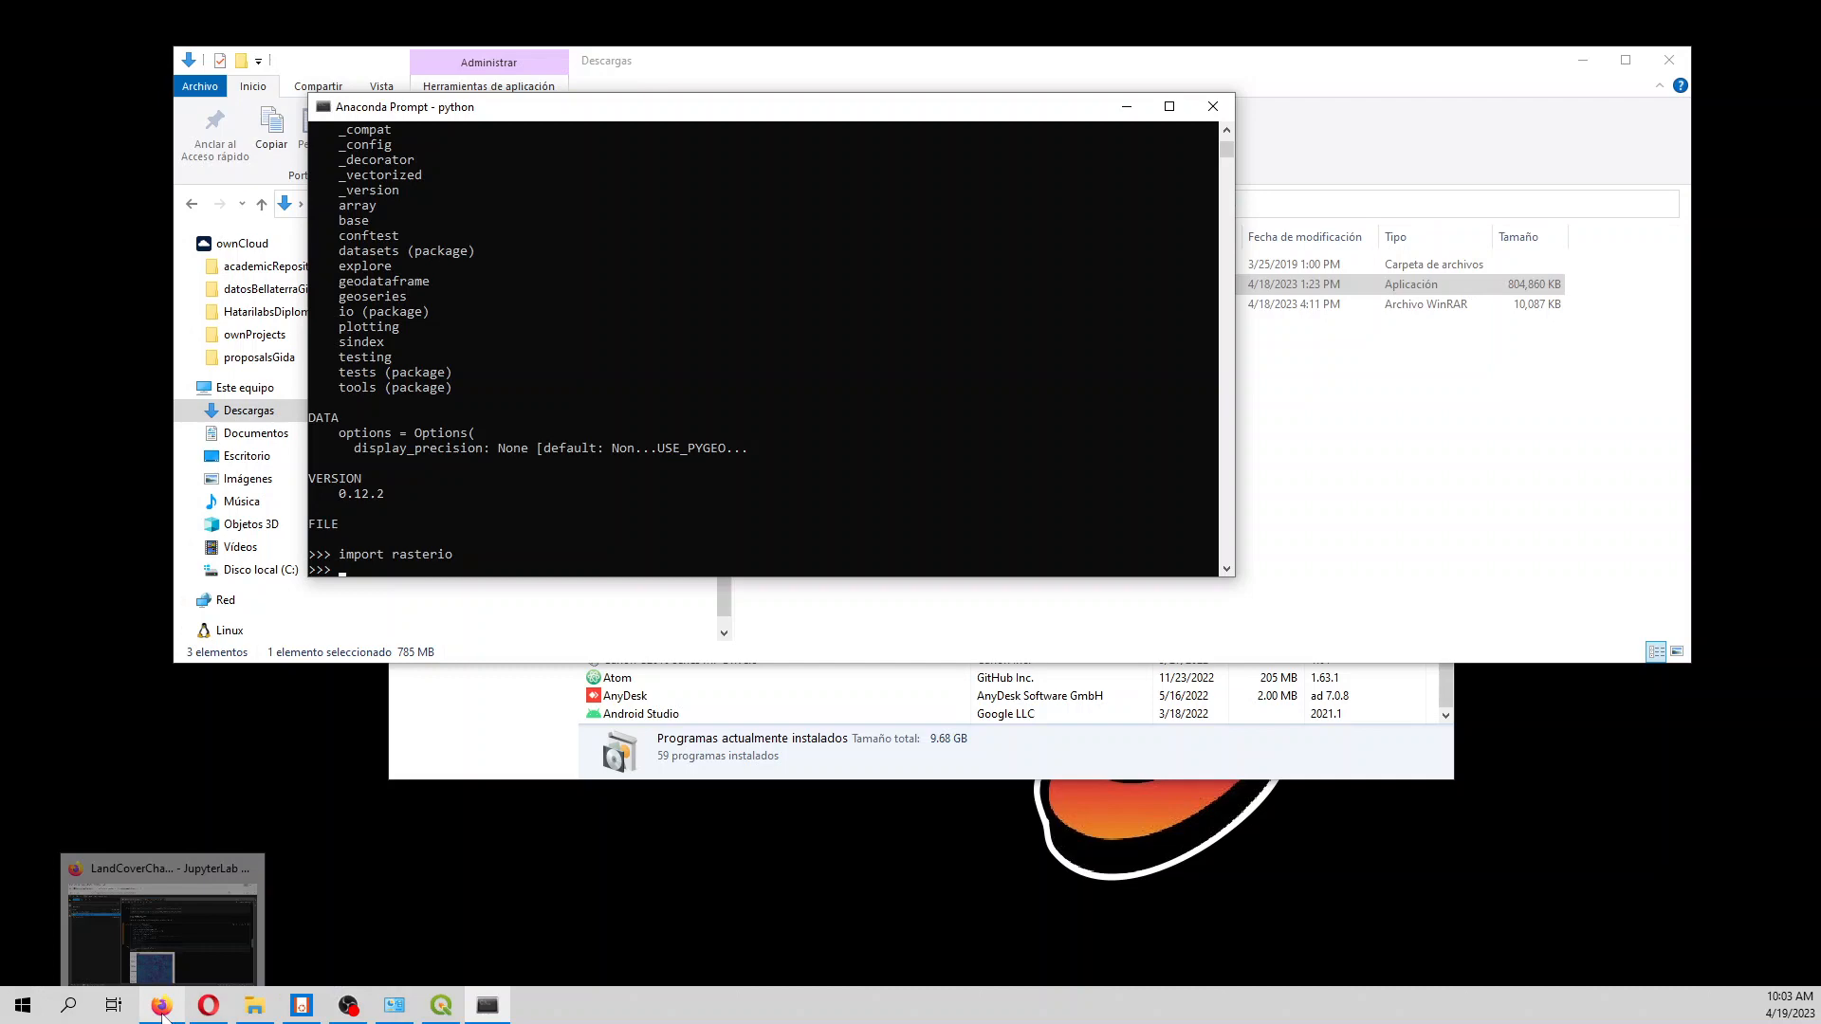
Visit the Hatari Labs blog and its Courses page listing Phreeqc and HEC-RAS courses
{"action": "left_click", "coordinate": [161, 1004]}
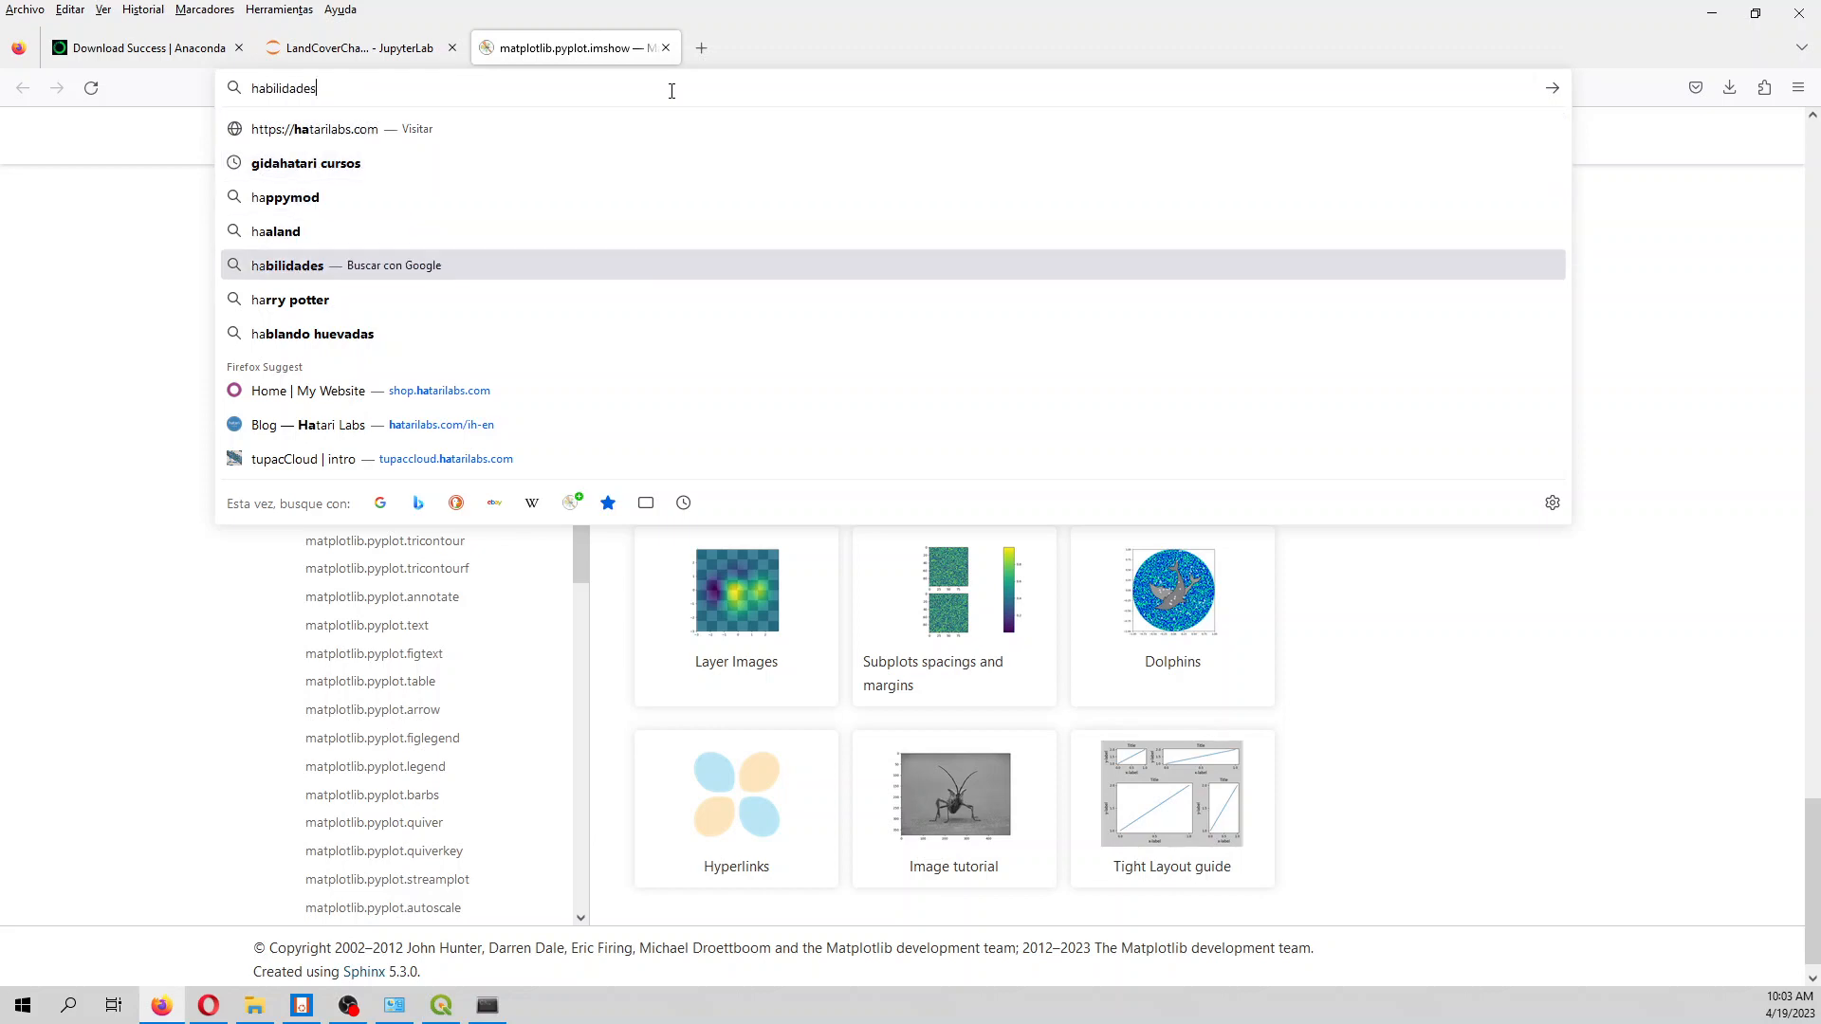
{"action": "left_click", "coordinate": [325, 424]}
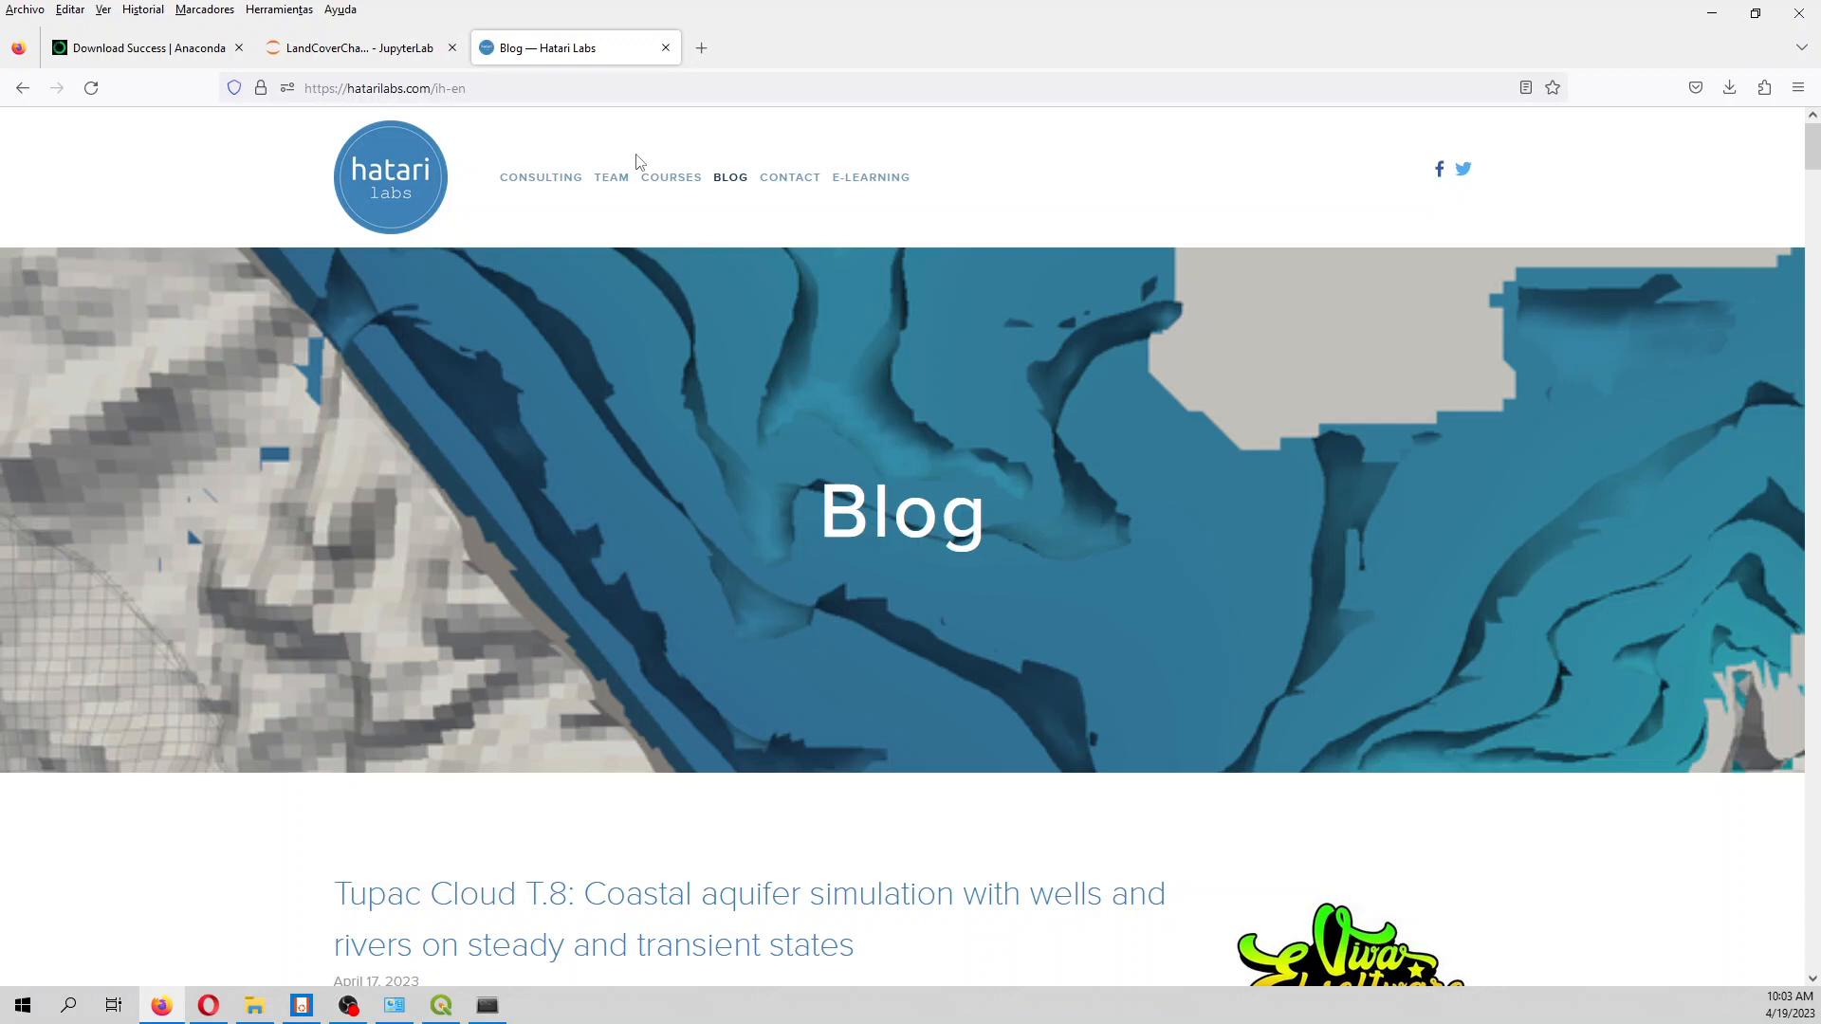
{"action": "mouse_move", "coordinate": [839, 324]}
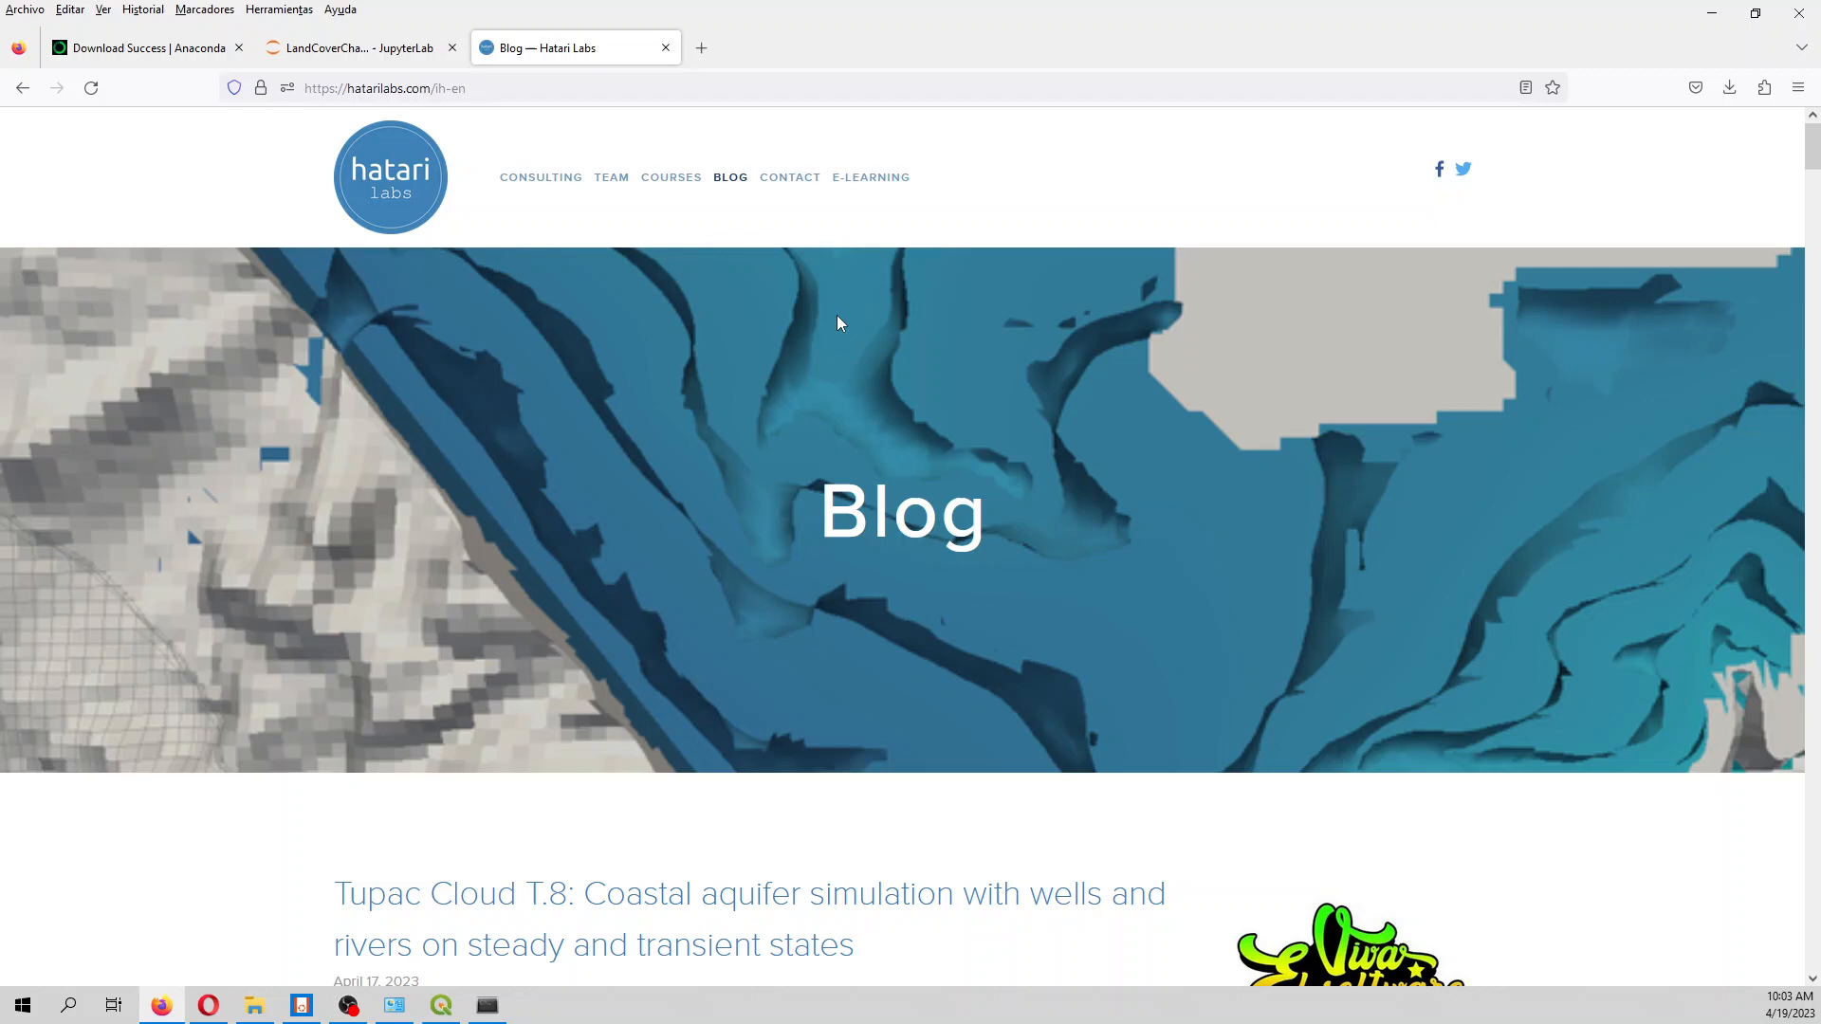
{"action": "mouse_move", "coordinate": [834, 320]}
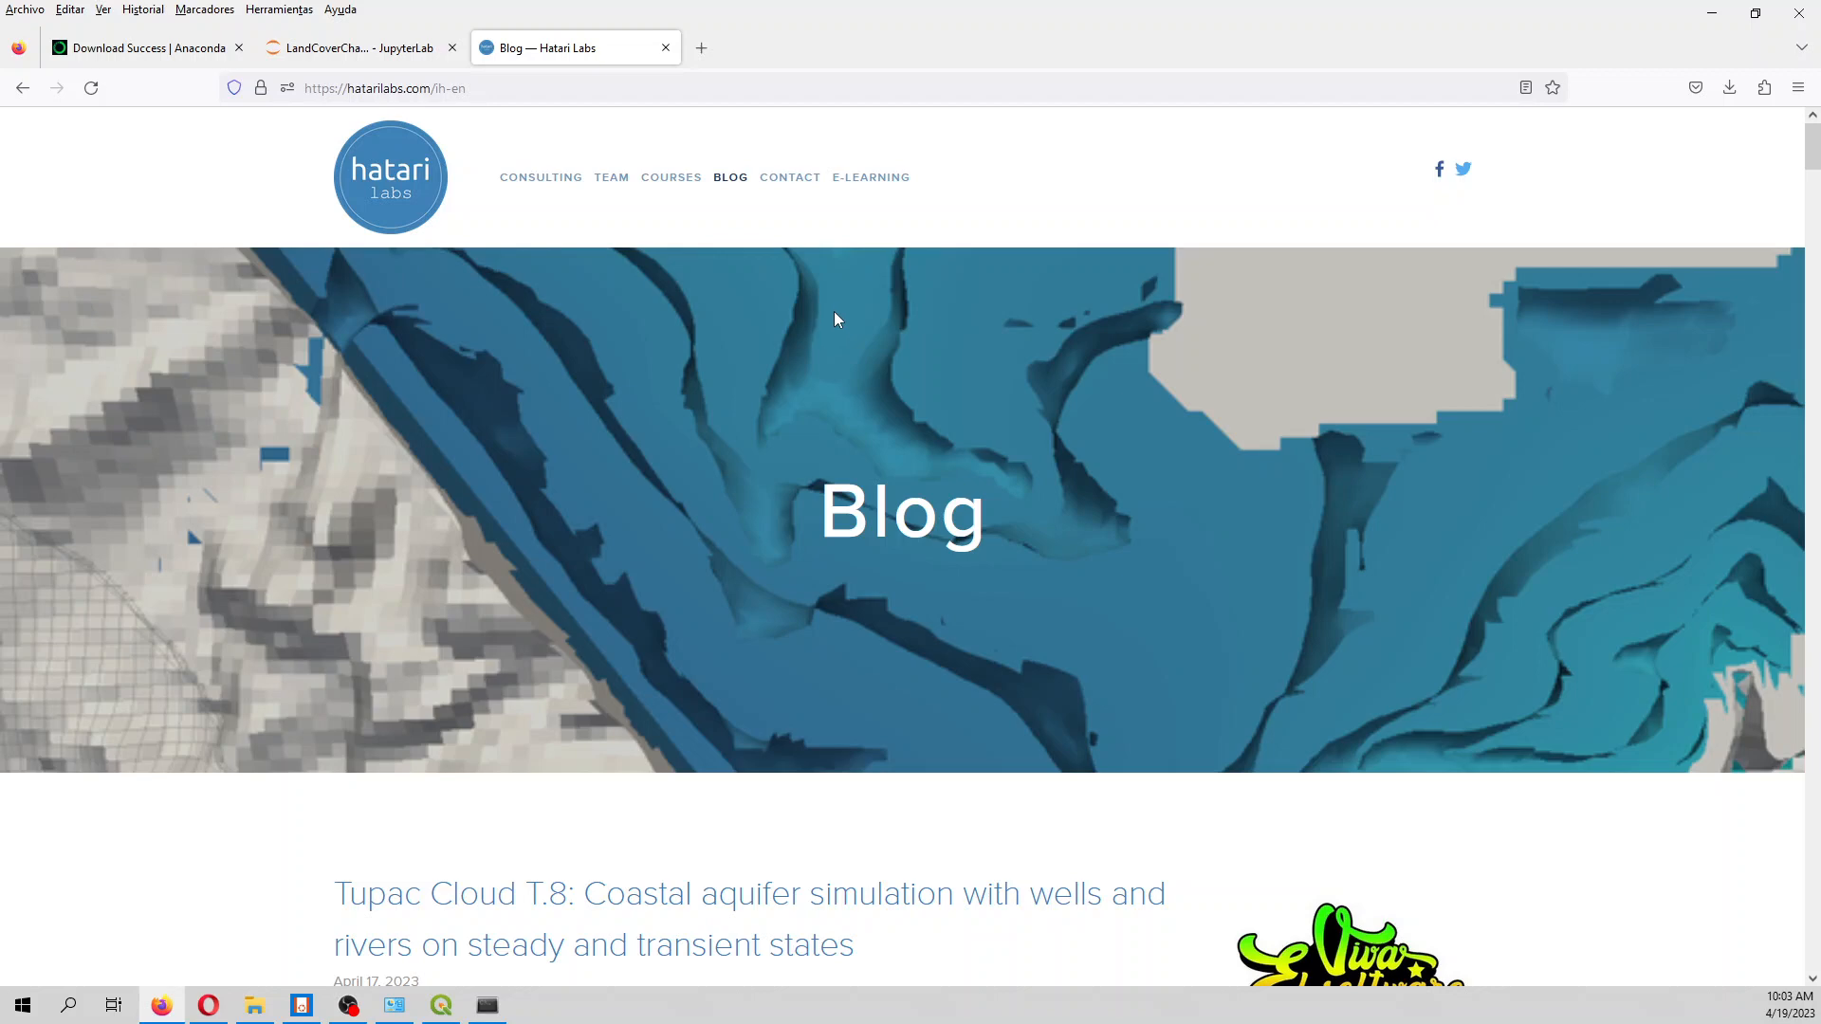
{"action": "left_click", "coordinate": [671, 176]}
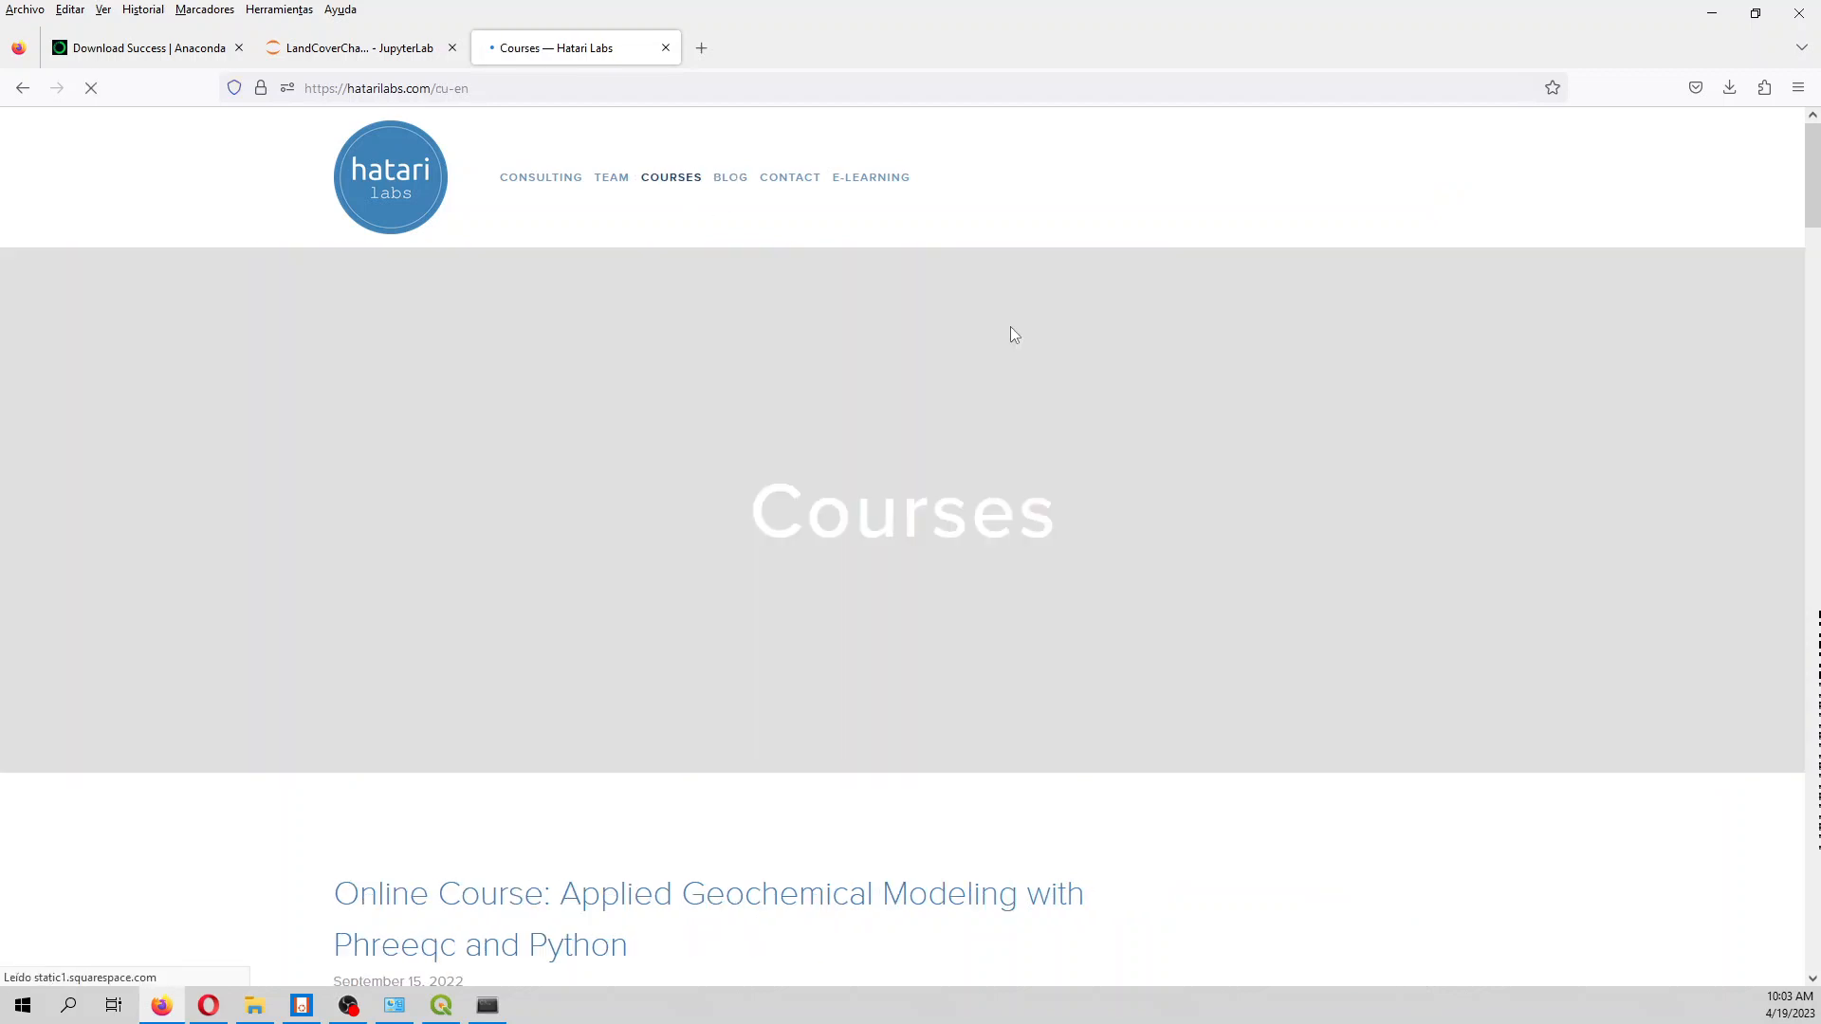
{"action": "scroll", "scroll_direction": "down", "scroll_amount": 3}
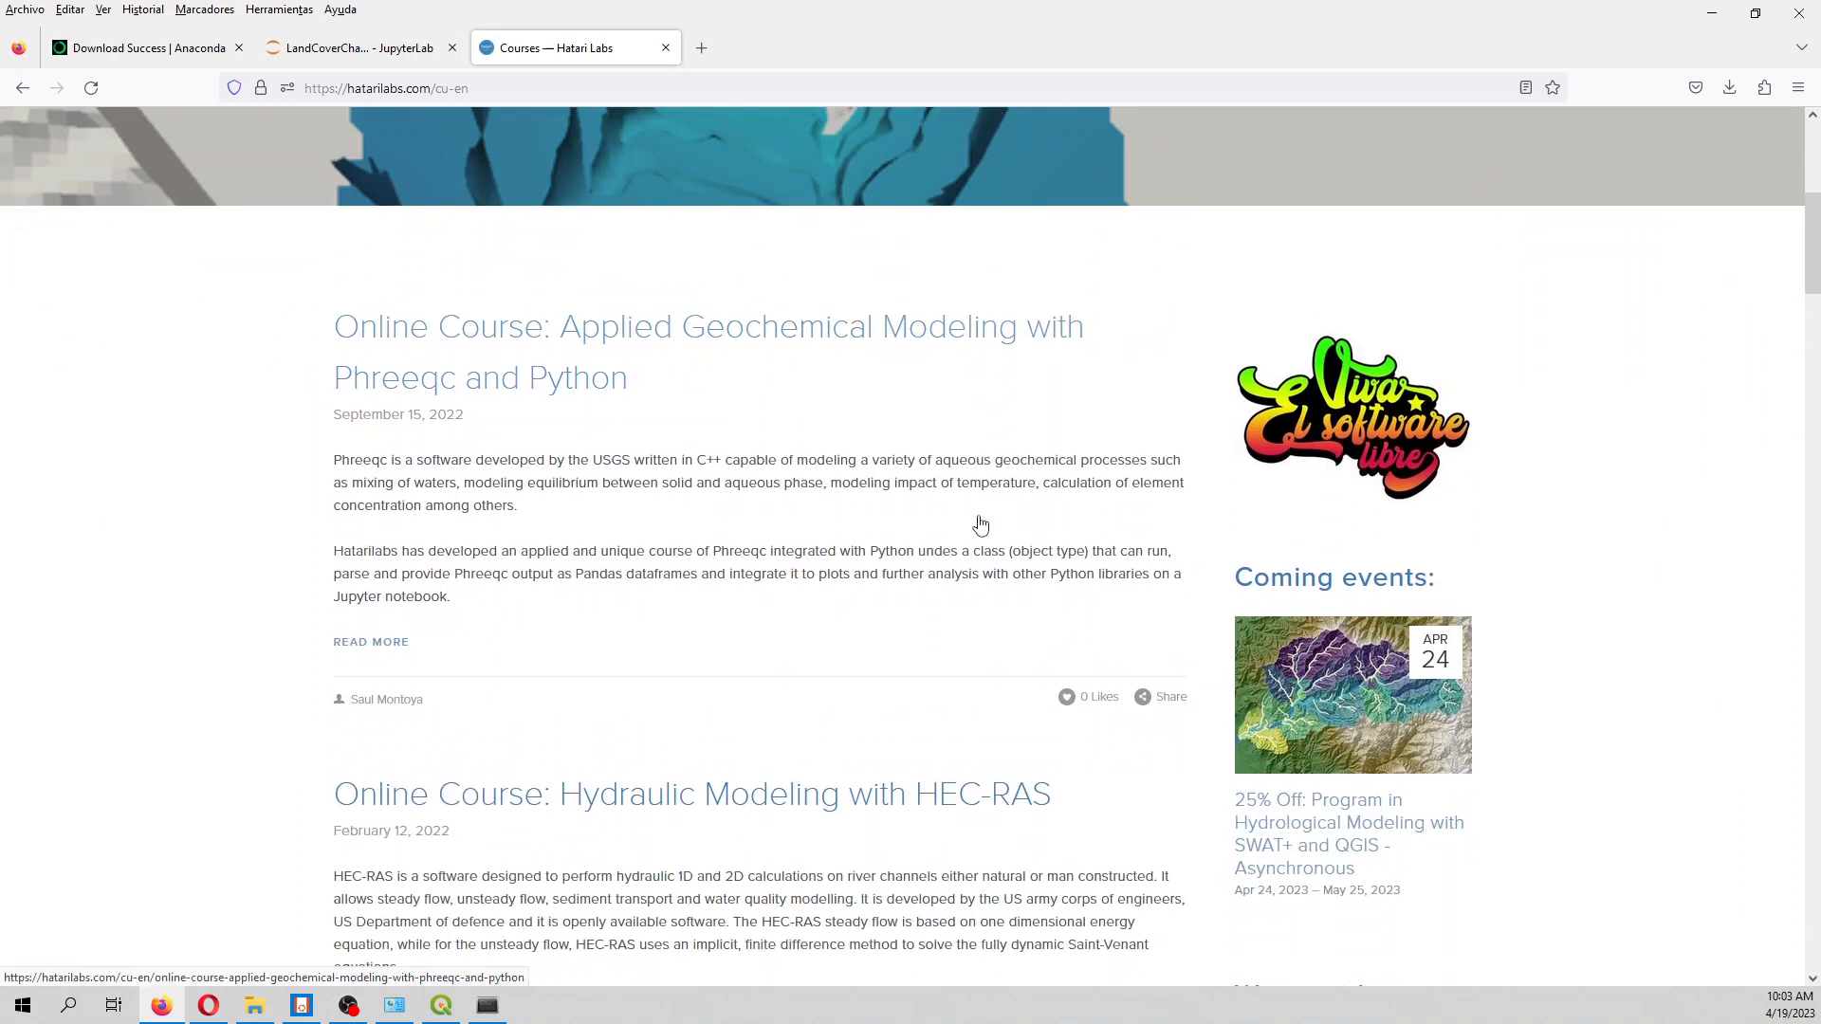
{"action": "scroll", "scroll_direction": "down", "scroll_amount": 3}
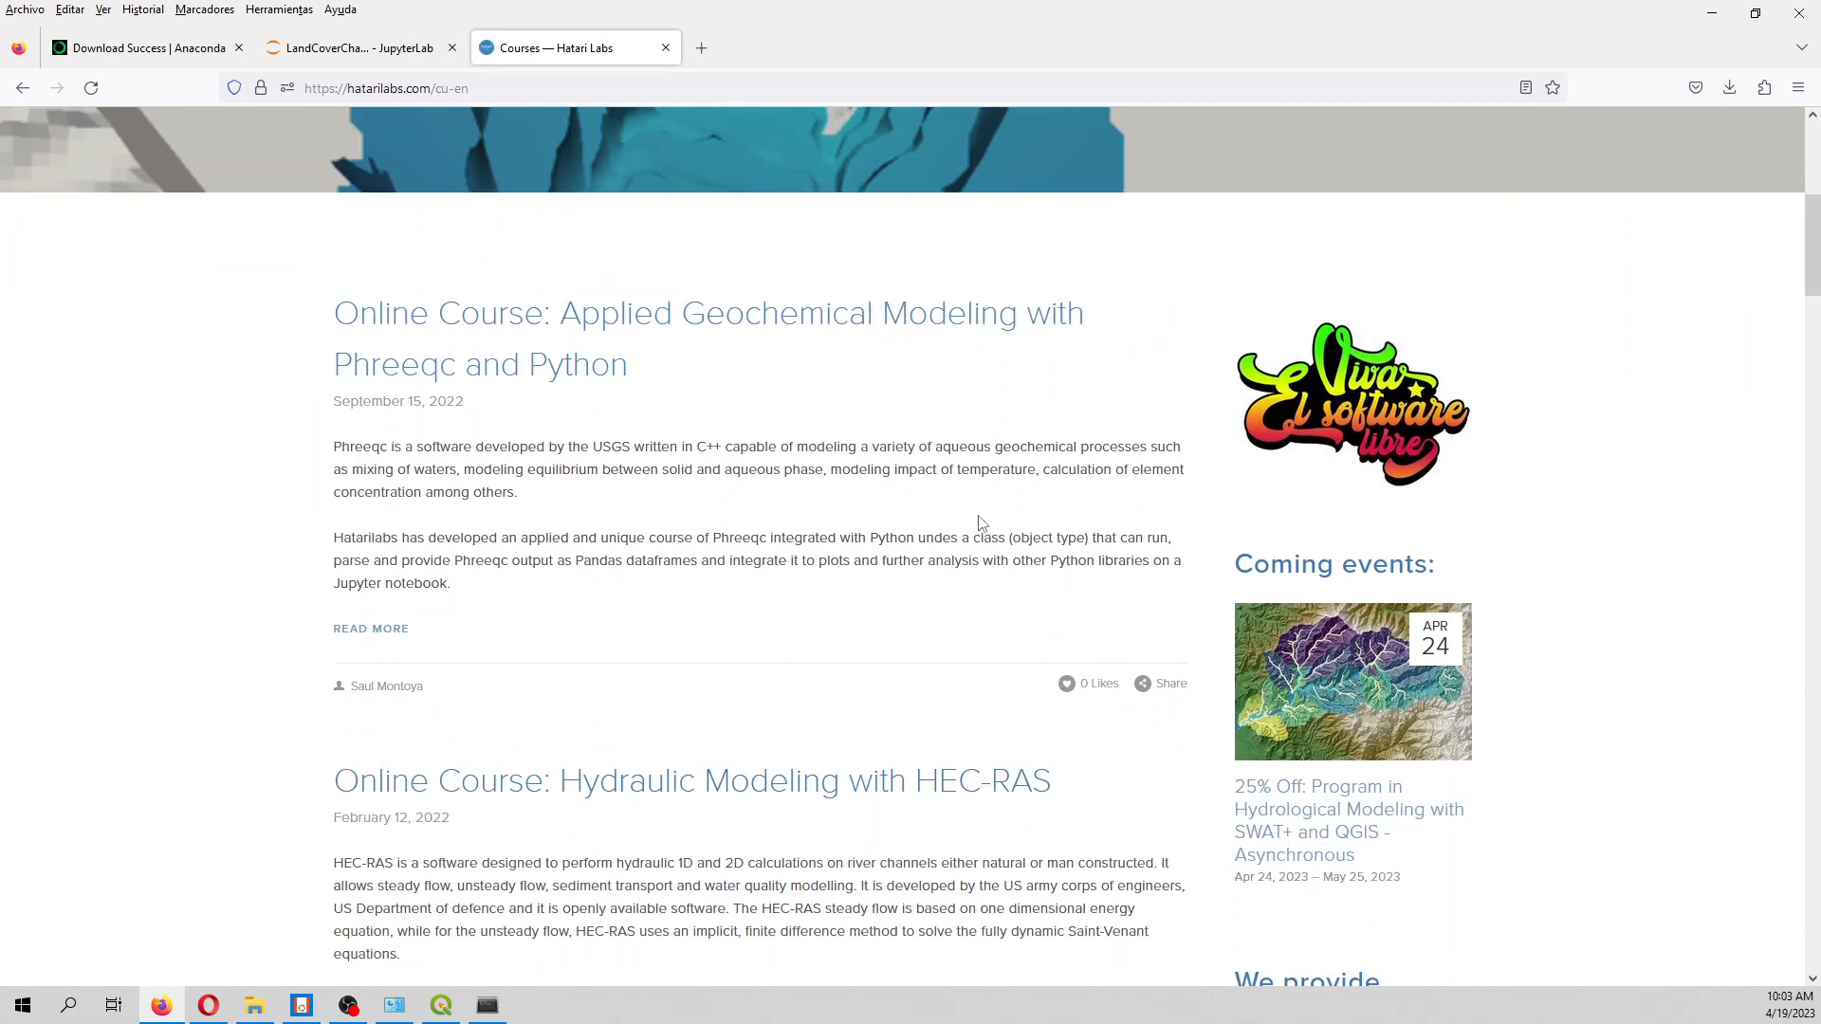